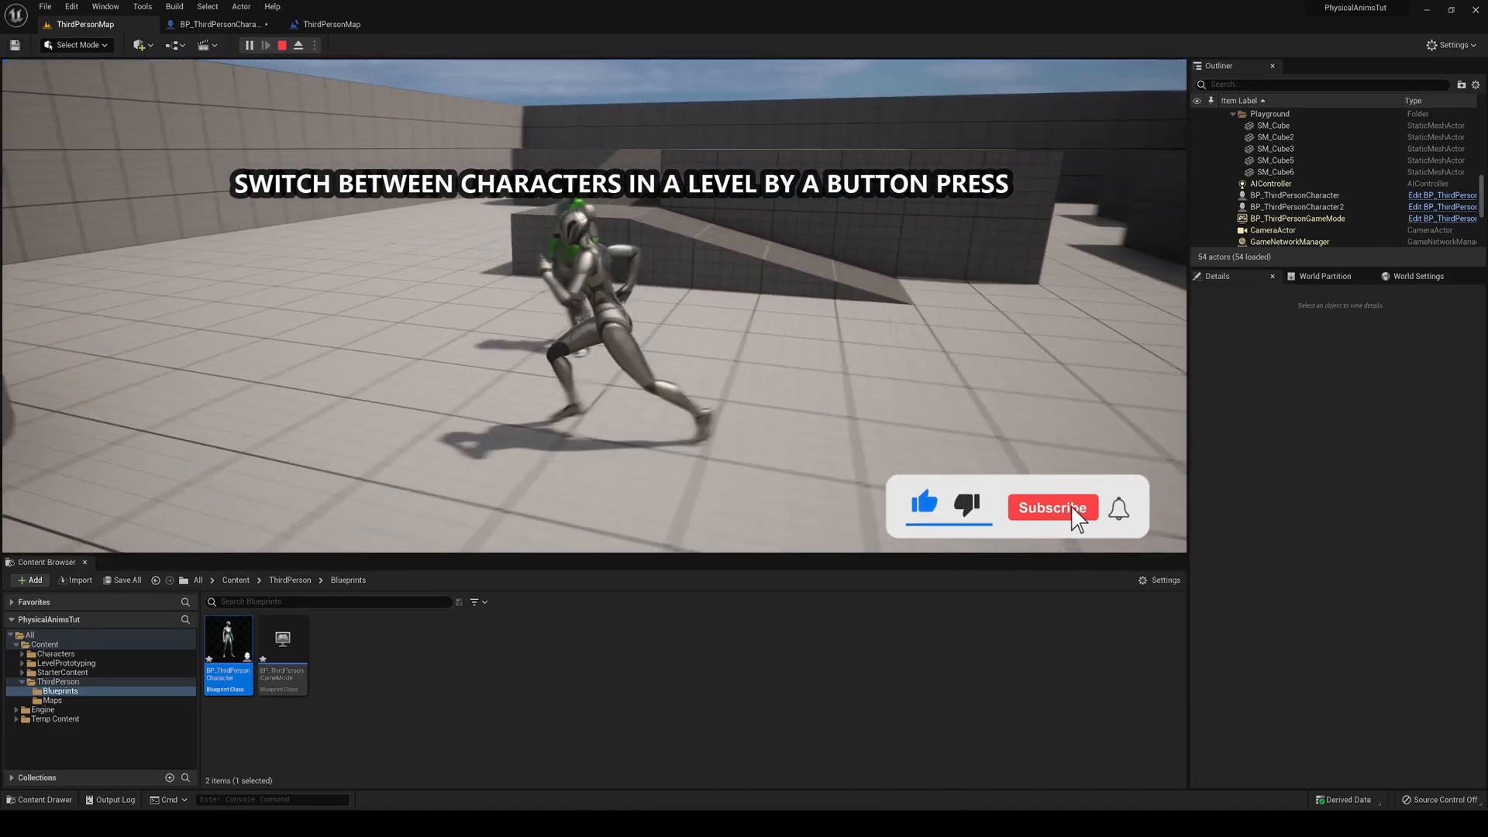
# Step: Stop the running play test and browse to the ThirdPerson Blueprints folder
pyautogui.click(1051, 507)
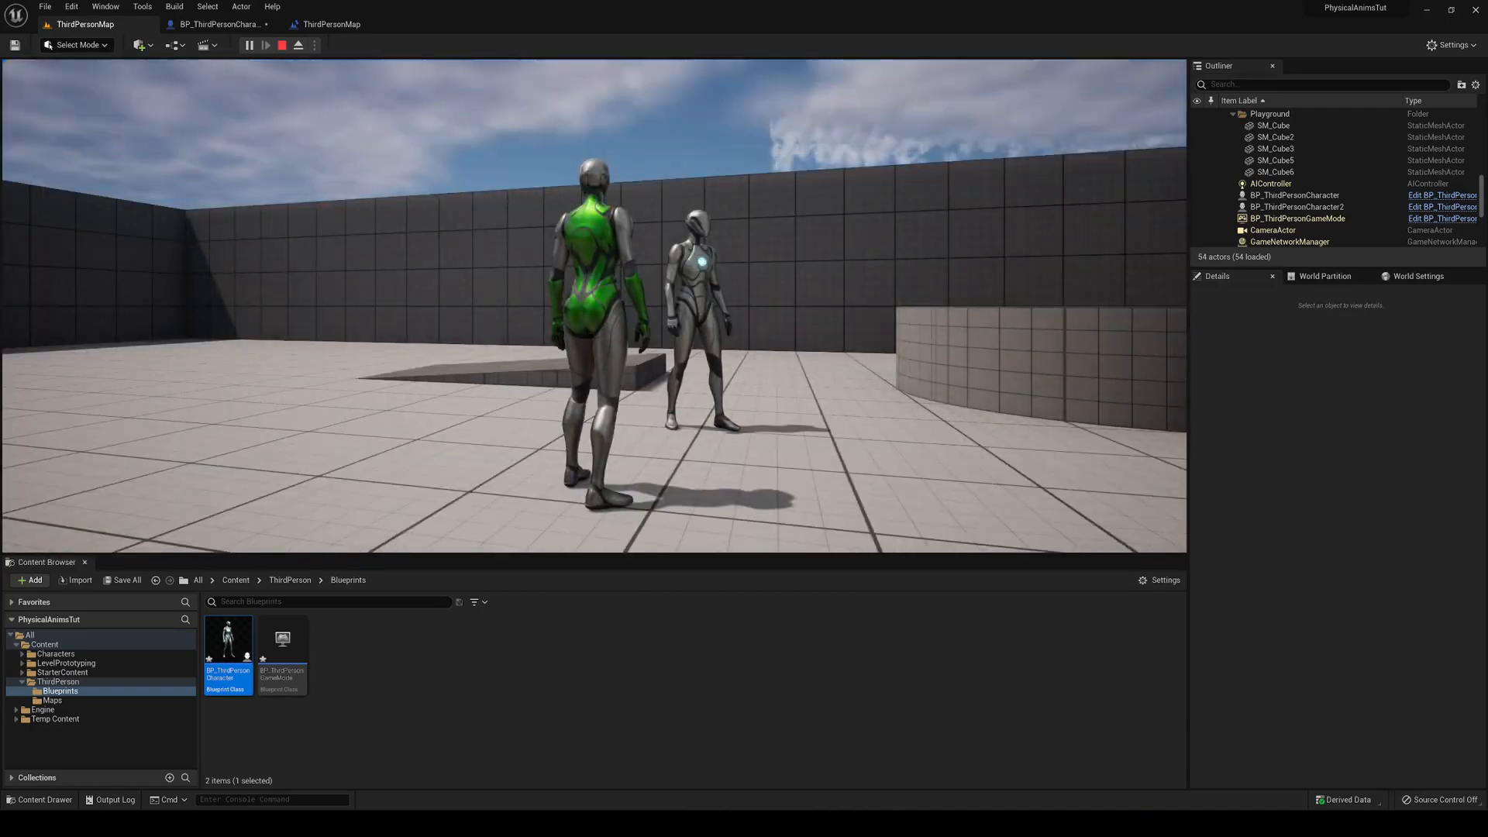
pyautogui.click(281, 45)
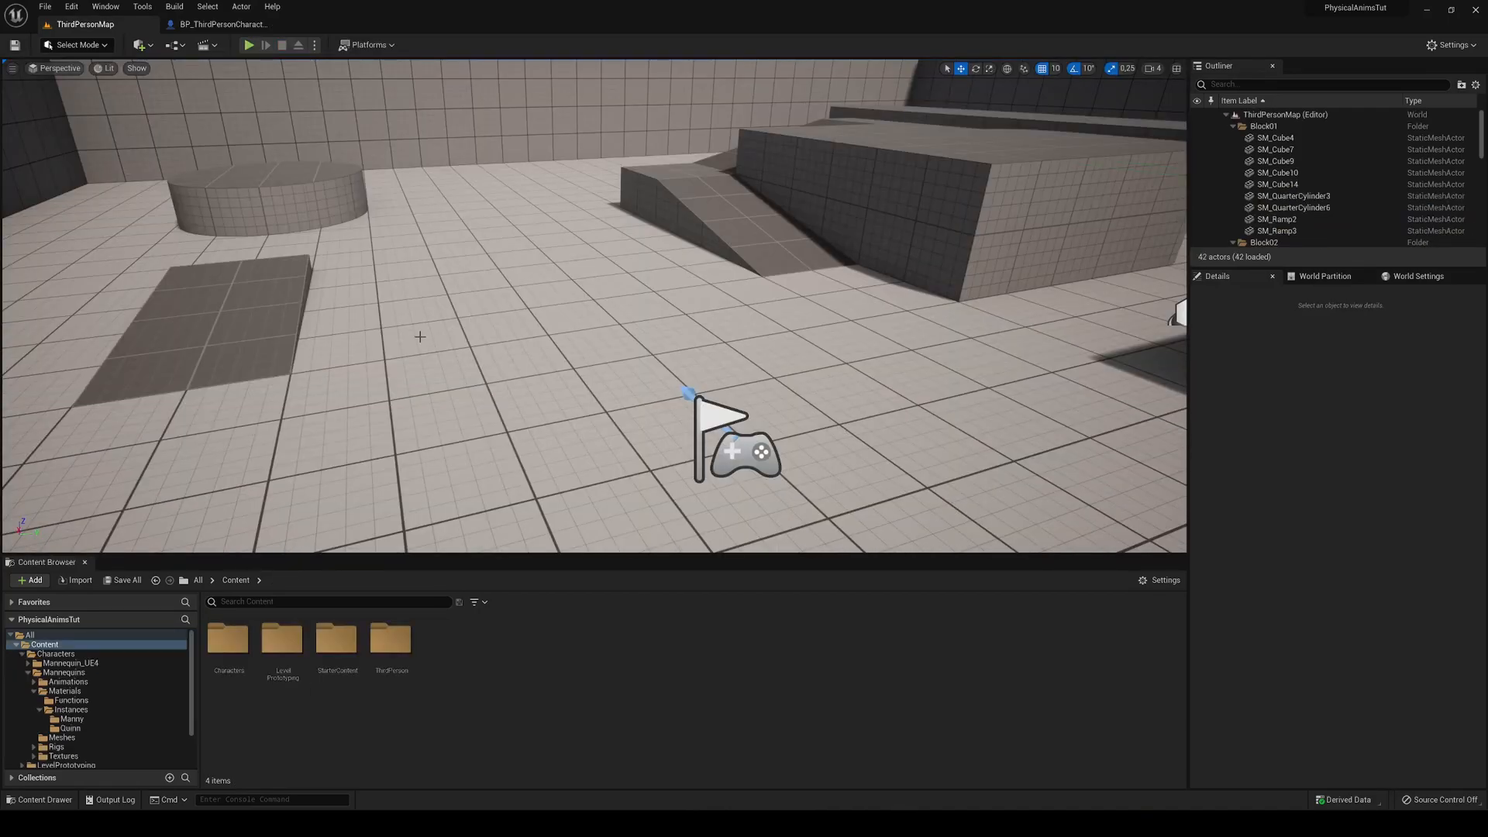
pyautogui.doubleClick(391, 640)
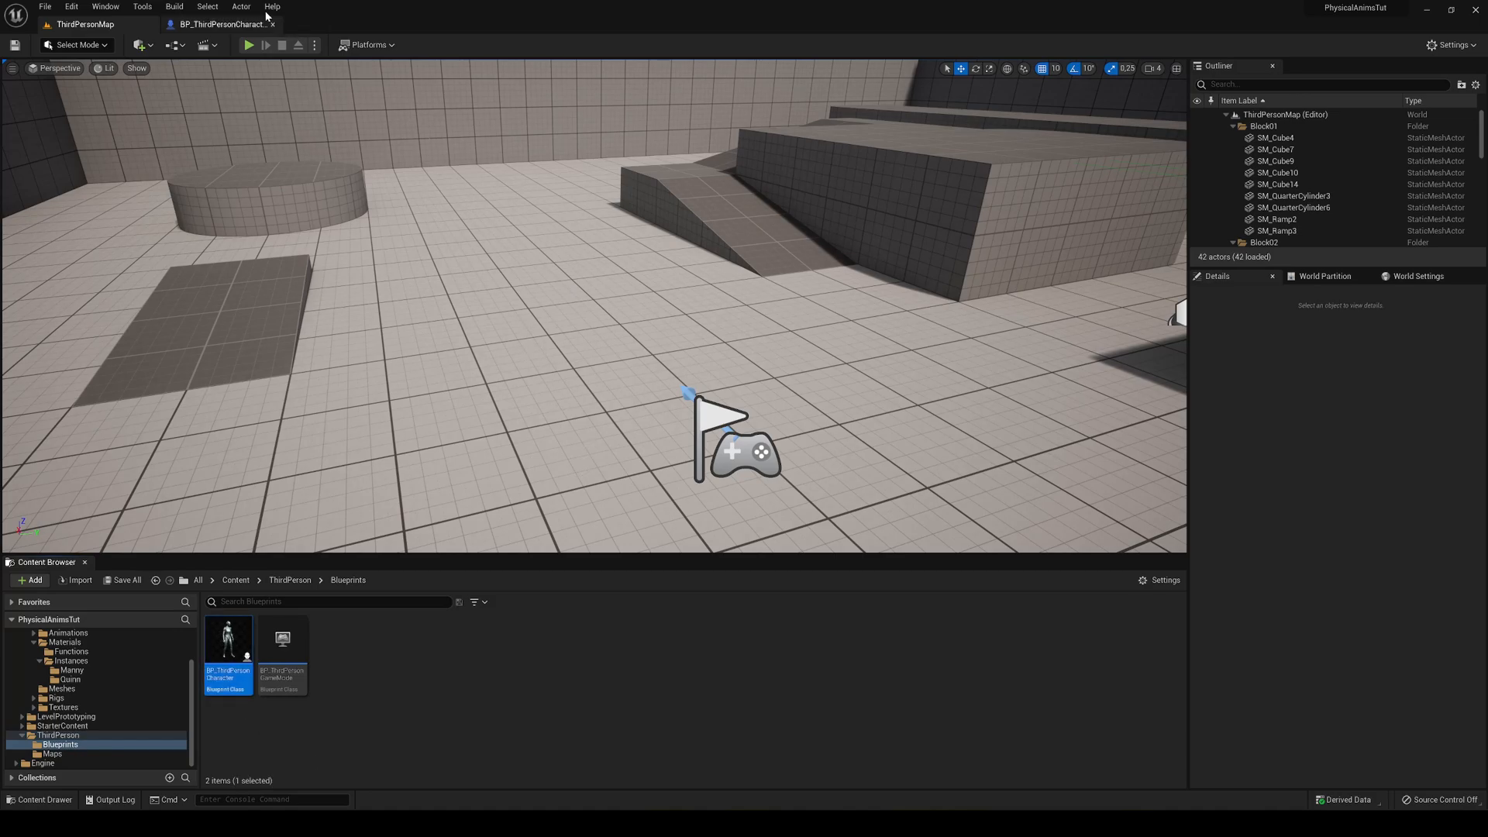
# Step: Add a Boolean variable named player1 to BP_ThirdPersonCharacter
pyautogui.click(218, 23)
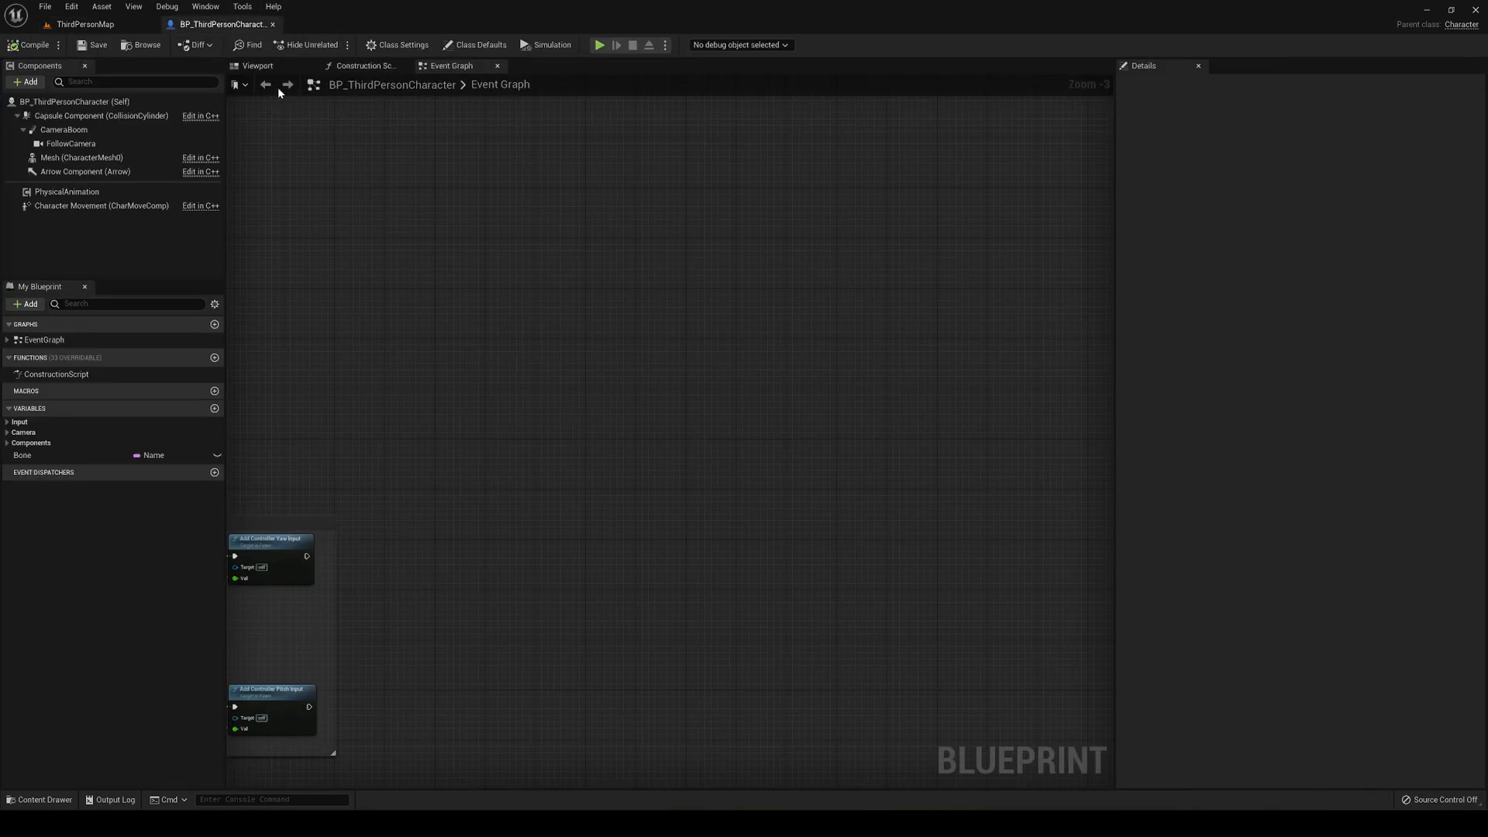
pyautogui.click(256, 65)
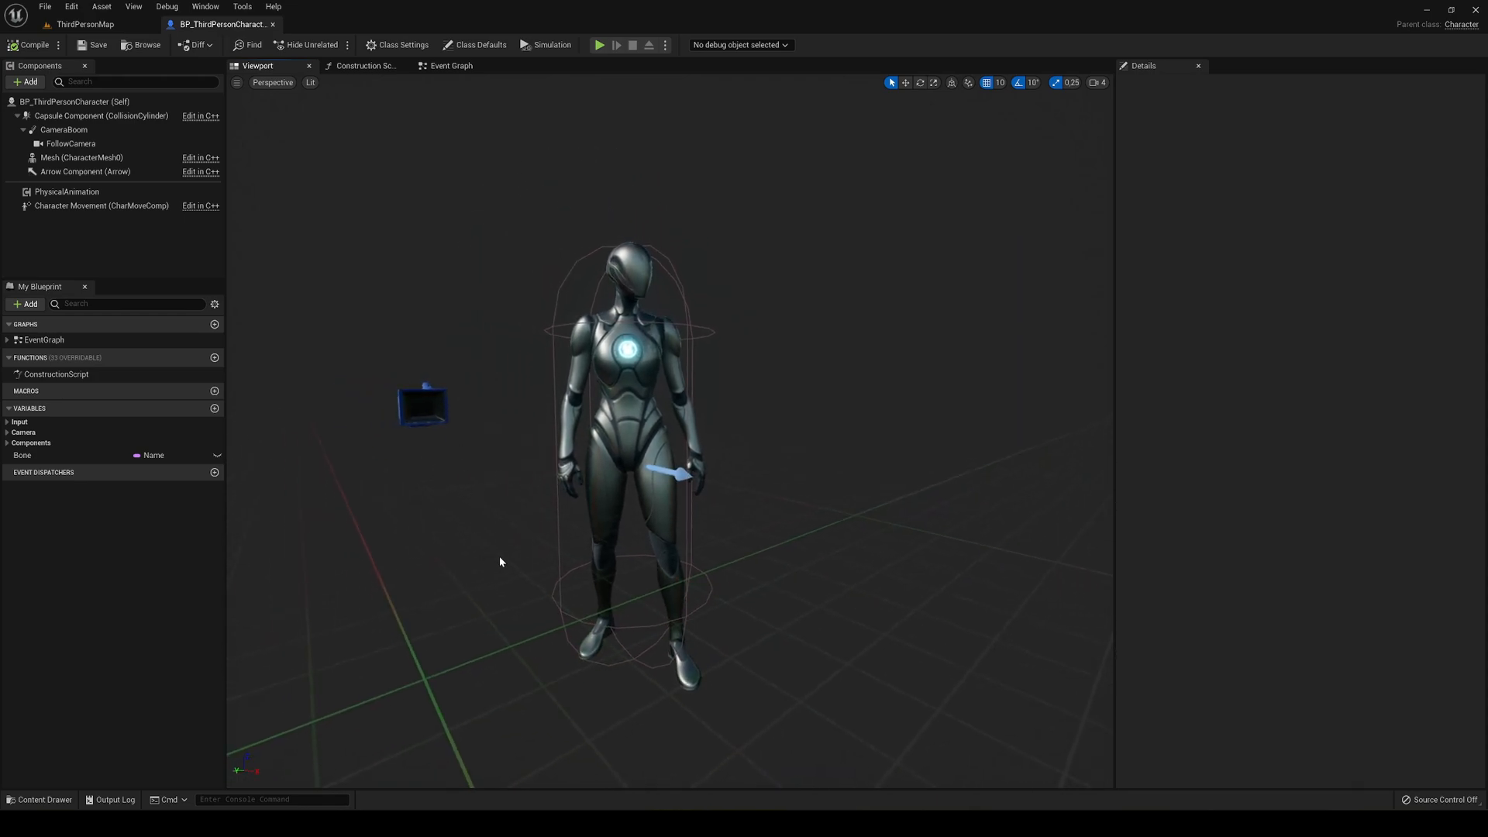
pyautogui.moveTo(712, 502)
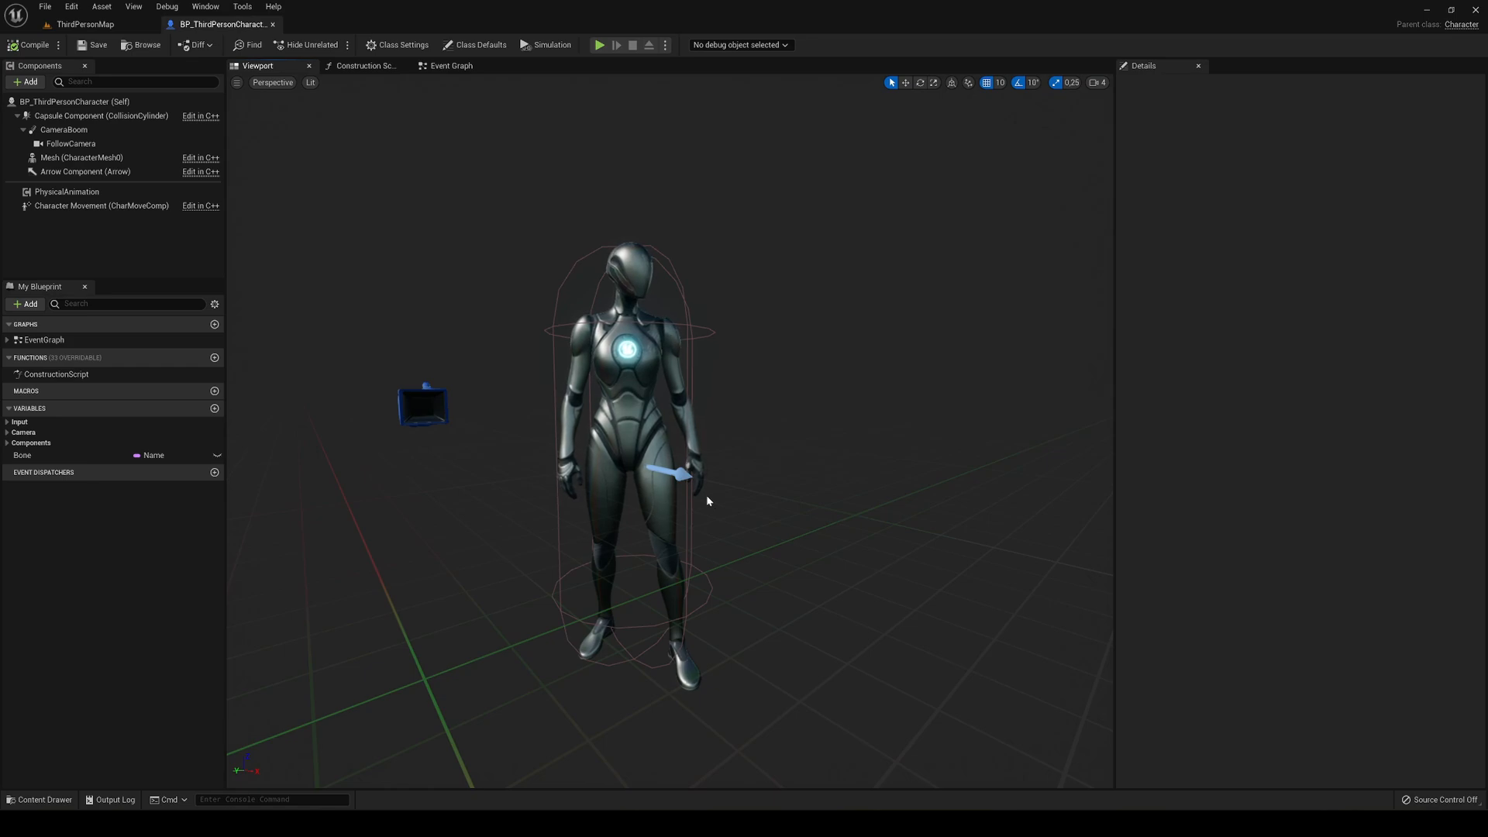
pyautogui.click(448, 65)
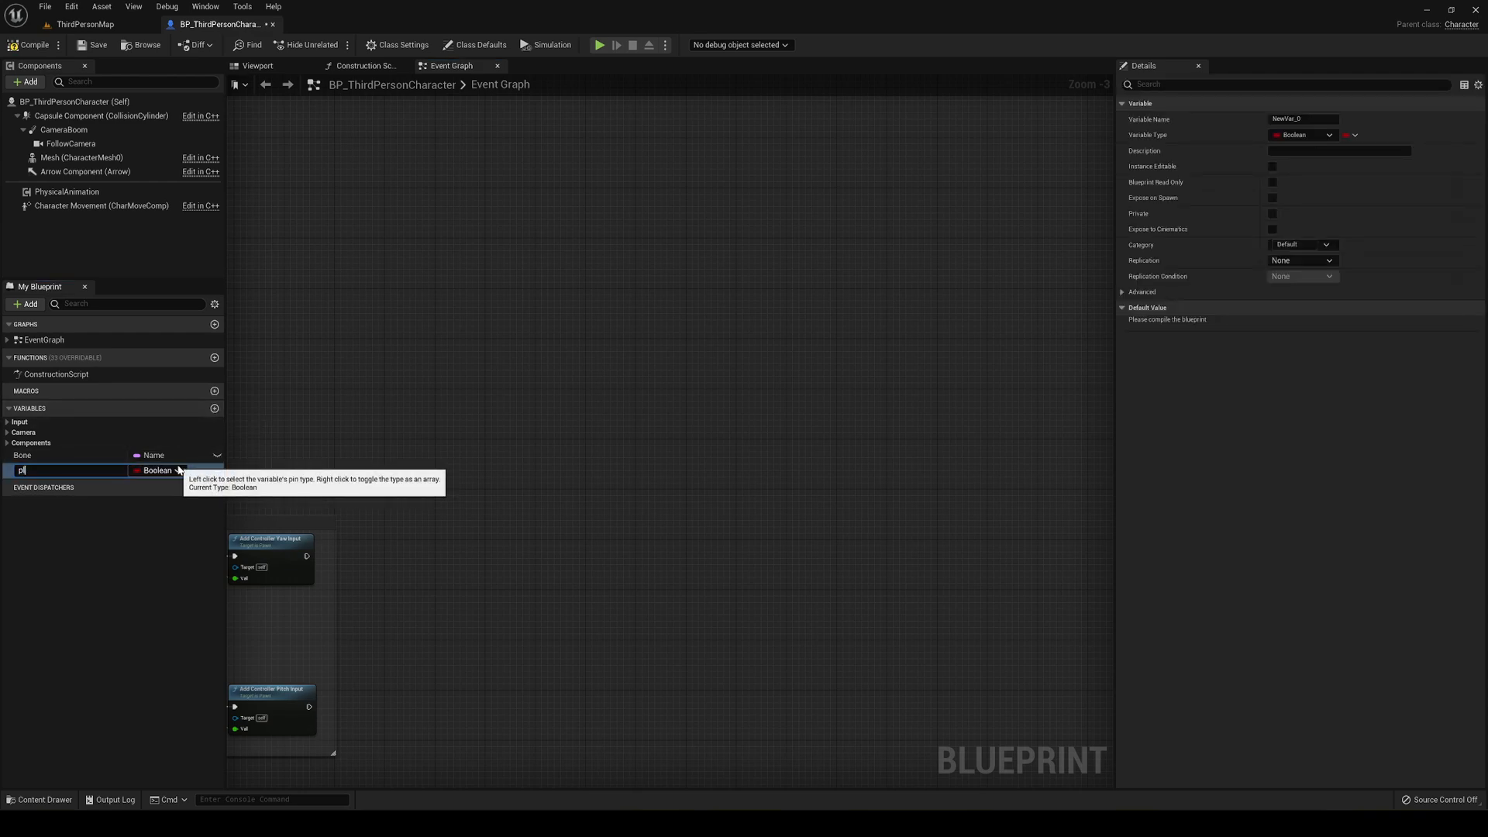
pyautogui.write('player1')
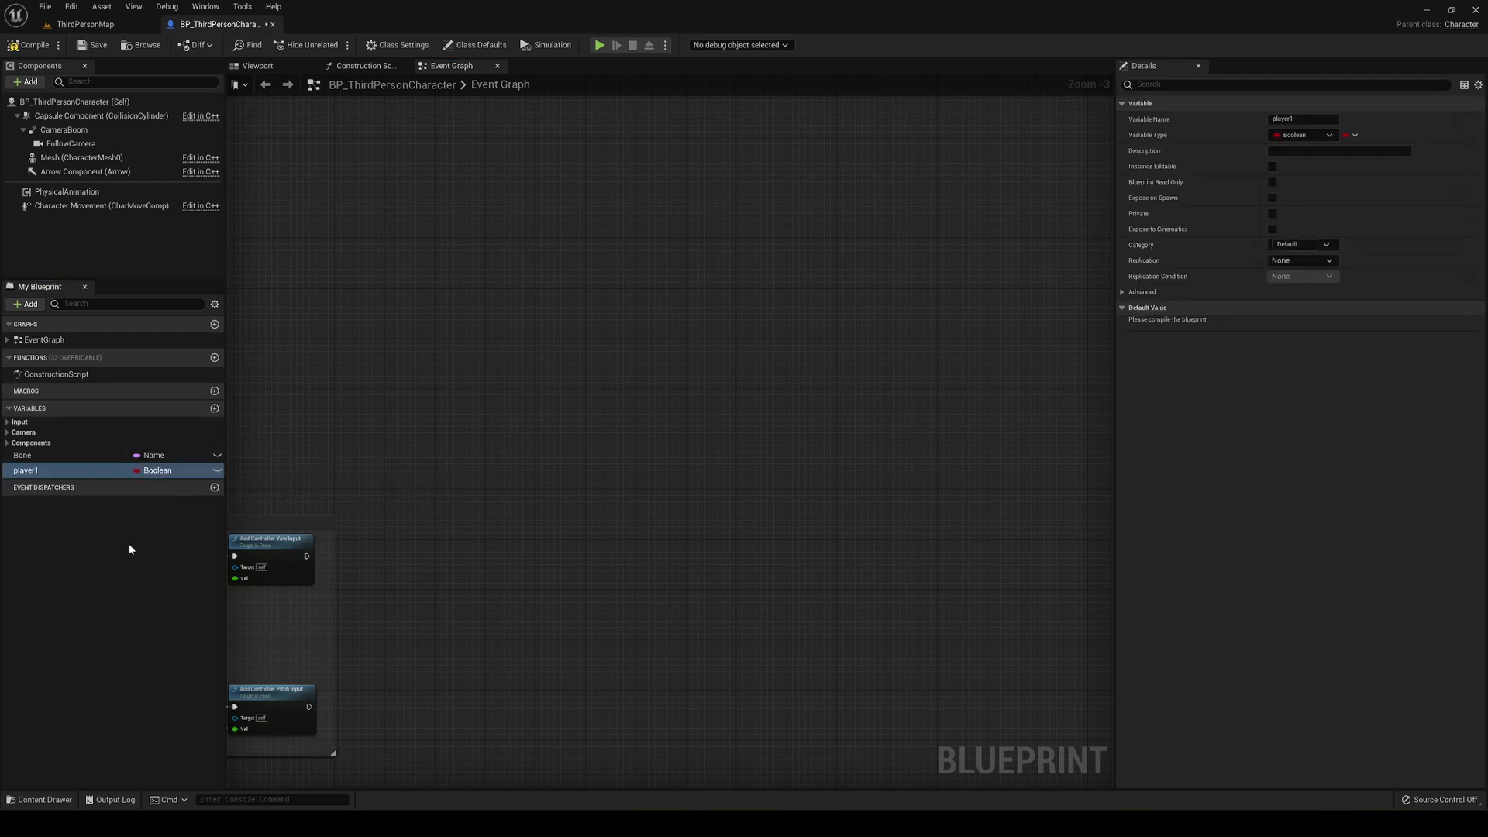
pyautogui.click(361, 65)
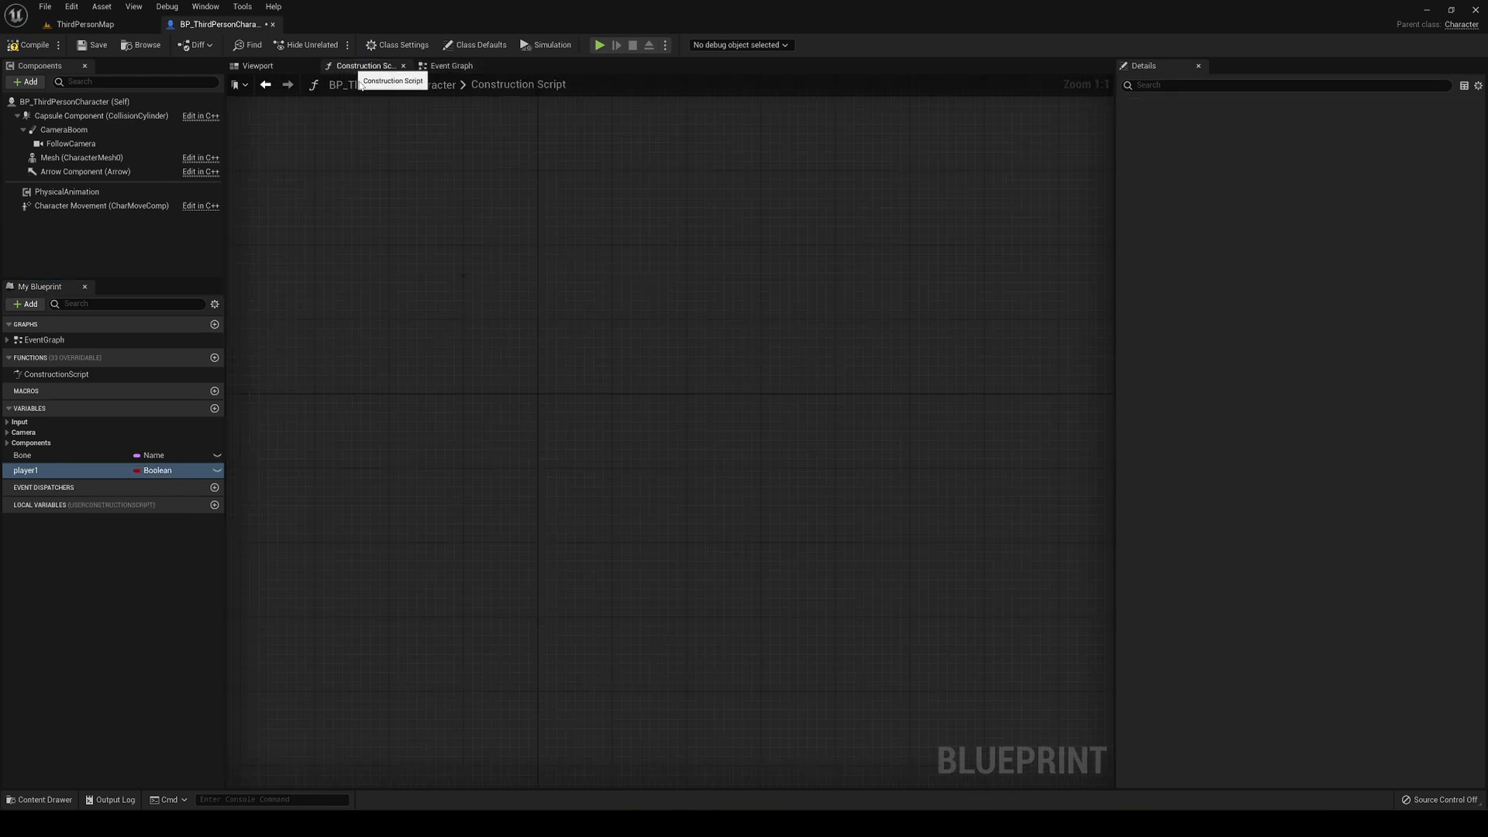
# Step: Get the player1 value into the construction graph and inspect the mesh's material slots
pyautogui.click(27, 471)
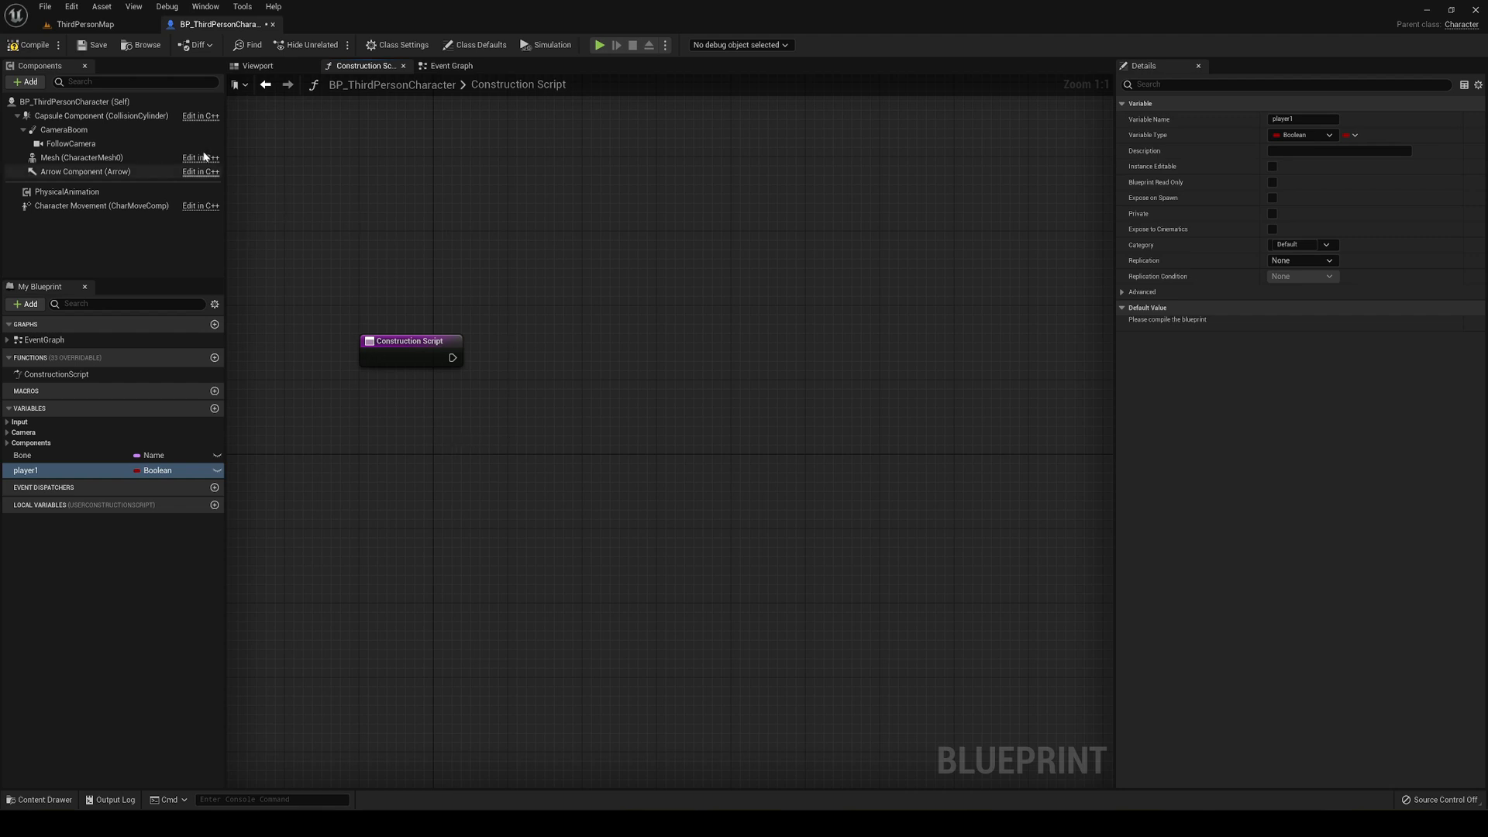
pyautogui.click(158, 469)
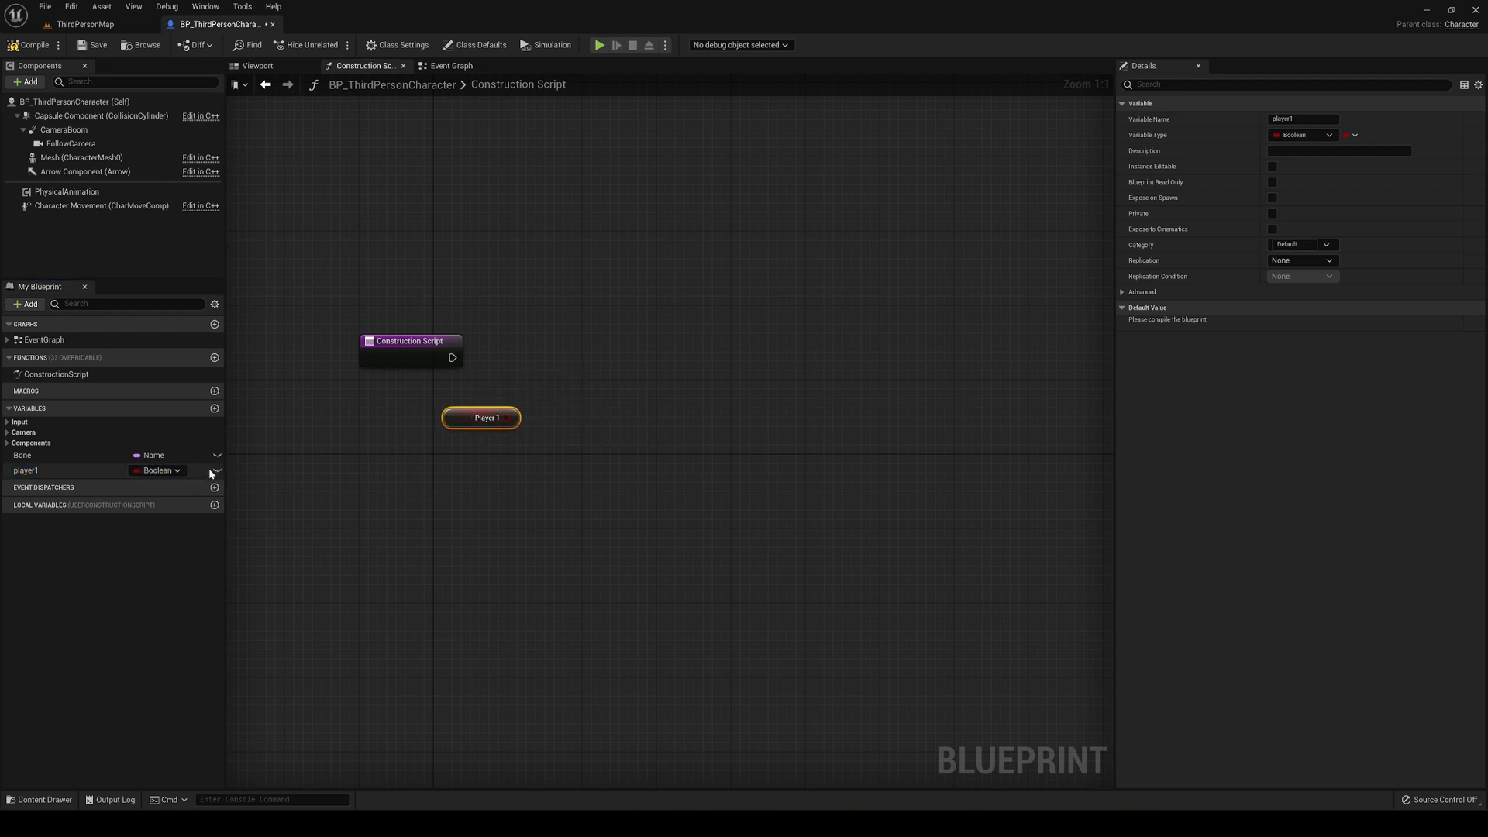
pyautogui.click(27, 469)
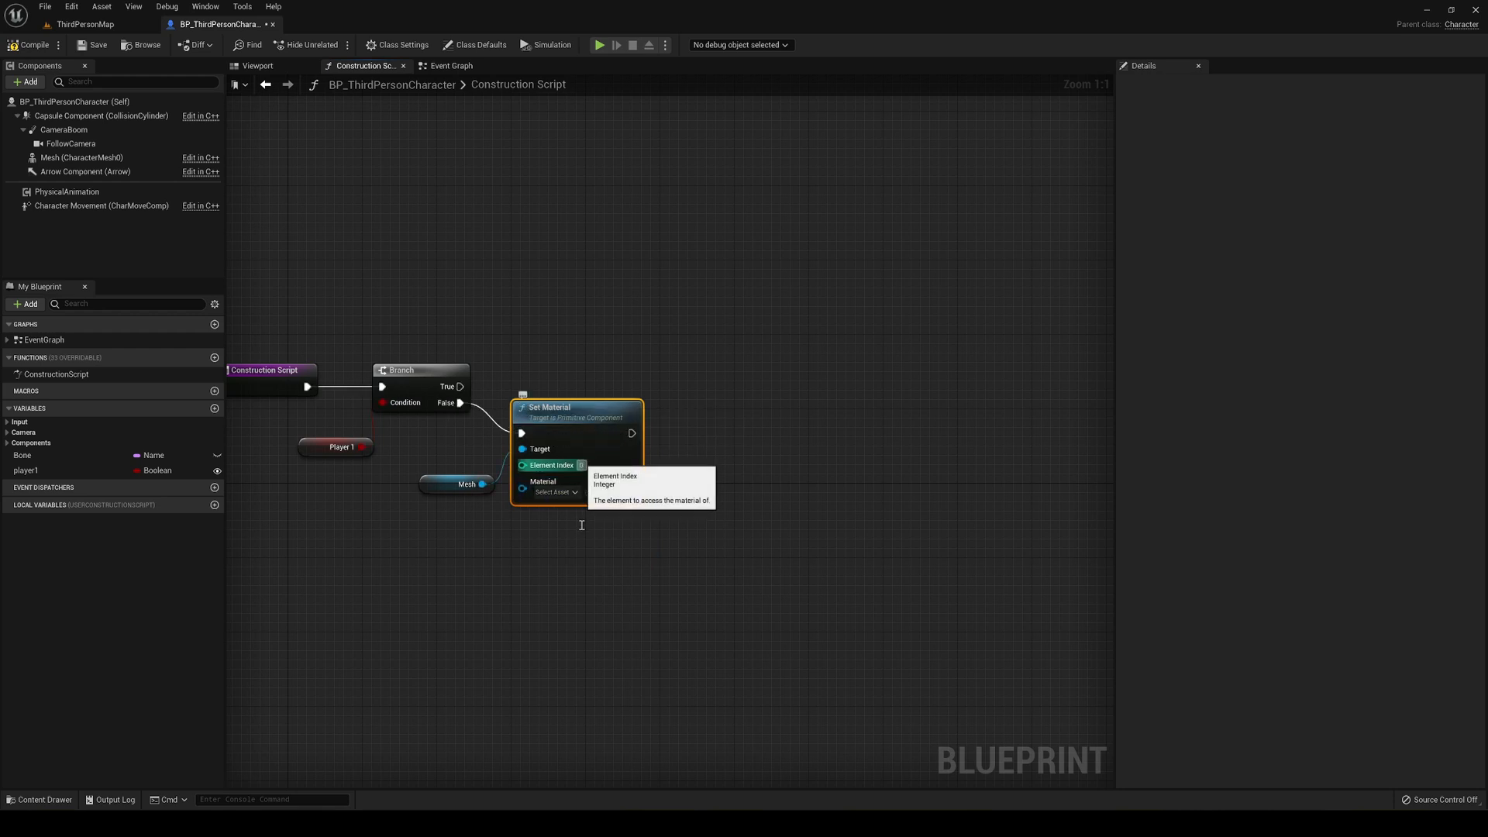
pyautogui.click(550, 492)
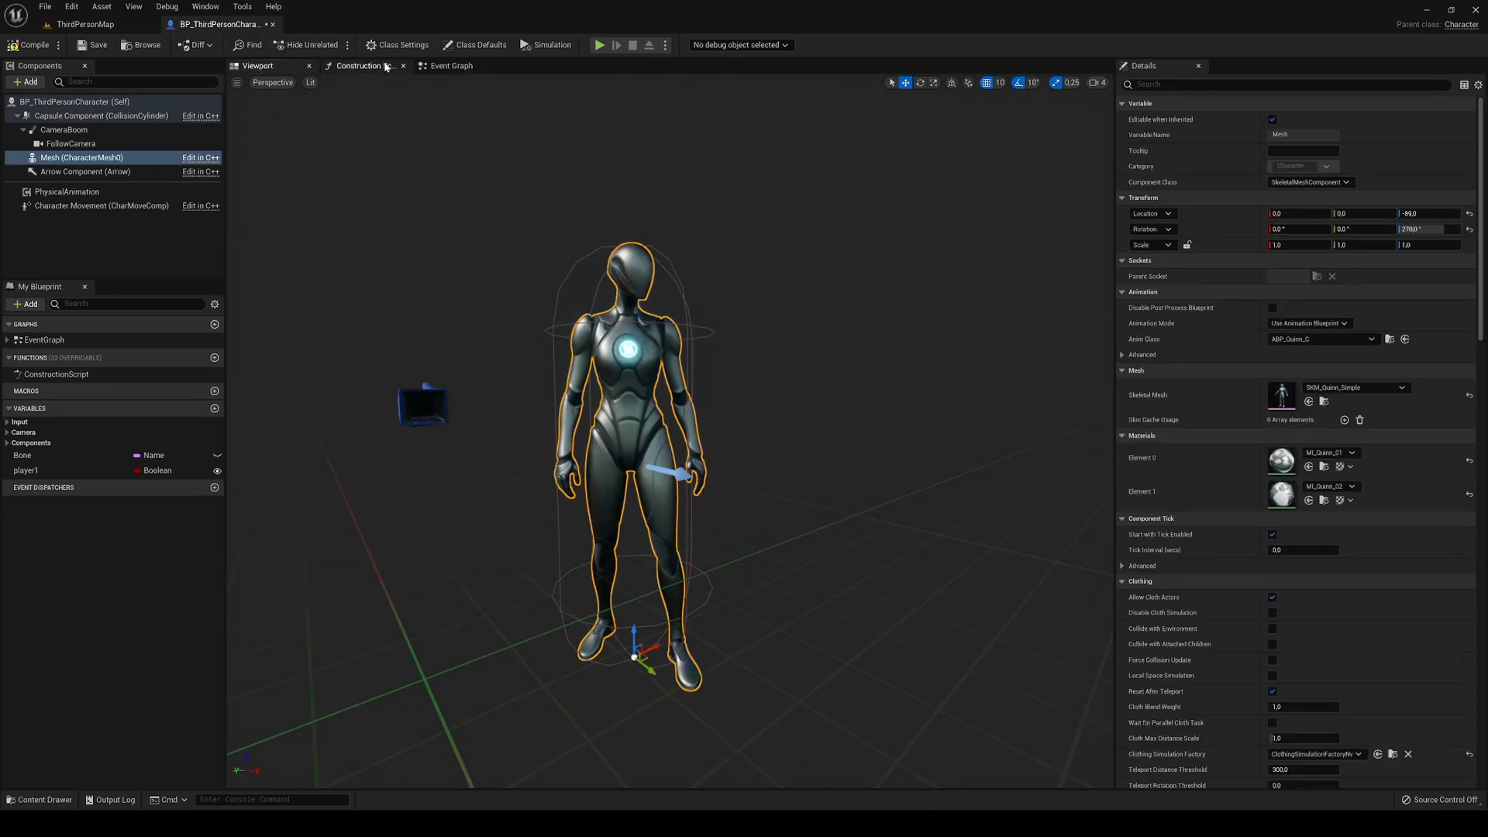
# Step: Assign a Quinn material to the Set Material node on the mesh's element 1
pyautogui.click(451, 65)
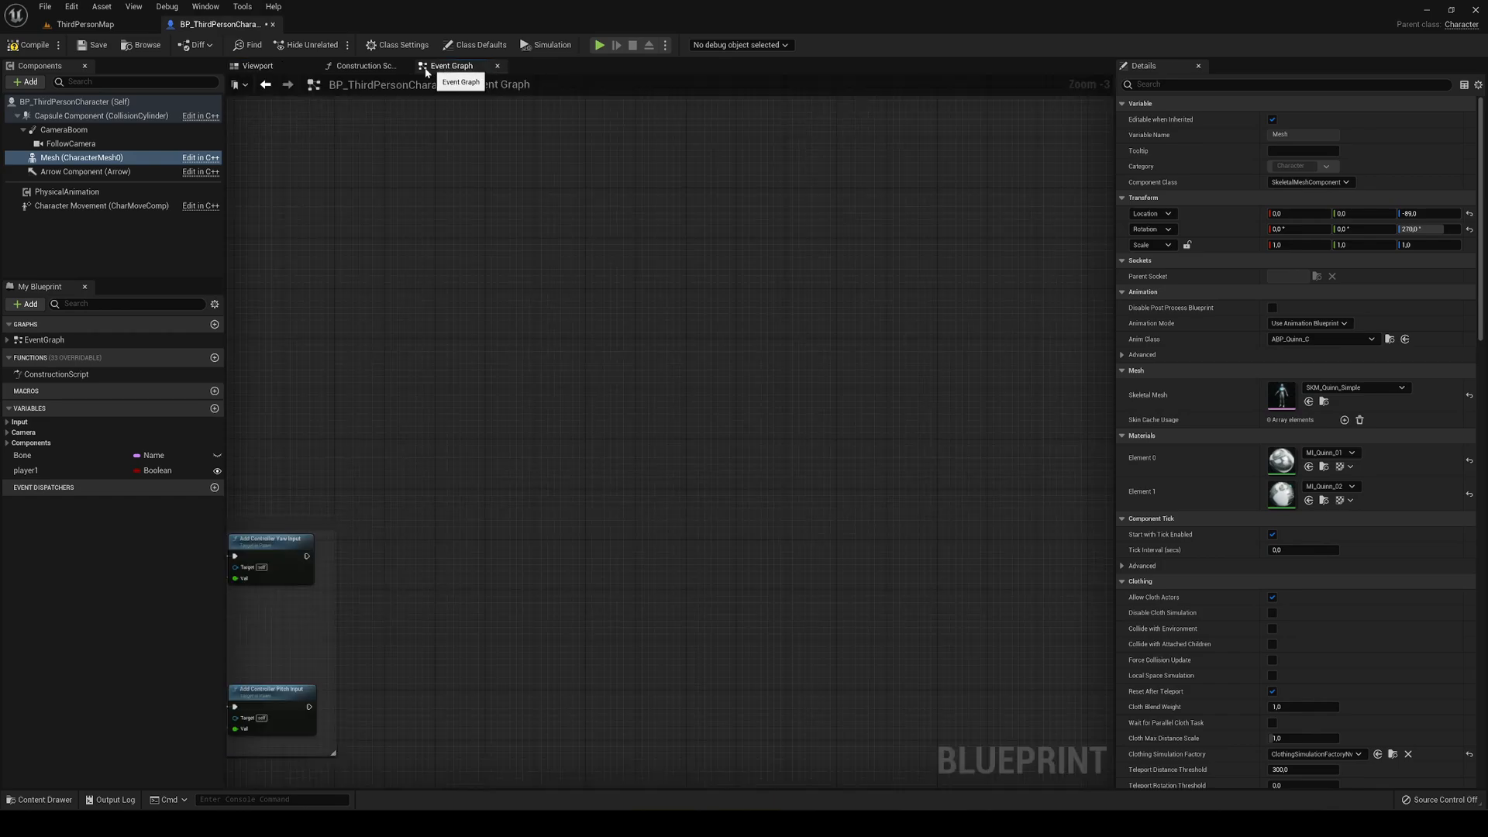
pyautogui.click(363, 65)
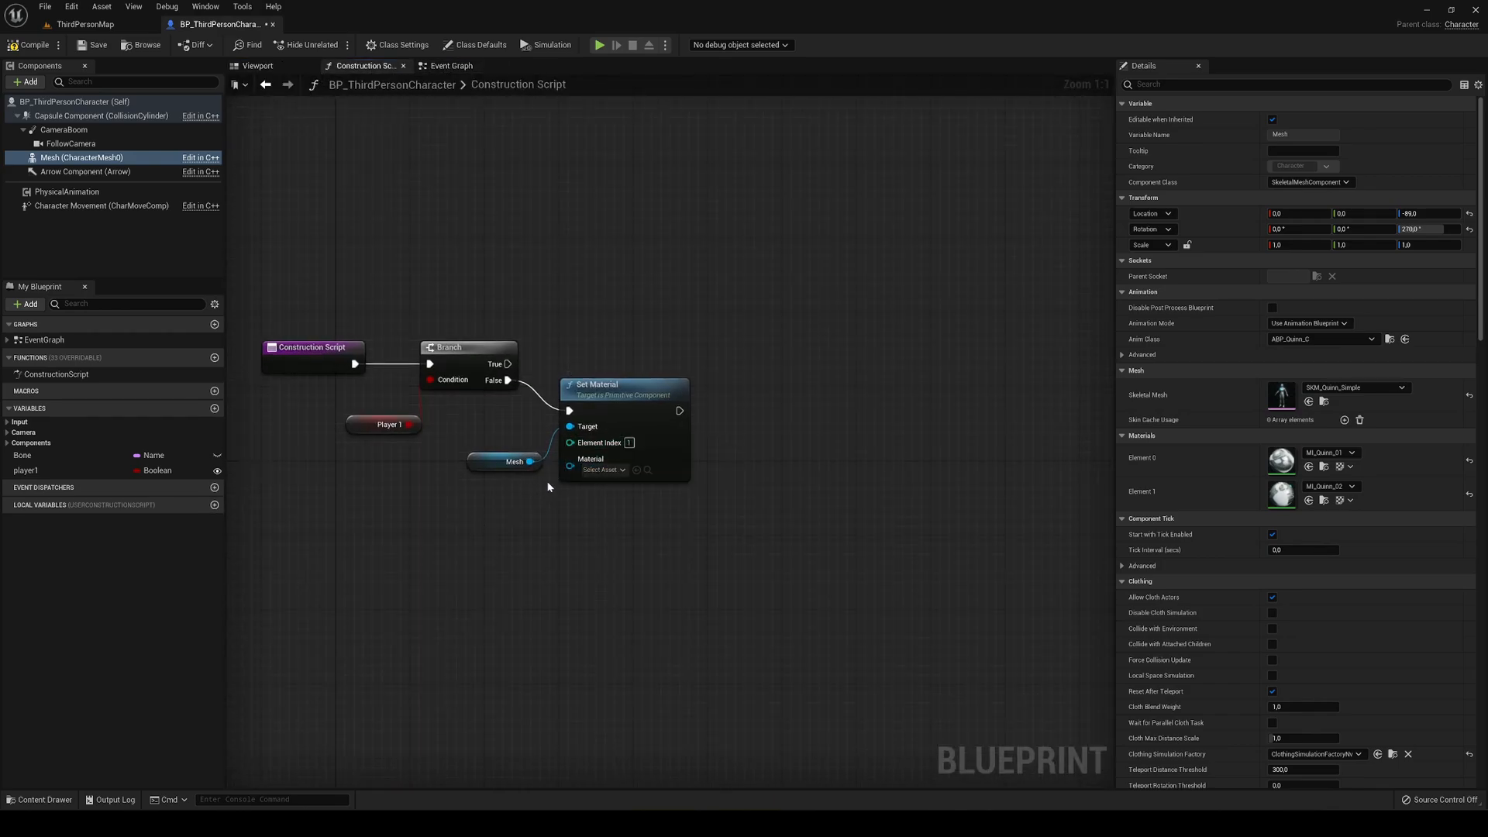
pyautogui.click(601, 470)
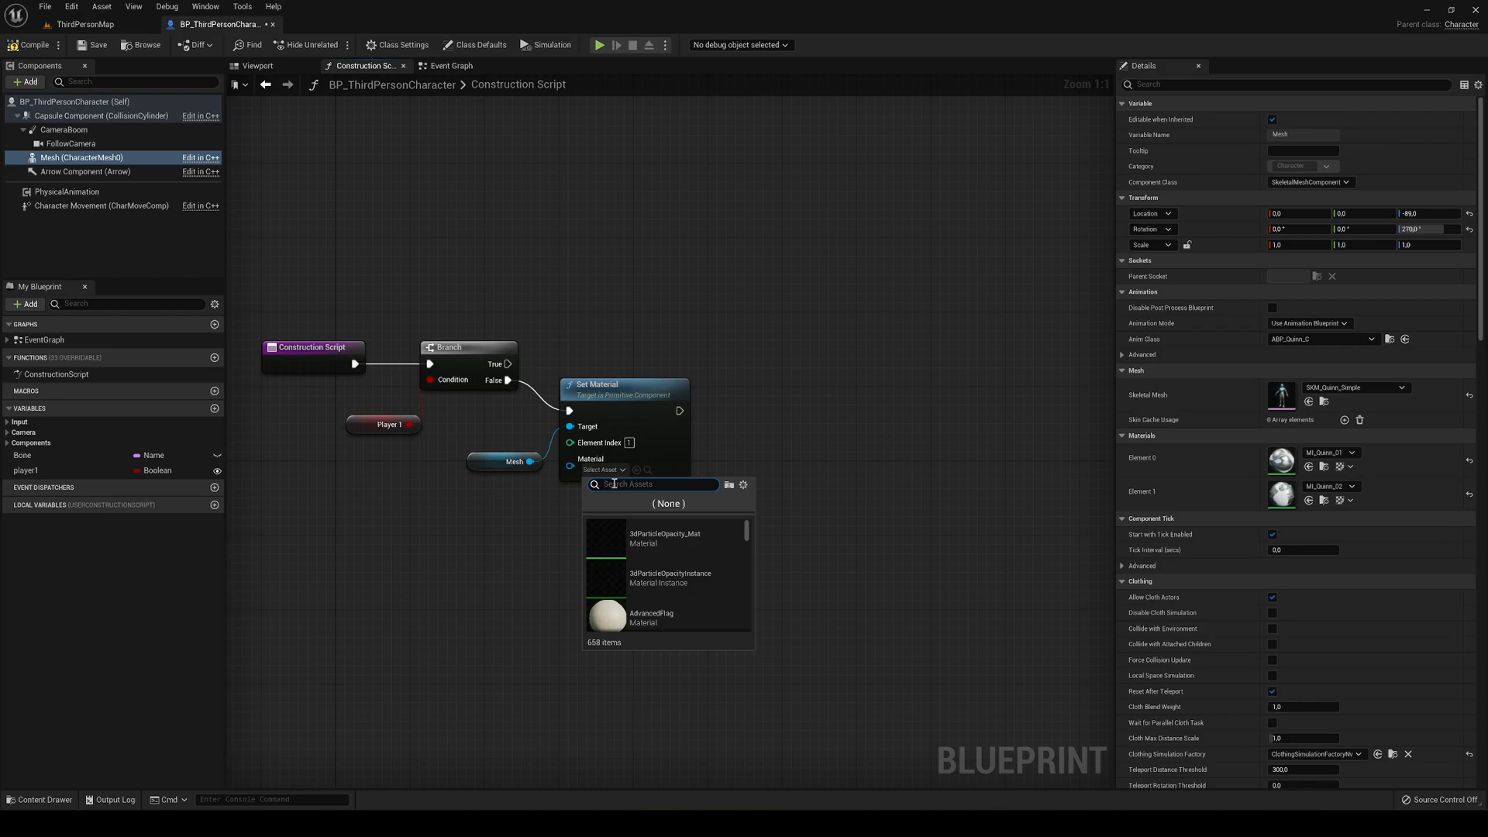
pyautogui.write('quin')
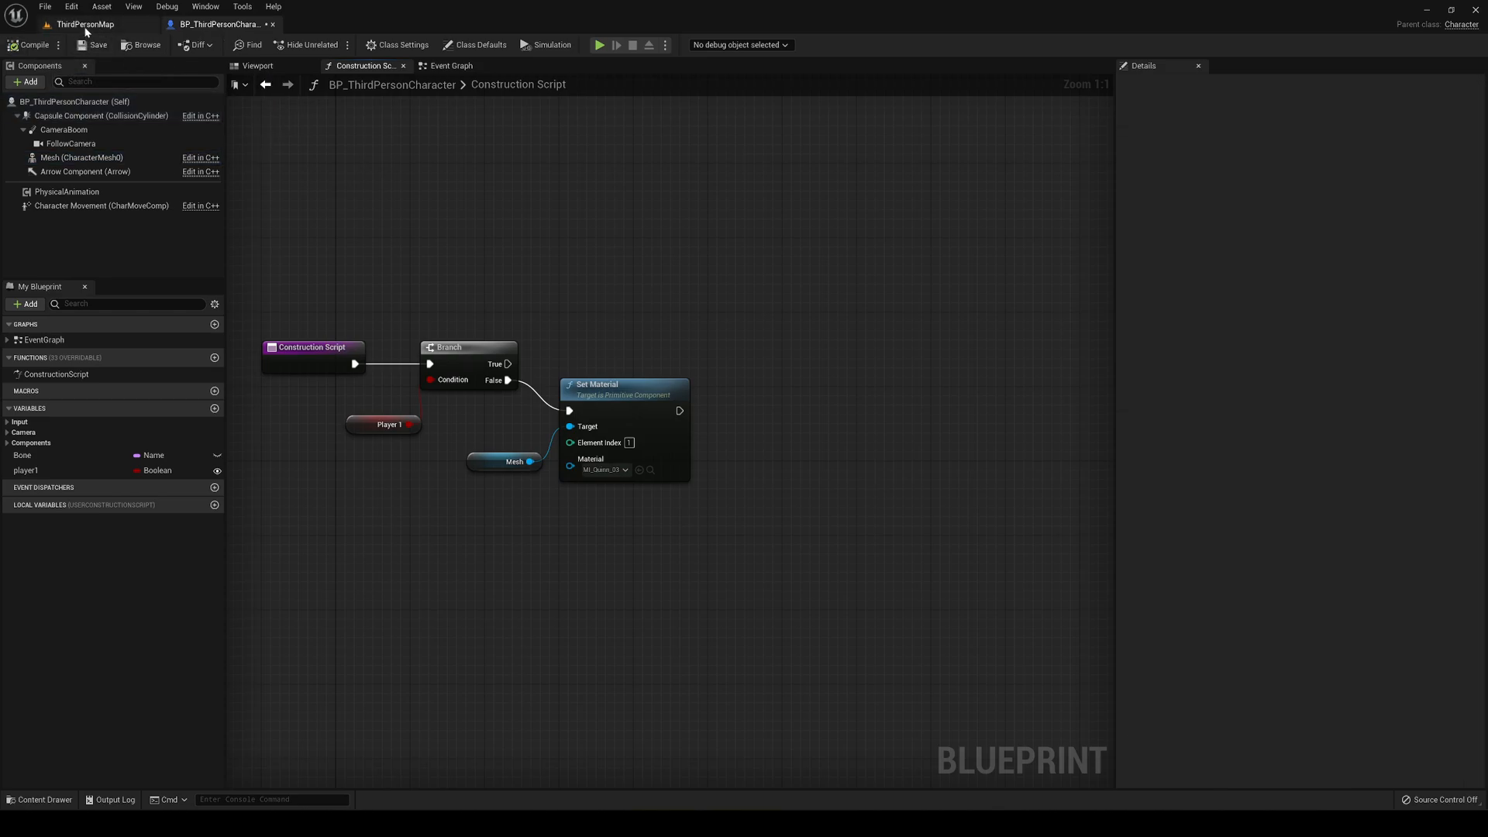
pyautogui.click(83, 24)
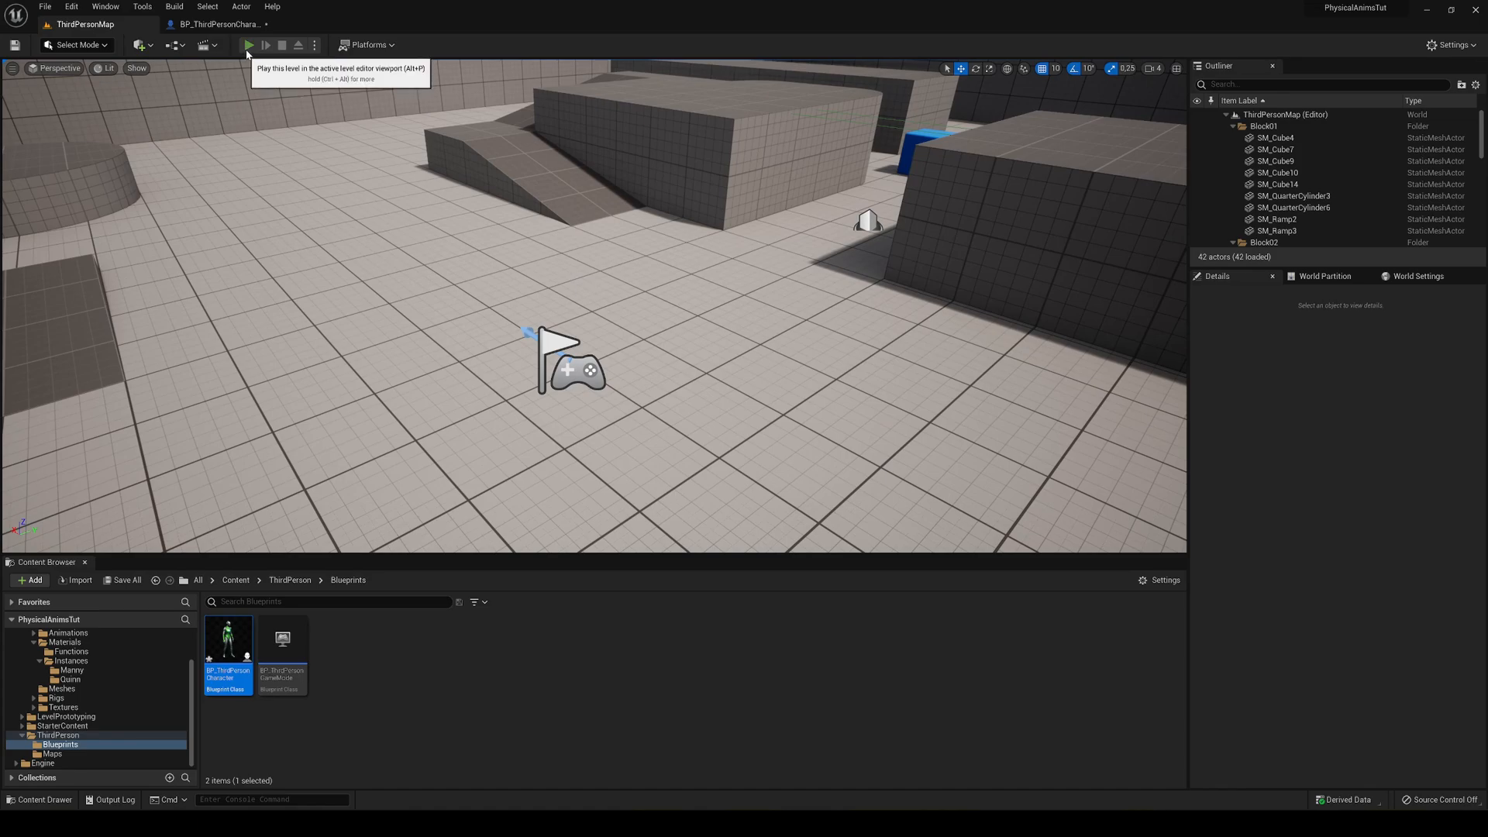
pyautogui.moveTo(636, 421)
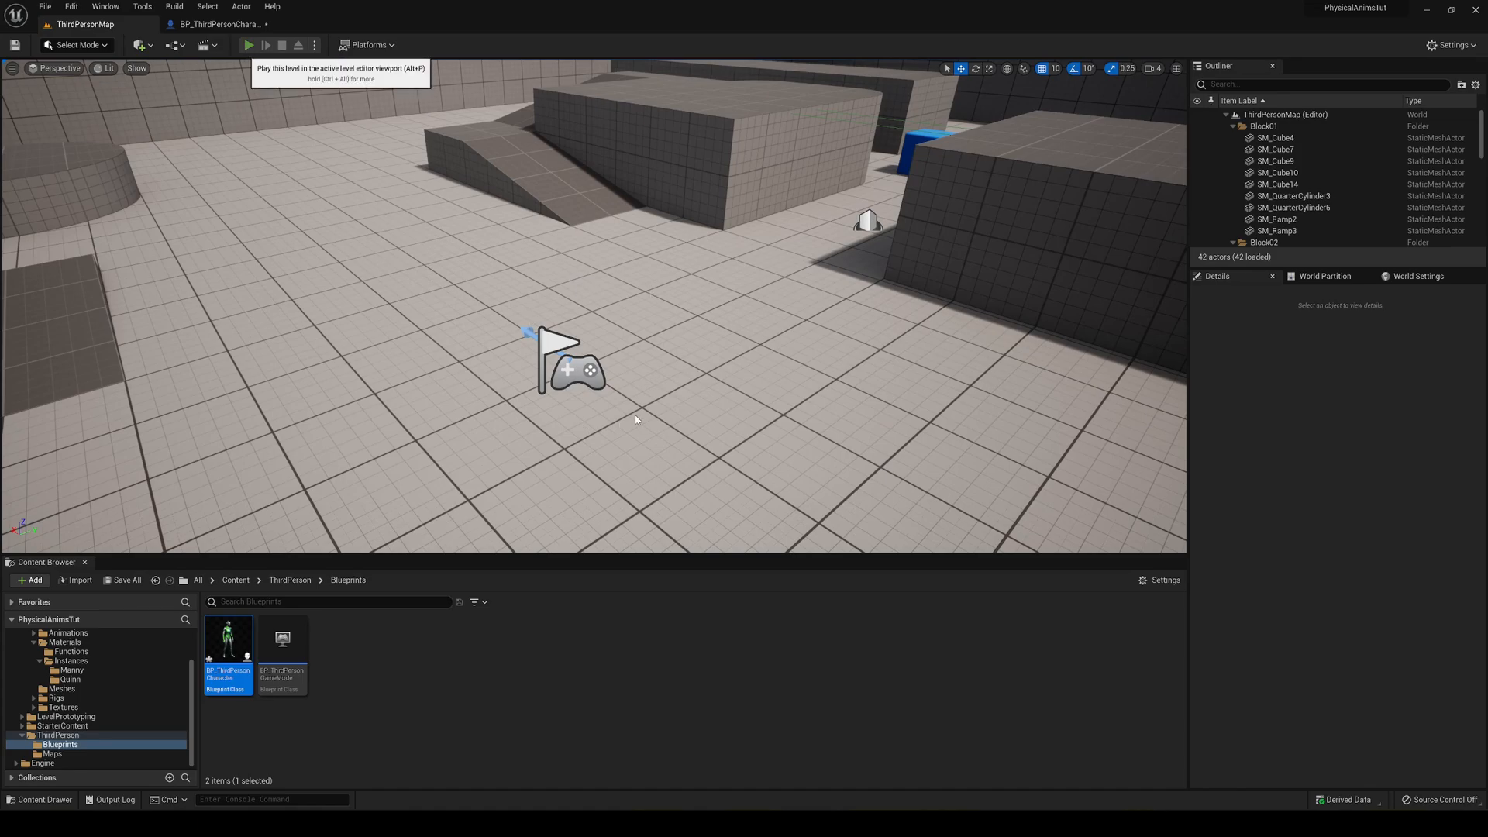
pyautogui.moveTo(735, 320)
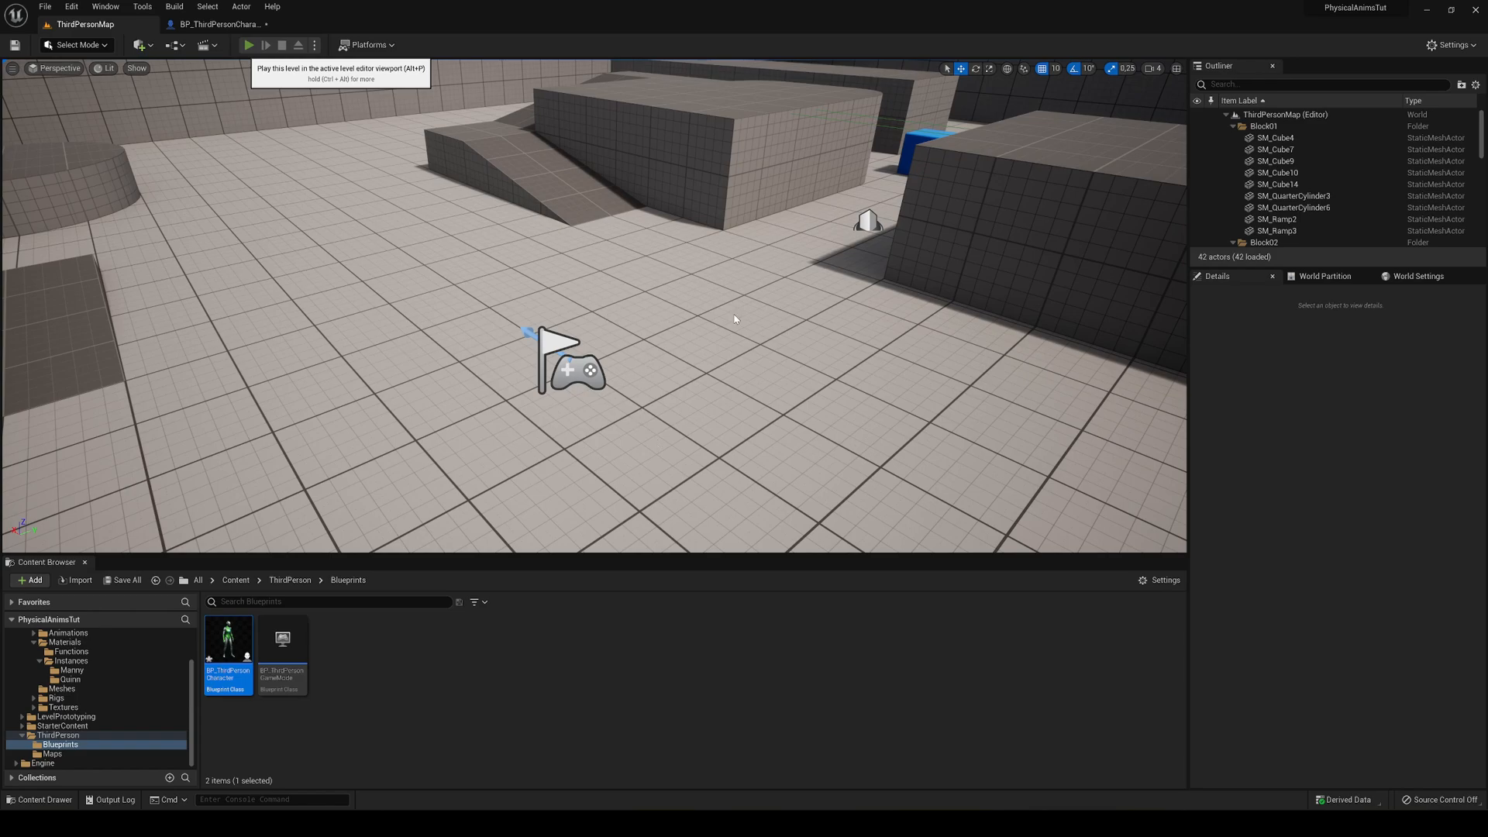
pyautogui.moveTo(519, 428)
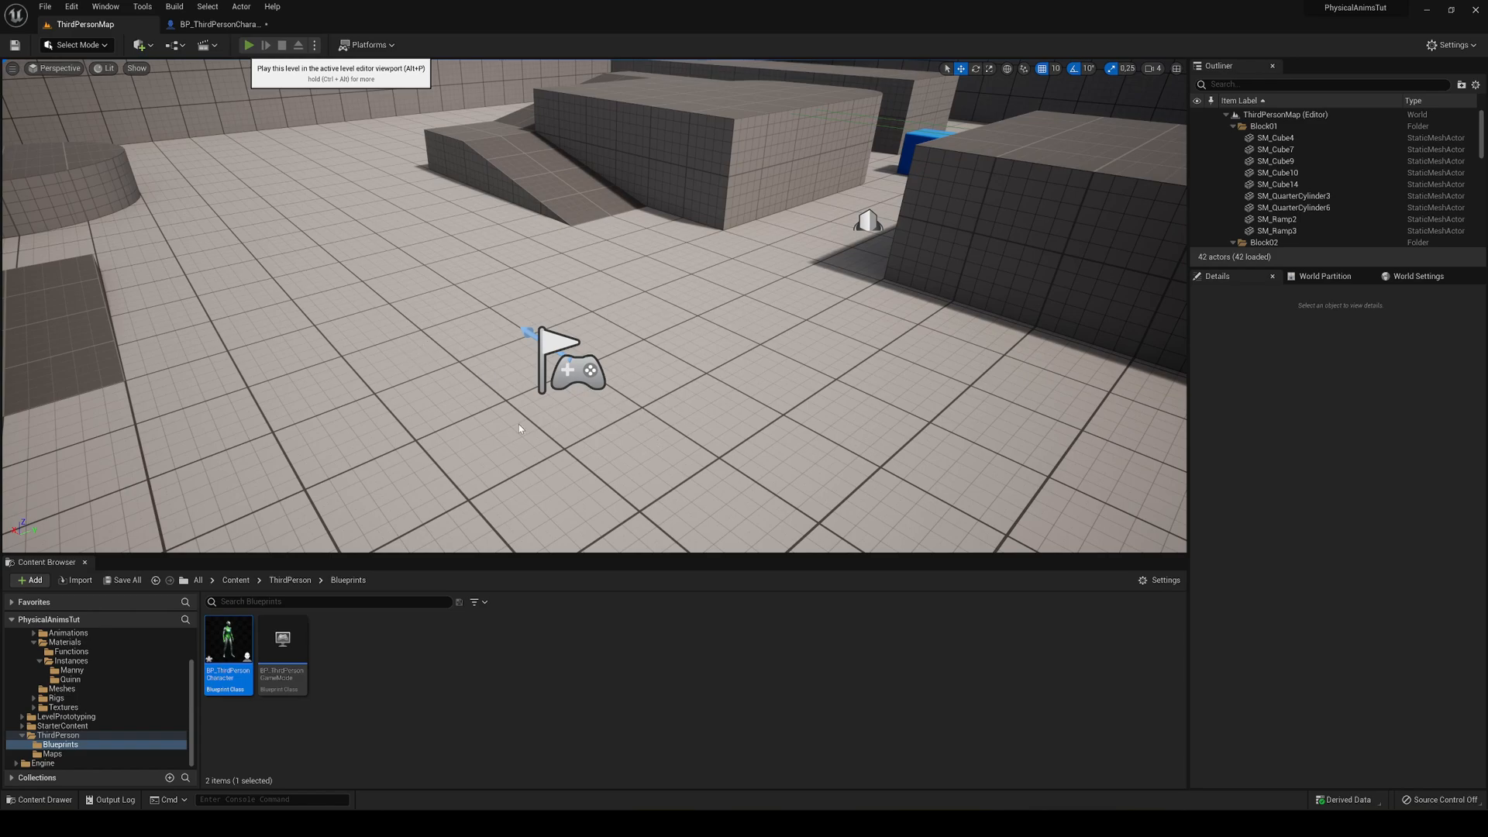
pyautogui.click(250, 45)
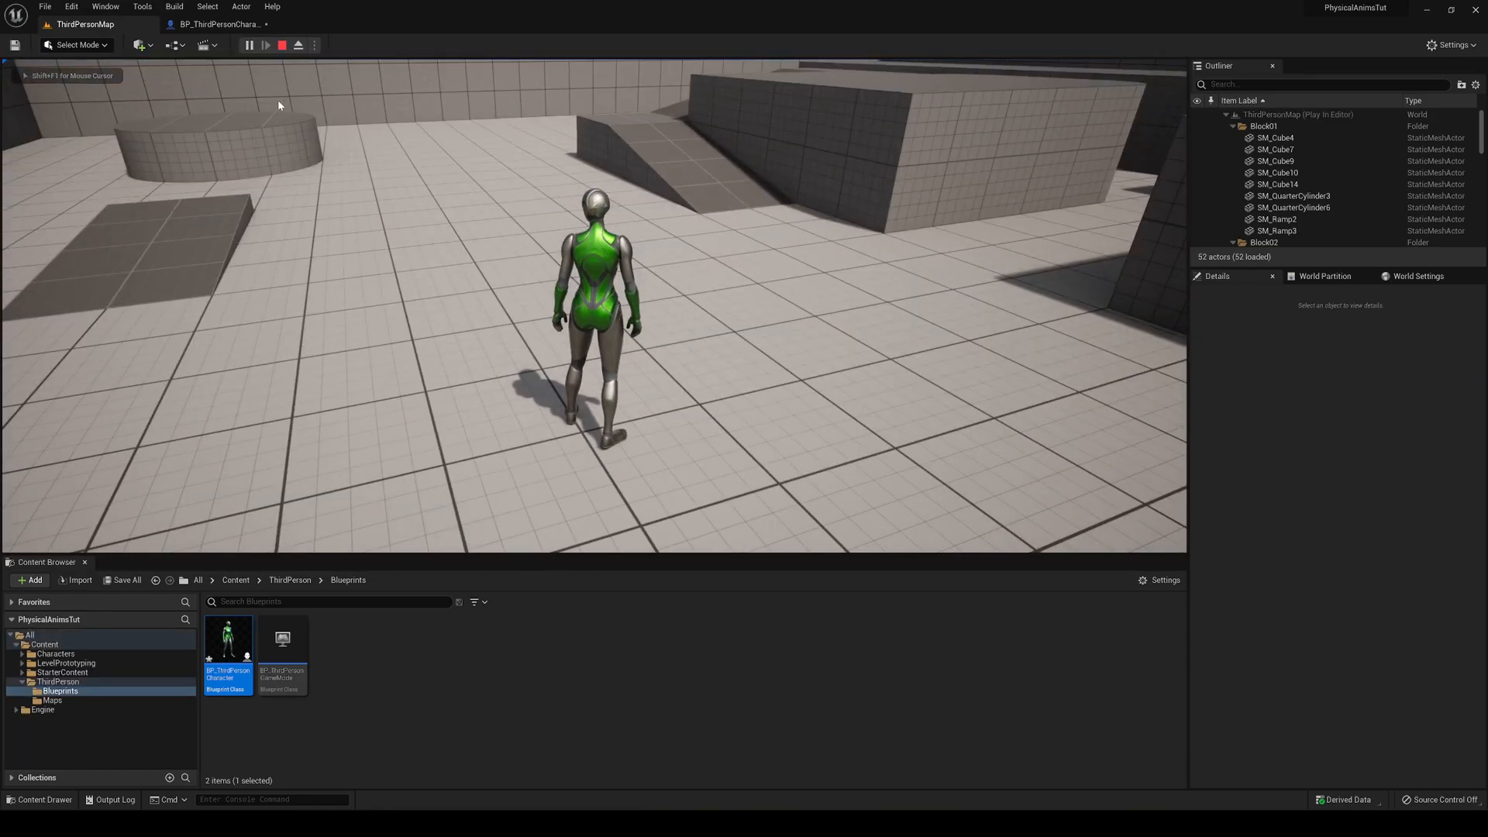
pyautogui.click(224, 23)
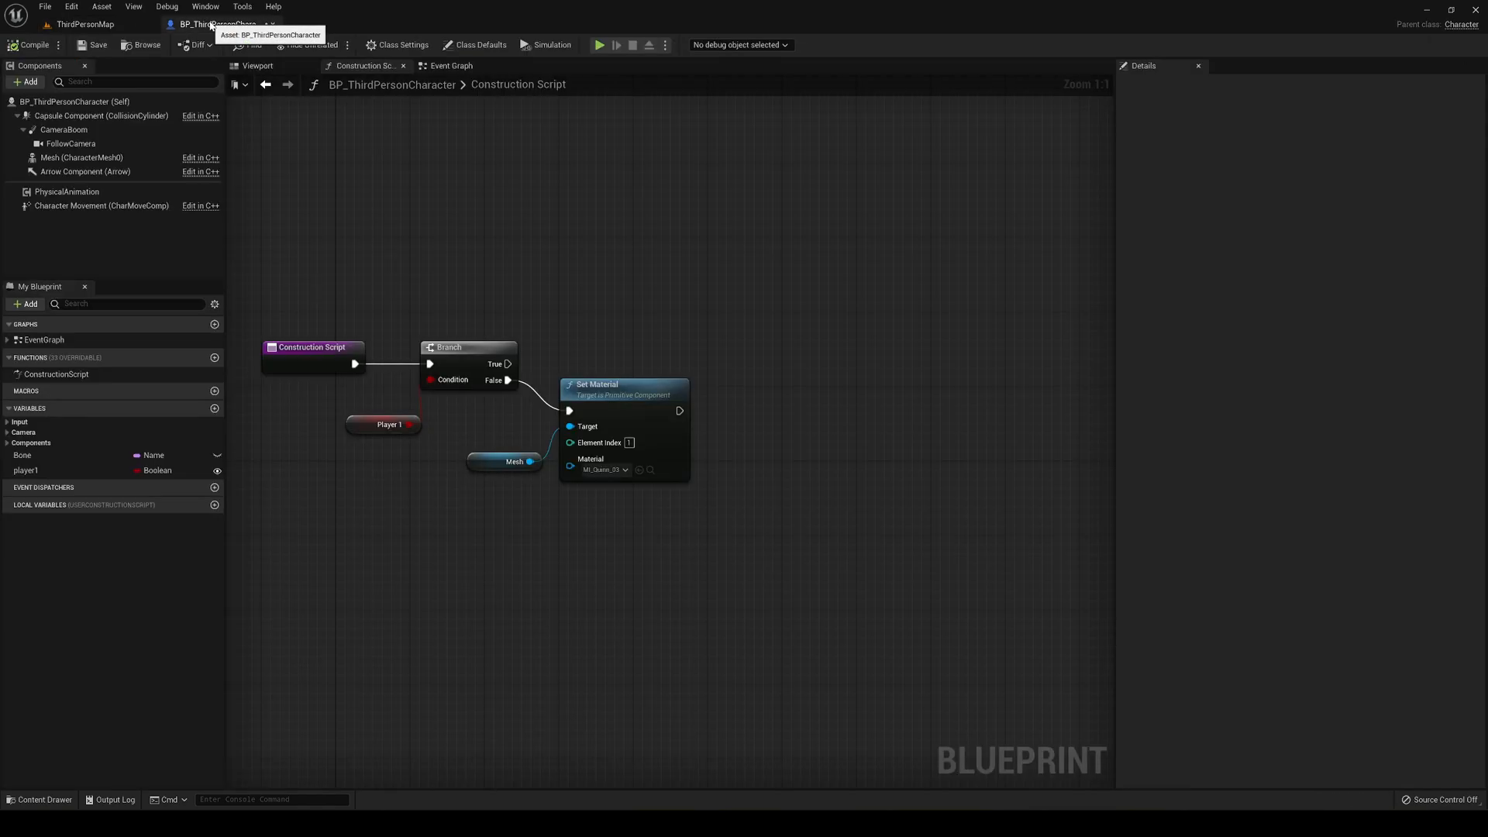
# Step: Default player1 to true, compile the blueprint and return to ThirdPersonMap
pyautogui.click(26, 470)
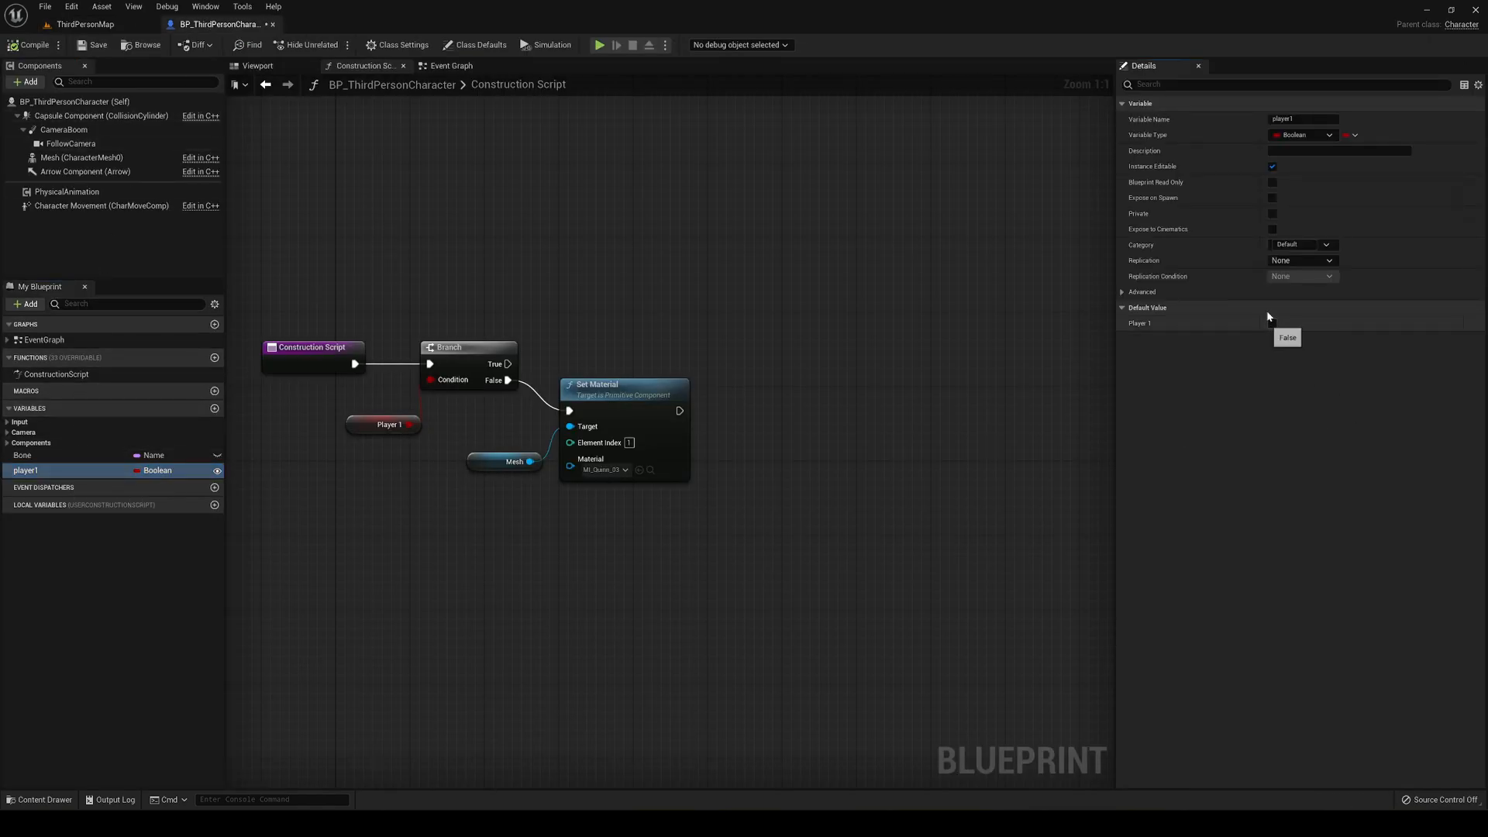
pyautogui.click(1271, 323)
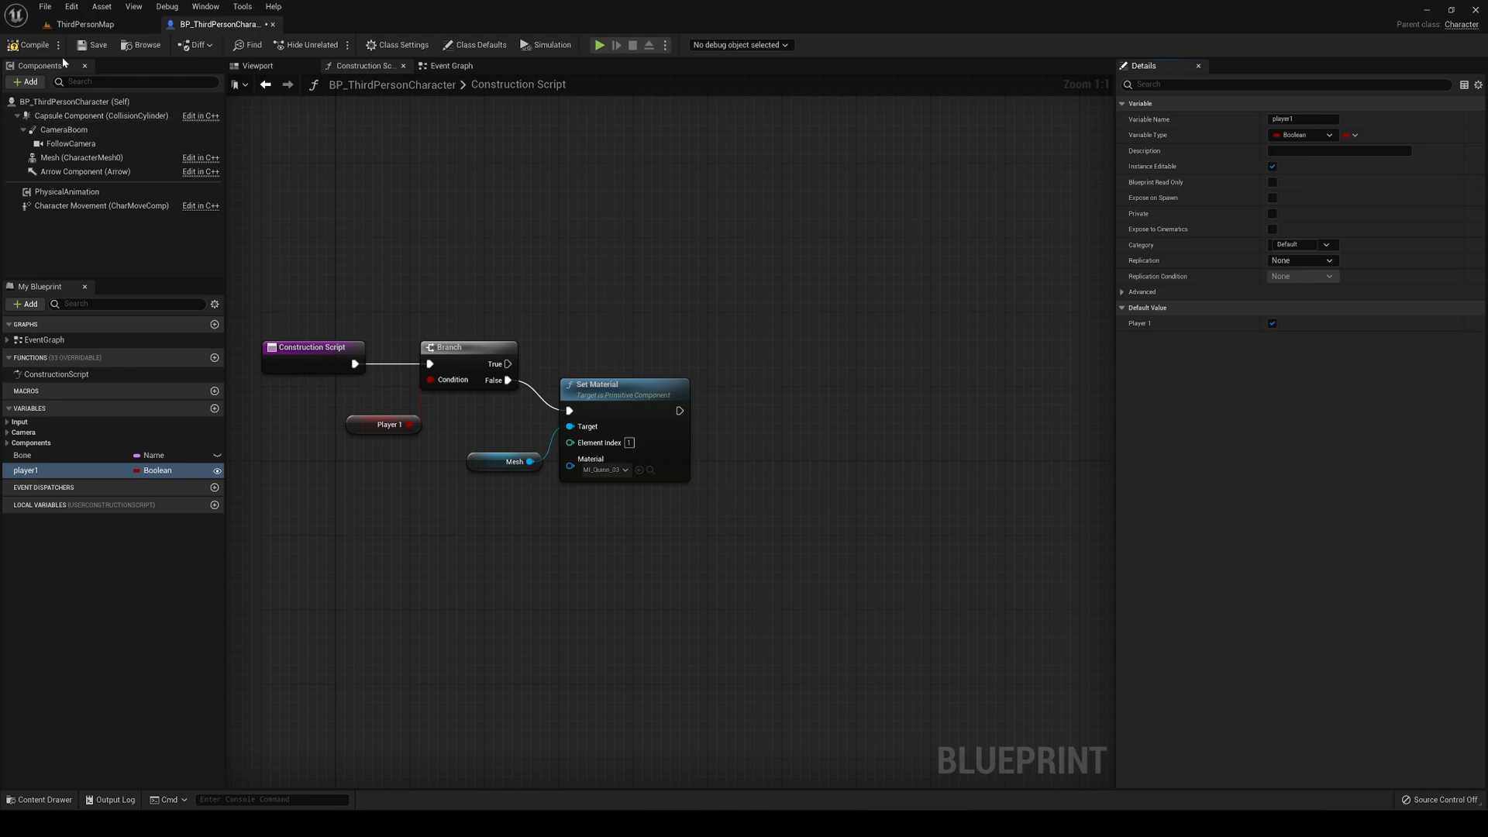
pyautogui.click(84, 24)
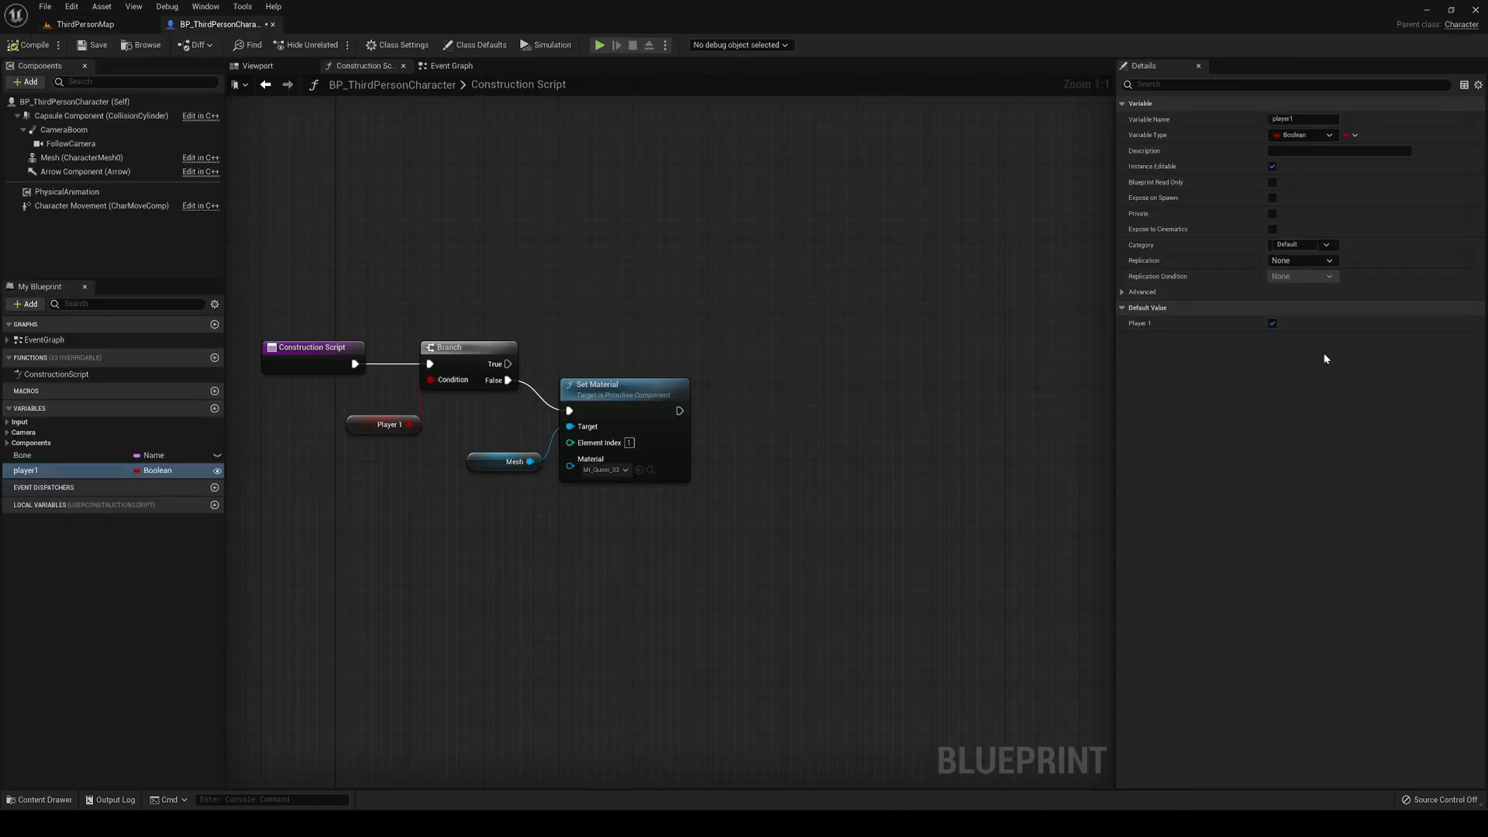
pyautogui.click(85, 23)
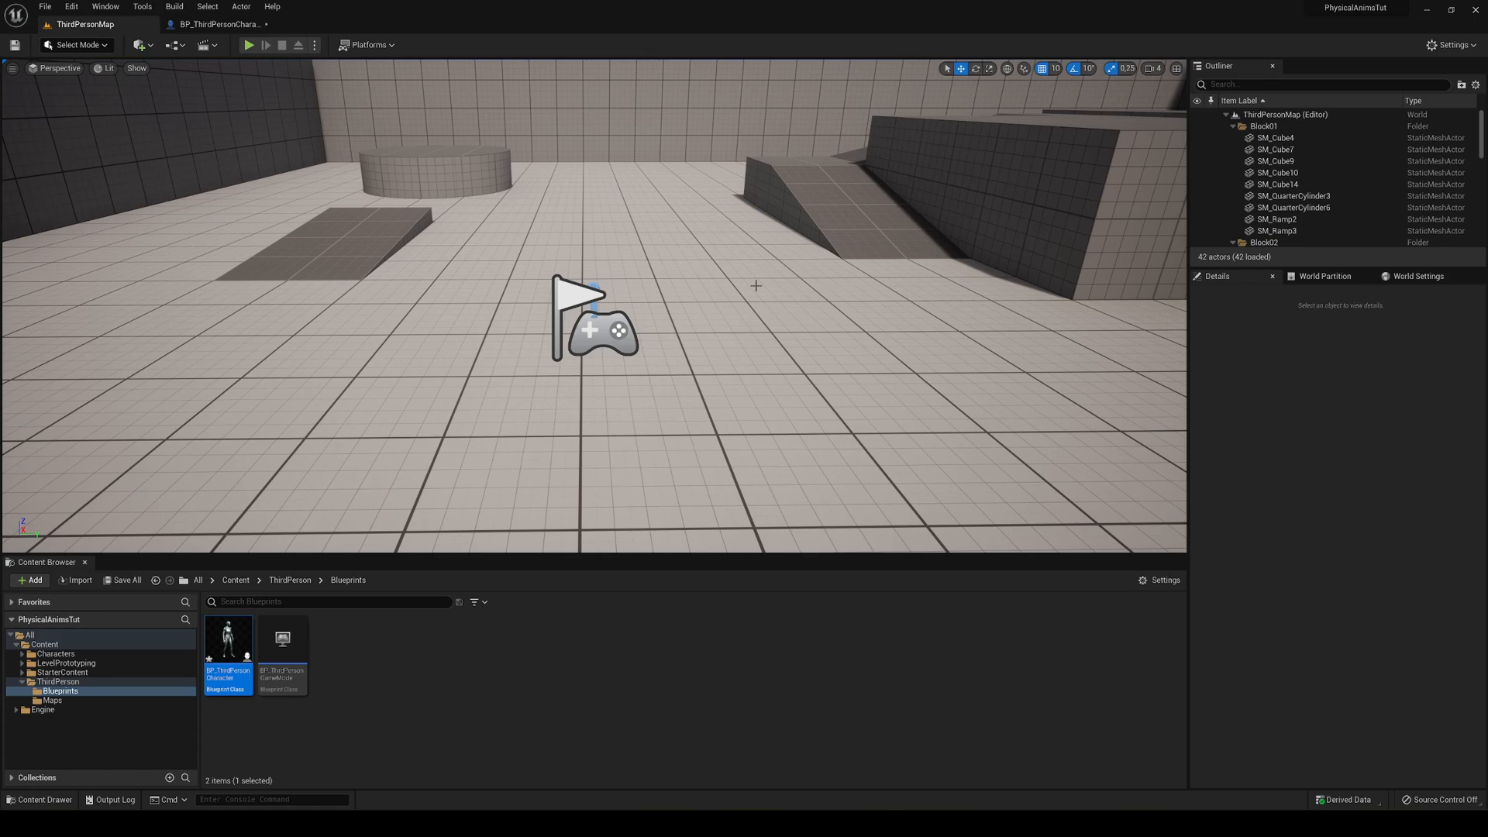
# Step: In World Settings, set the game mode's Default Pawn Class to None
pyautogui.click(1419, 276)
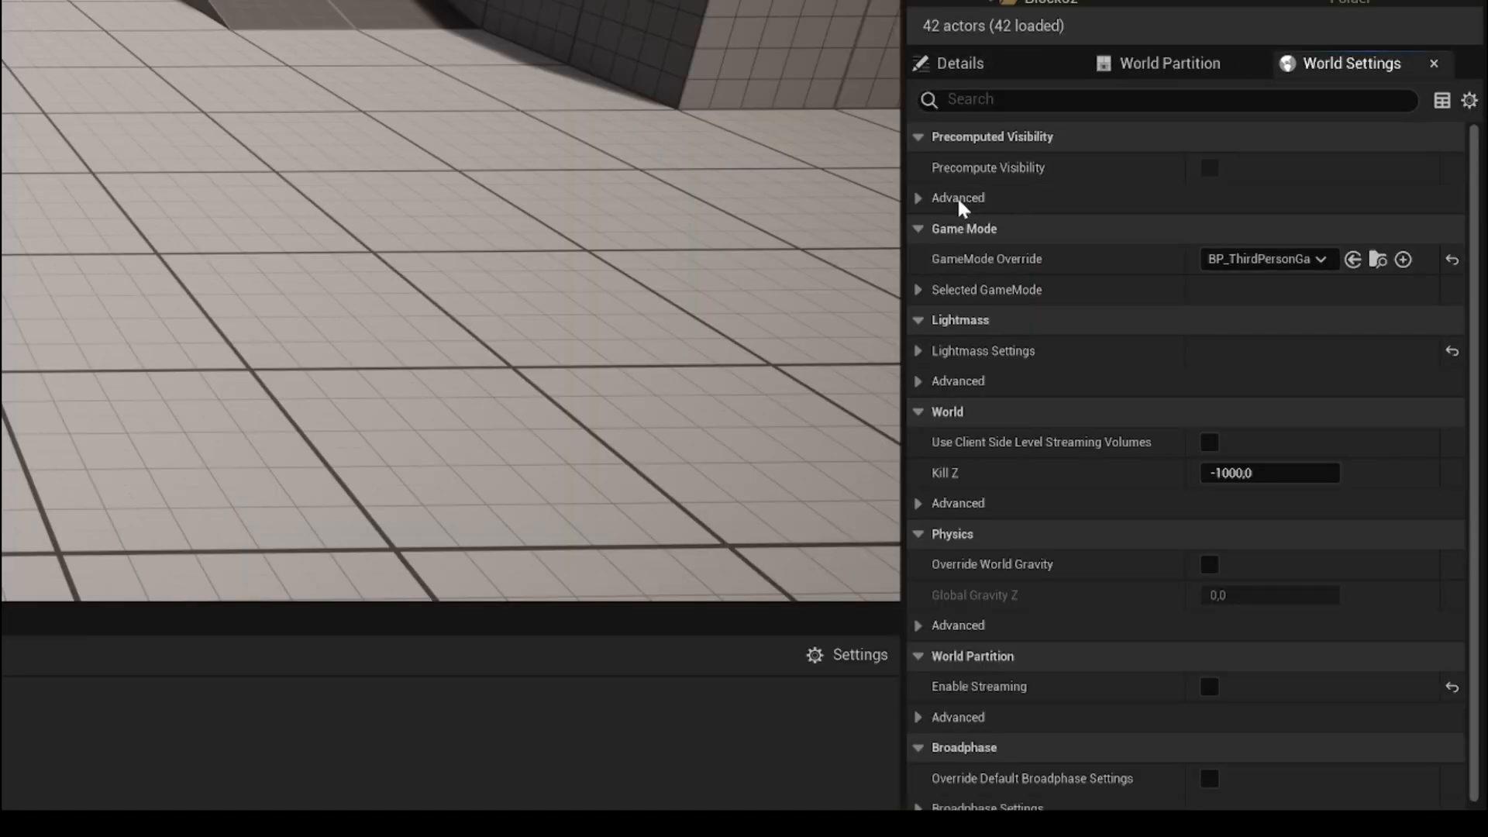
pyautogui.click(918, 290)
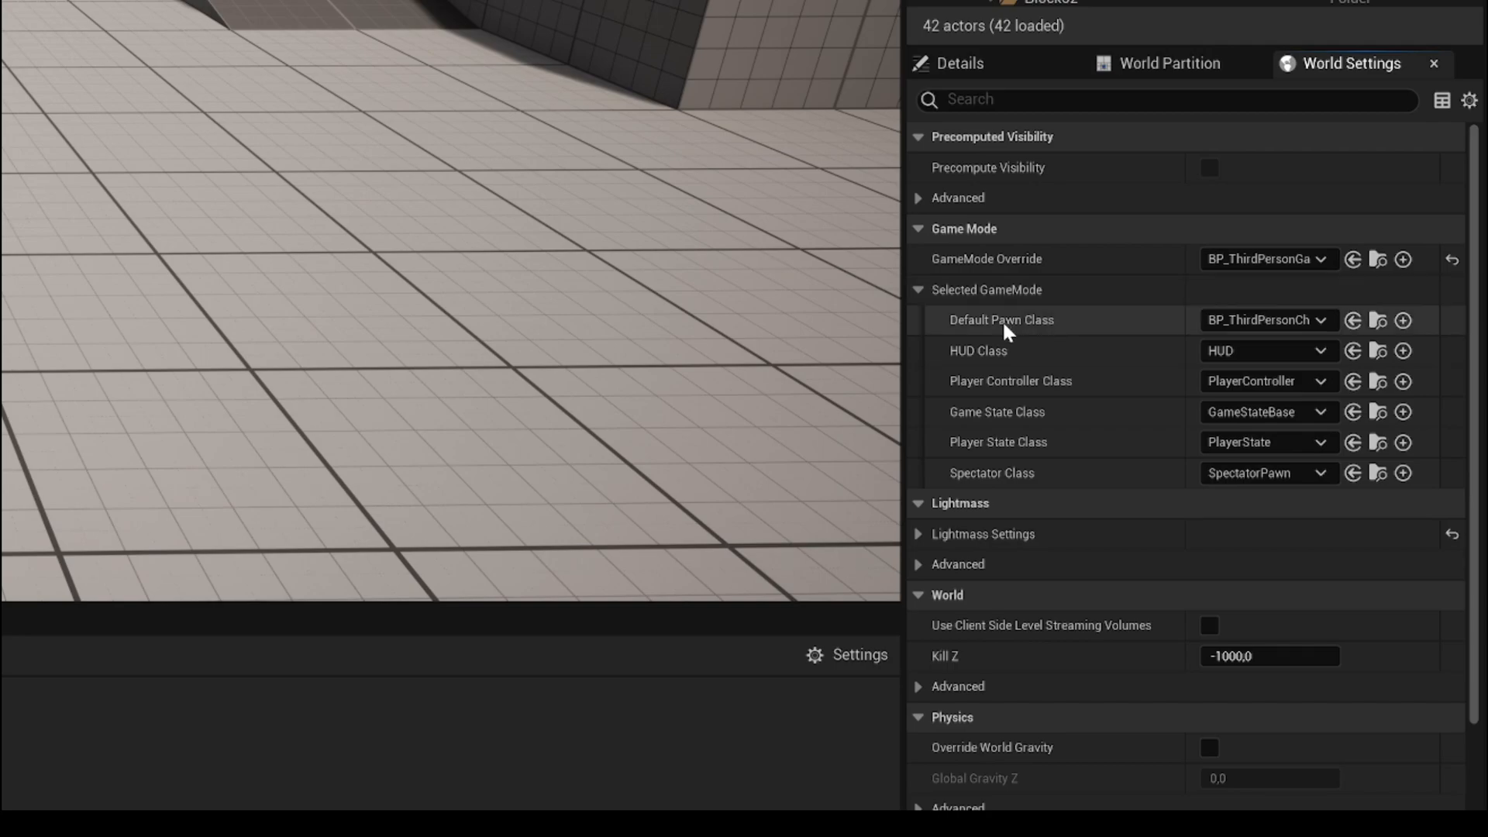
pyautogui.moveTo(1001, 319)
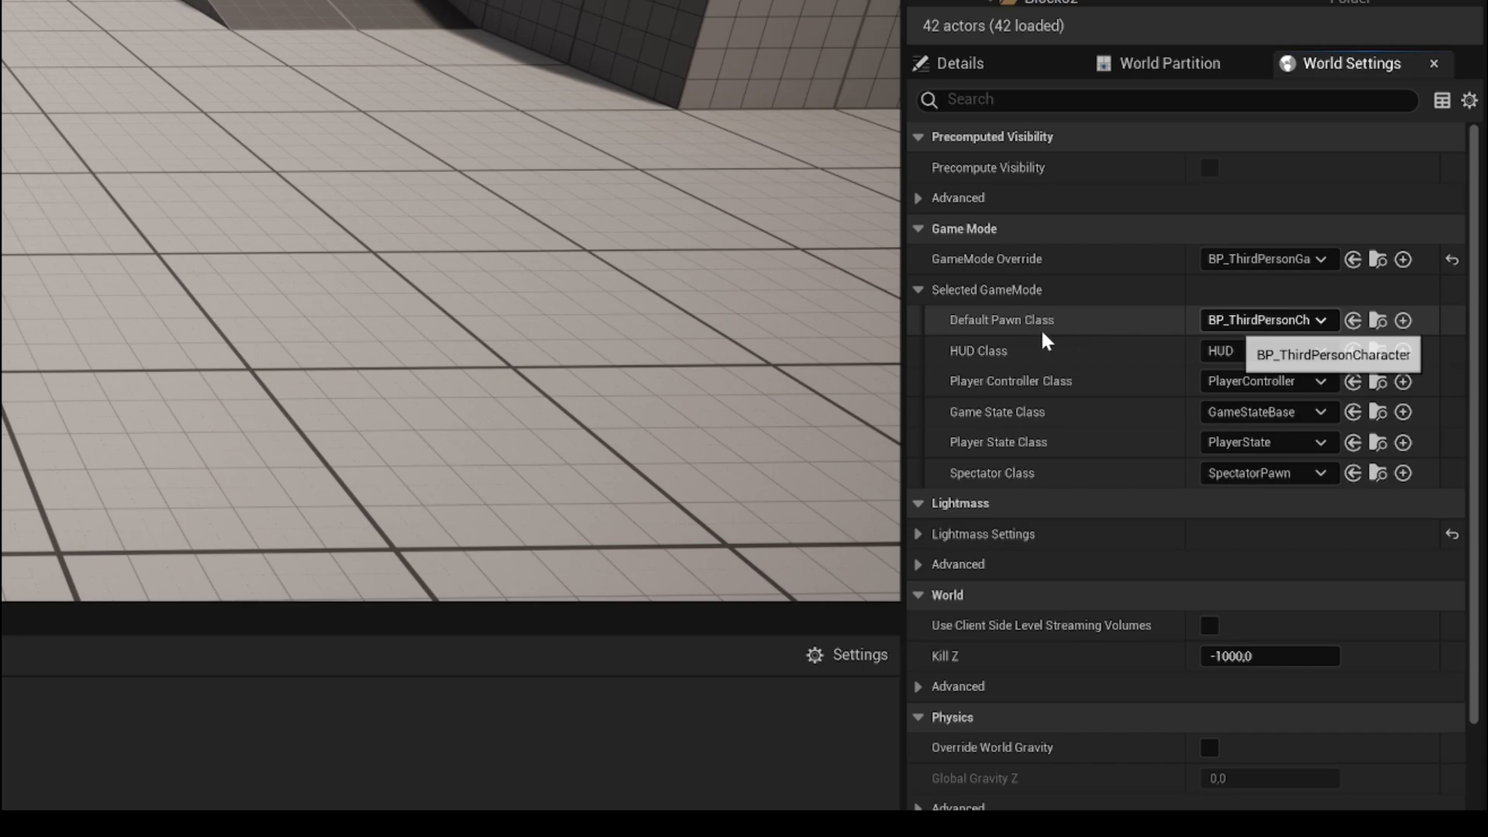
pyautogui.click(1318, 319)
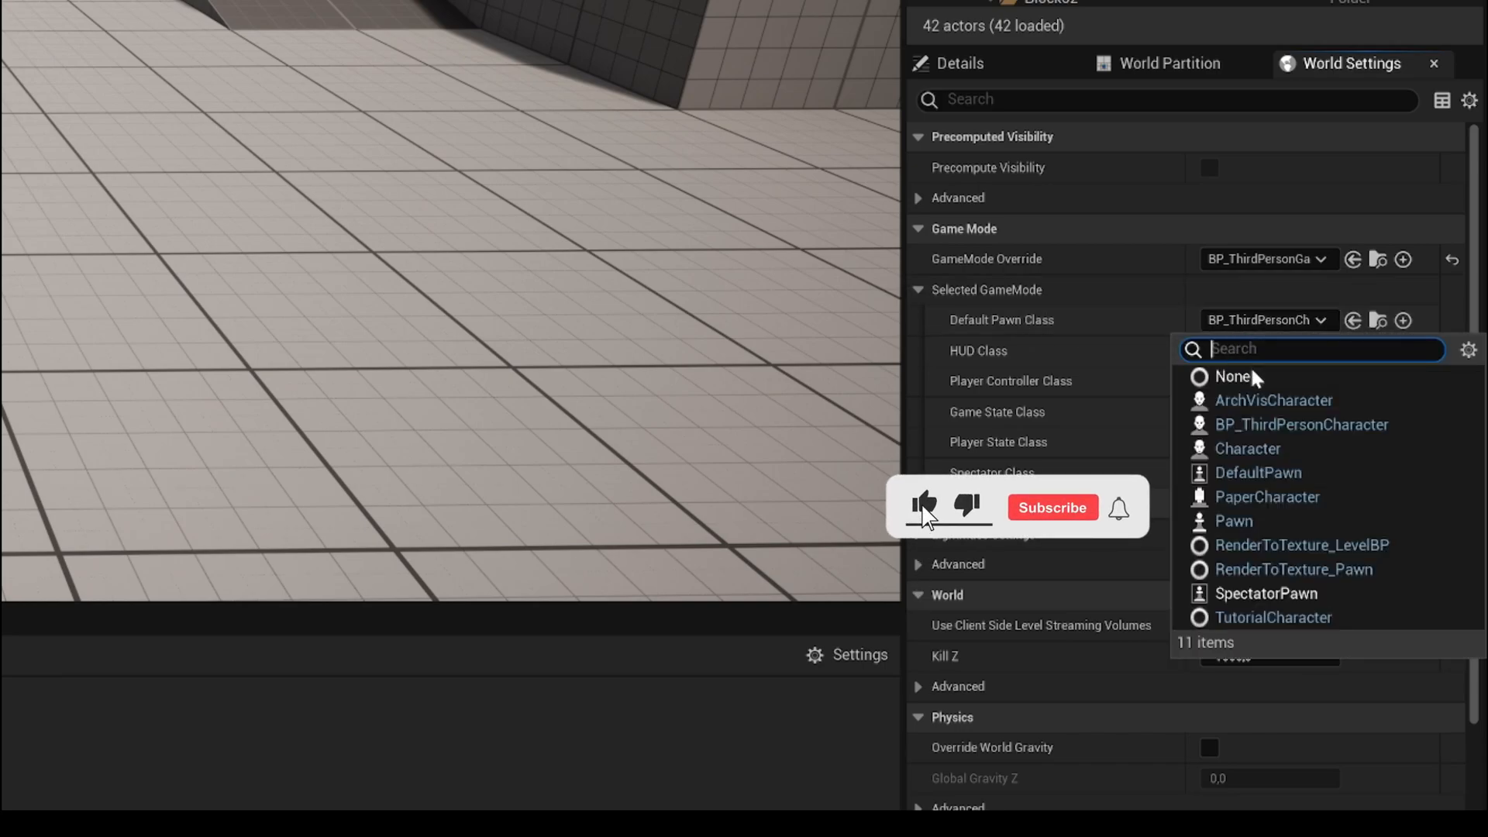
pyautogui.click(1234, 375)
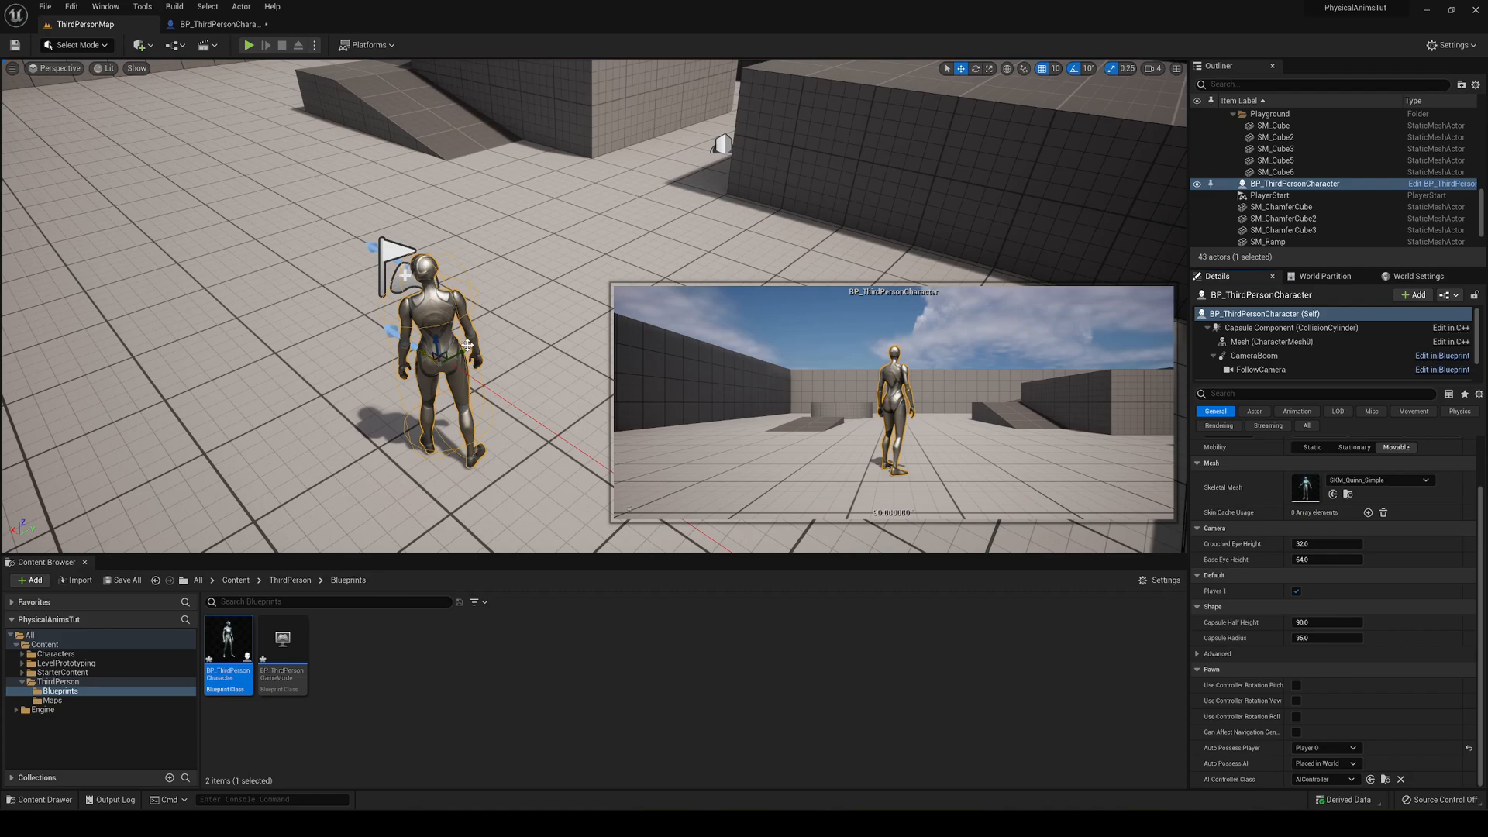
pyautogui.moveTo(100, 253)
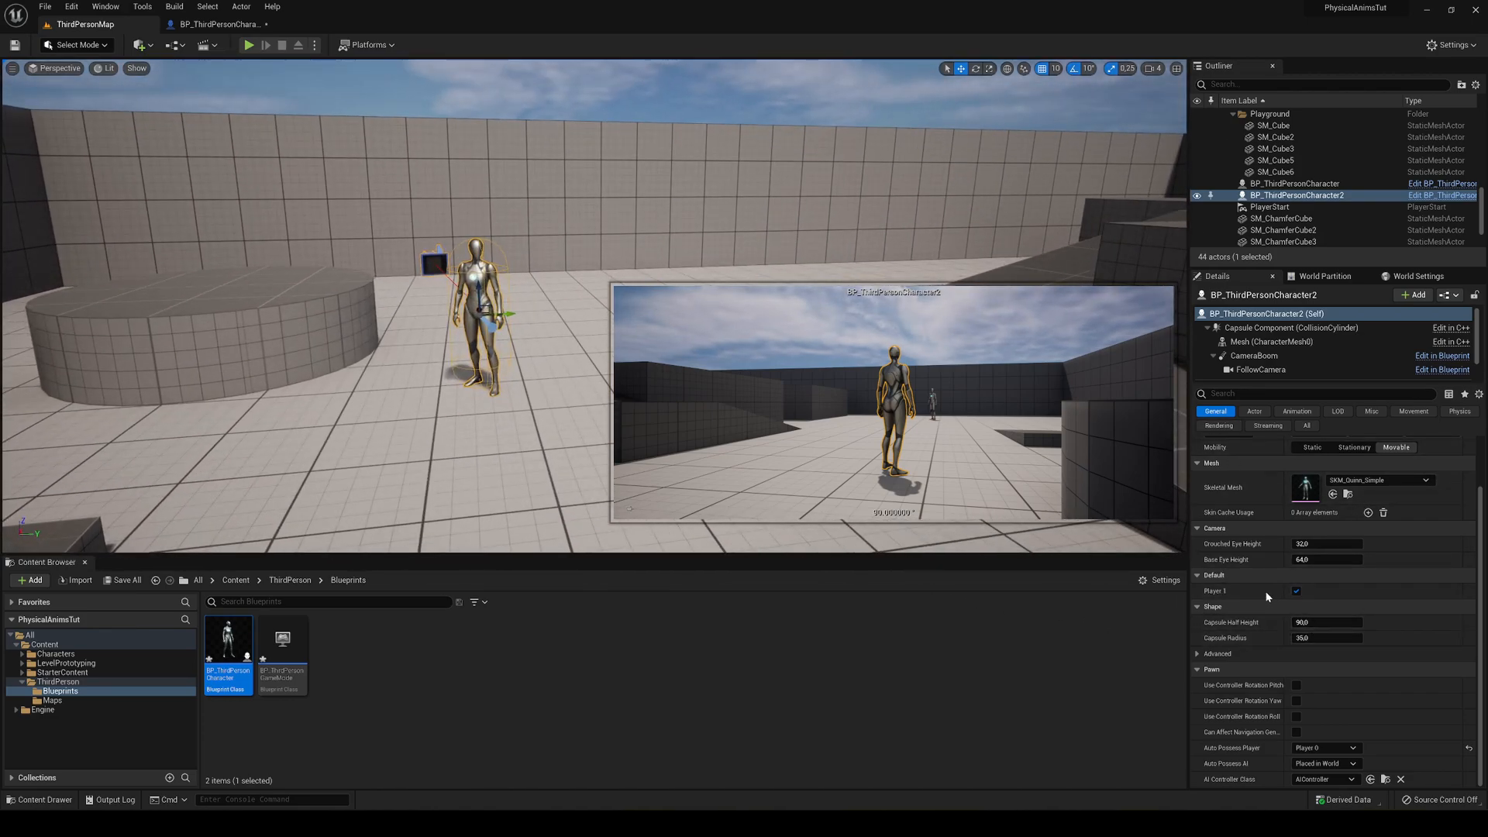
# Step: Untick Player 1 on the second placed character so it turns green
pyautogui.click(1296, 591)
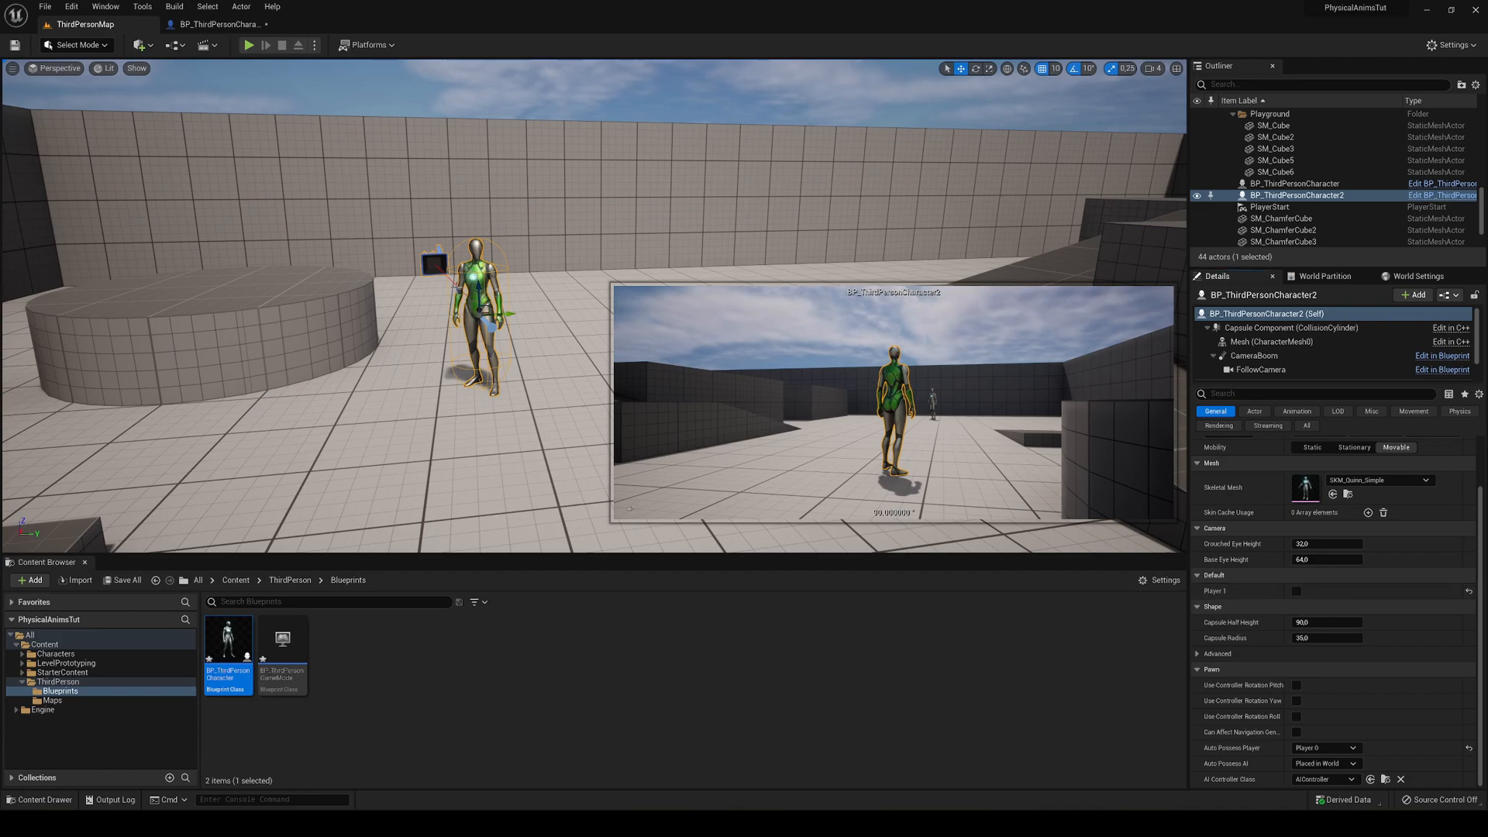
pyautogui.moveTo(1243, 731)
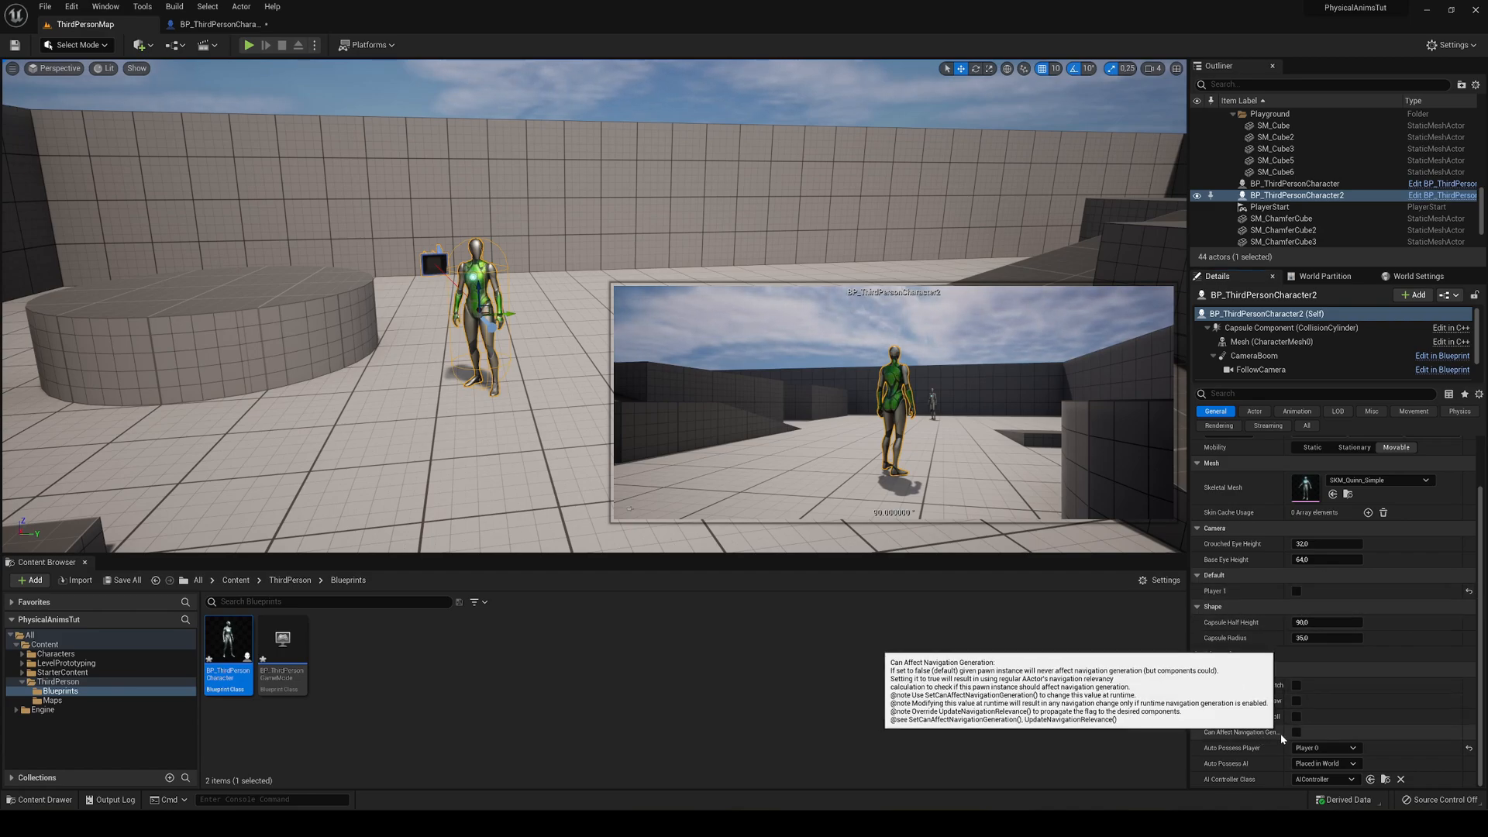
pyautogui.click(1324, 747)
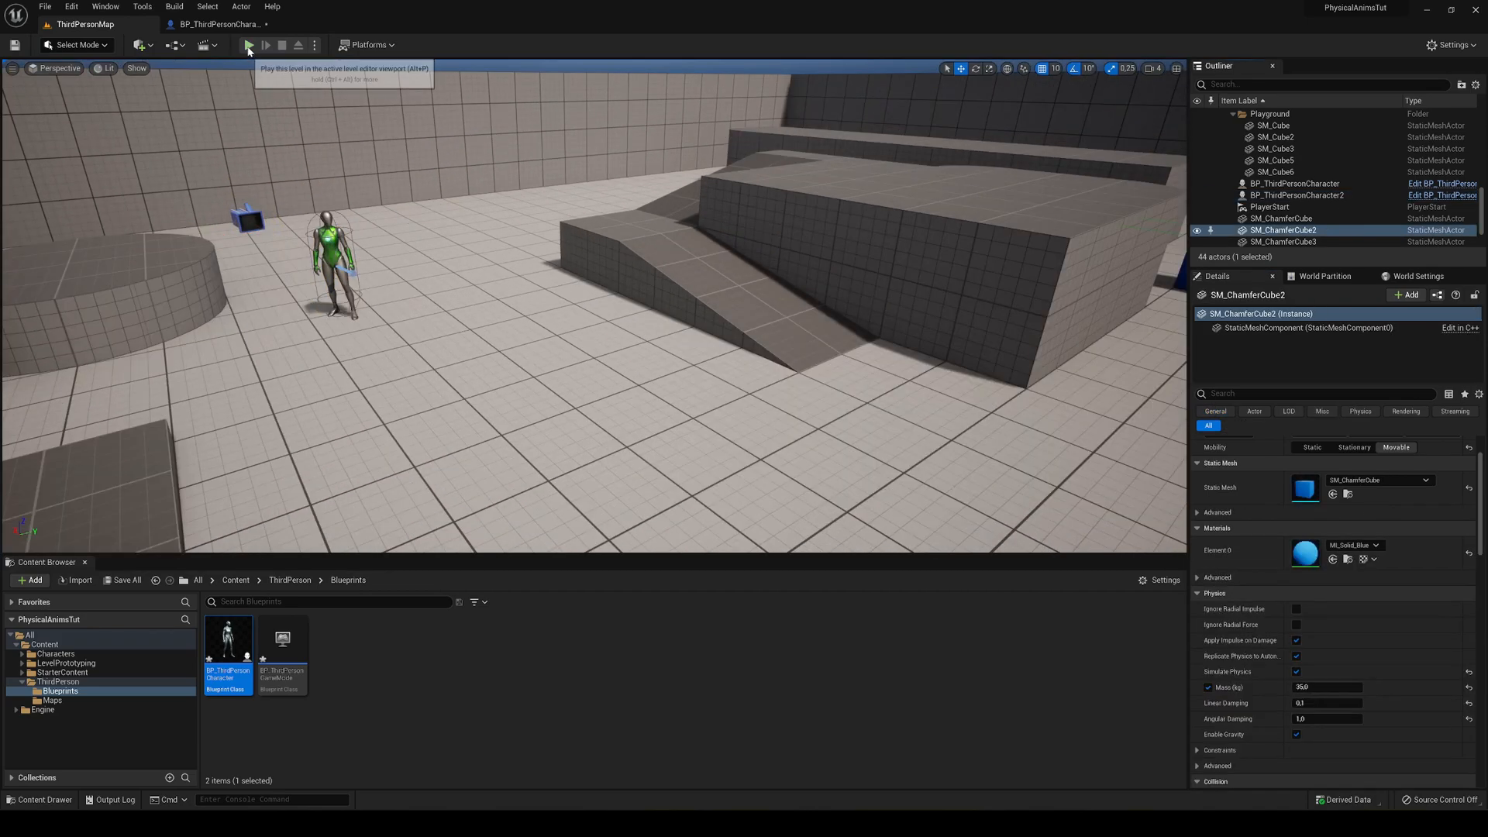
# Step: Play the level to test the two placed characters
pyautogui.click(249, 45)
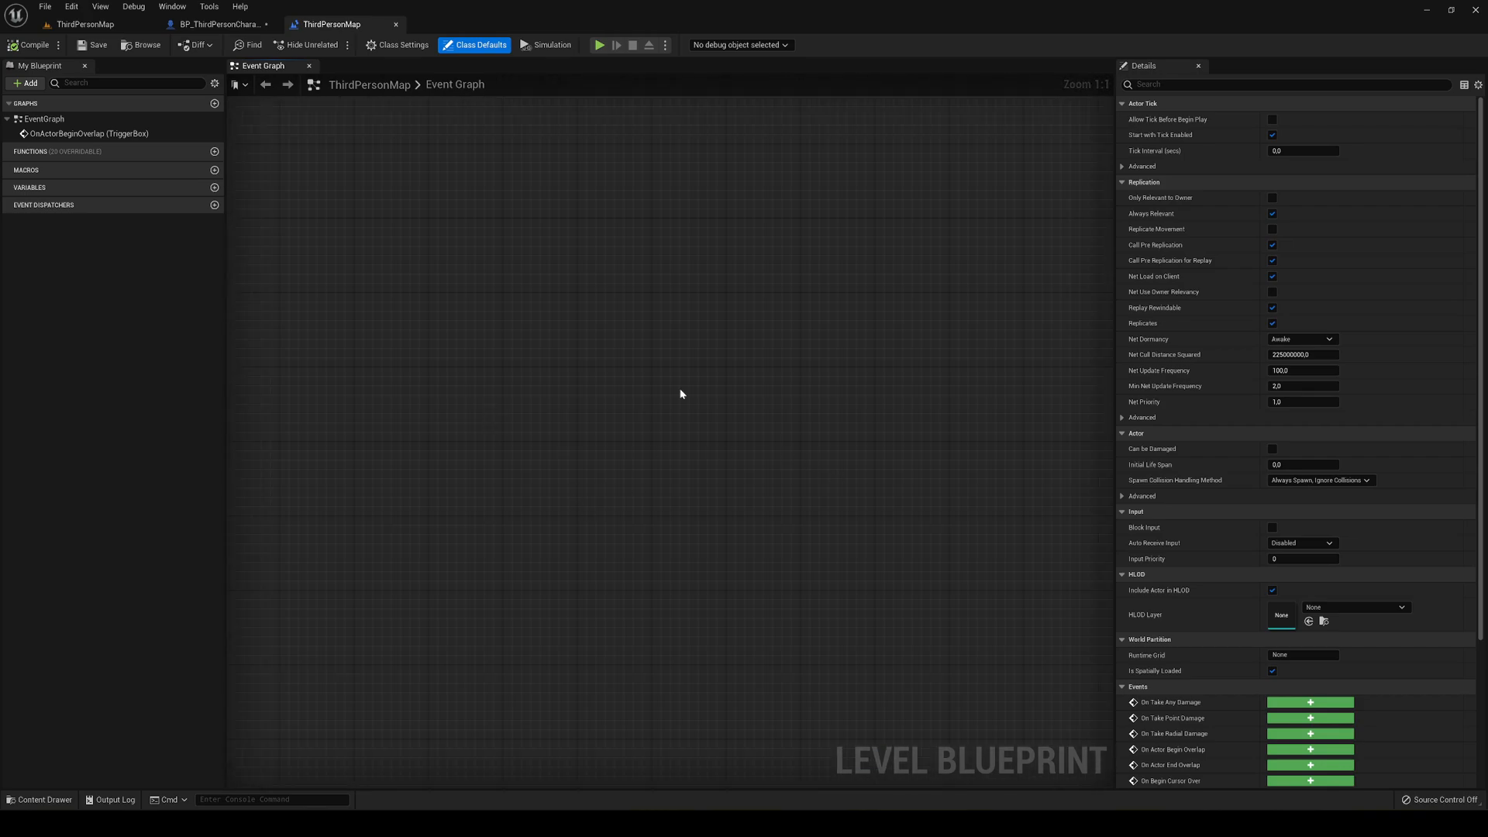
pyautogui.moveTo(523, 324)
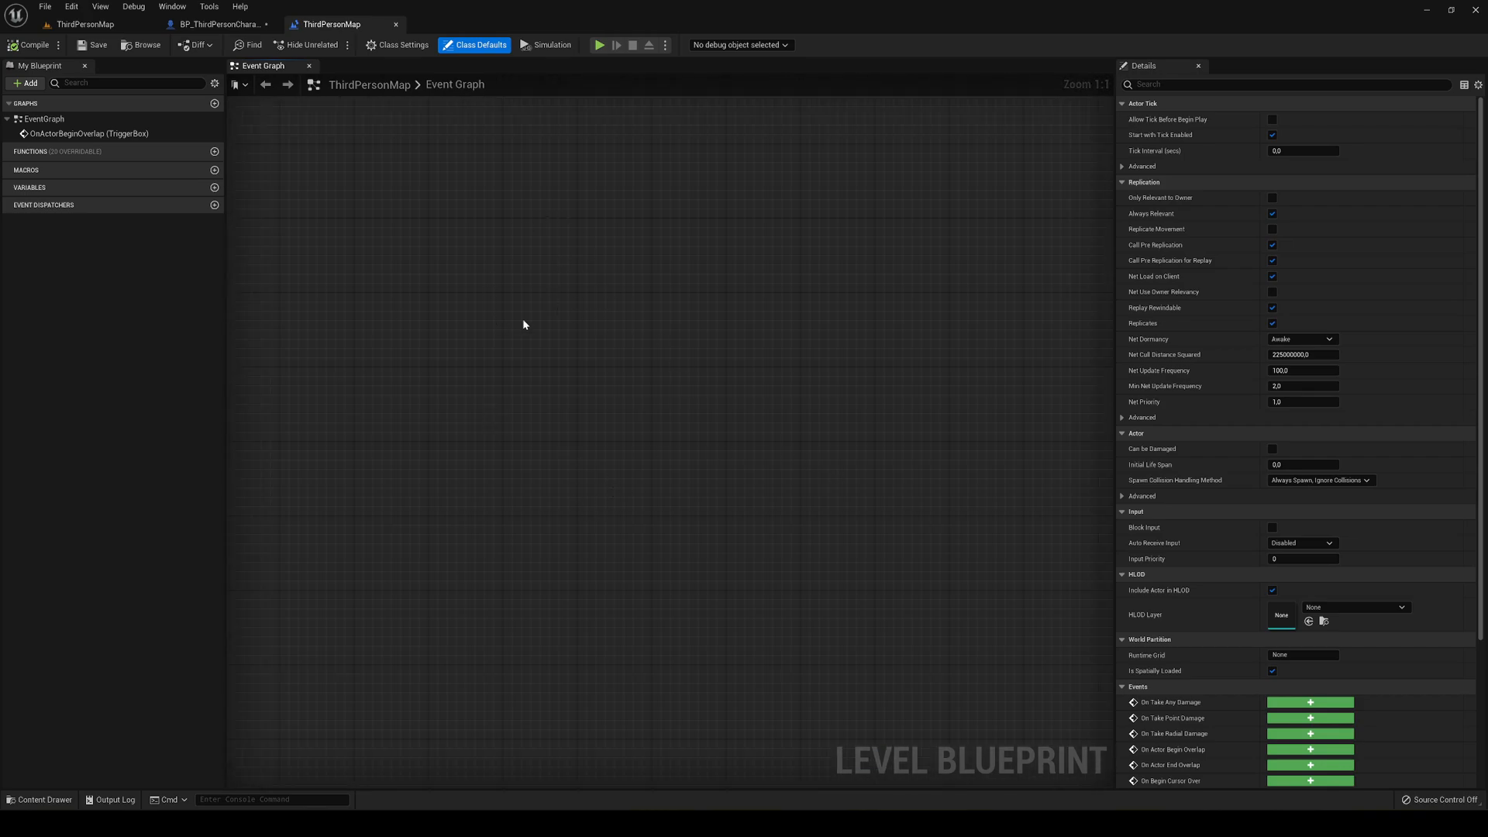
pyautogui.moveTo(828, 470)
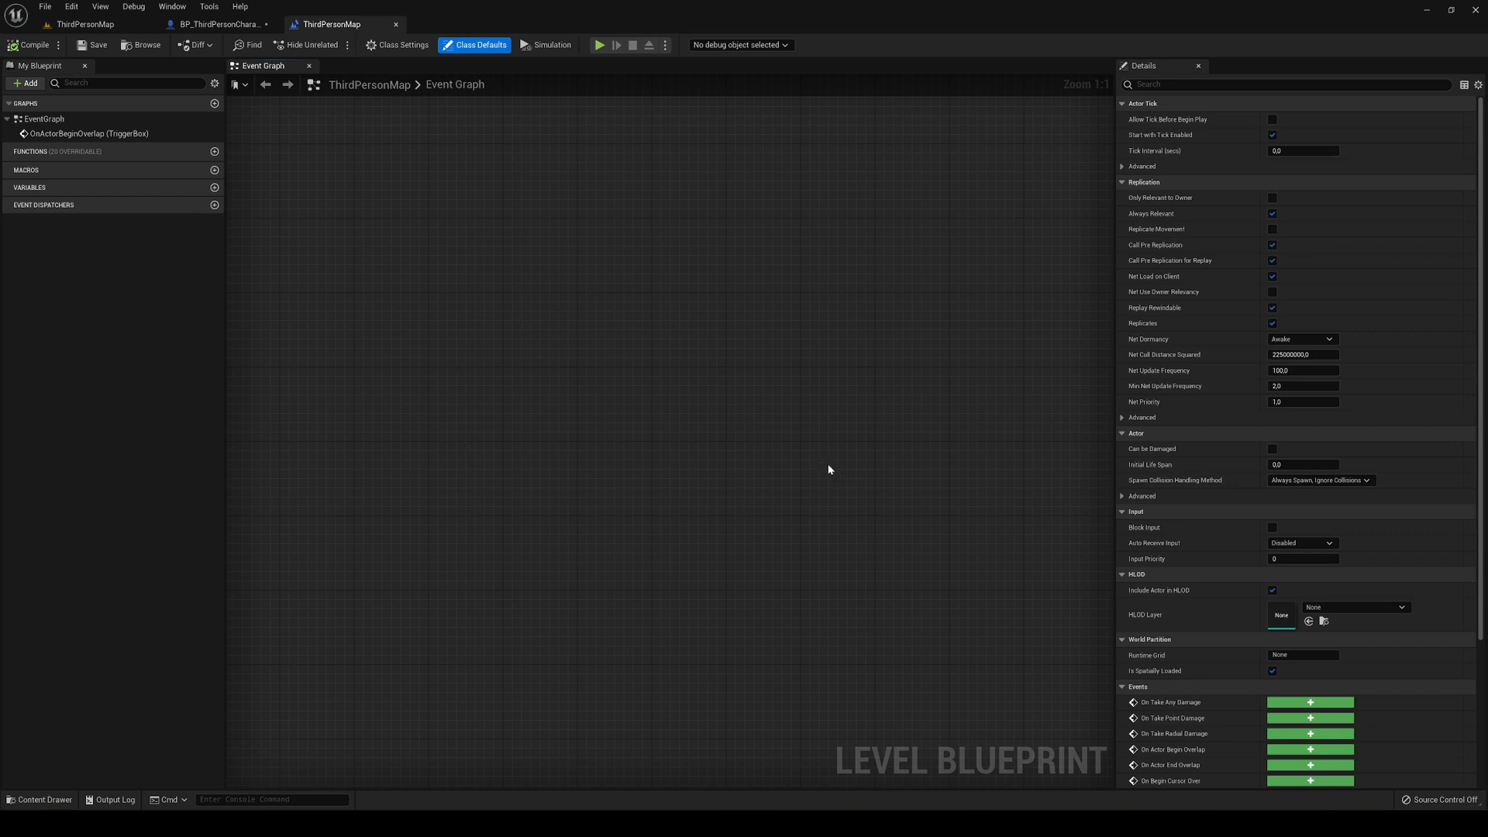
pyautogui.moveTo(120, 48)
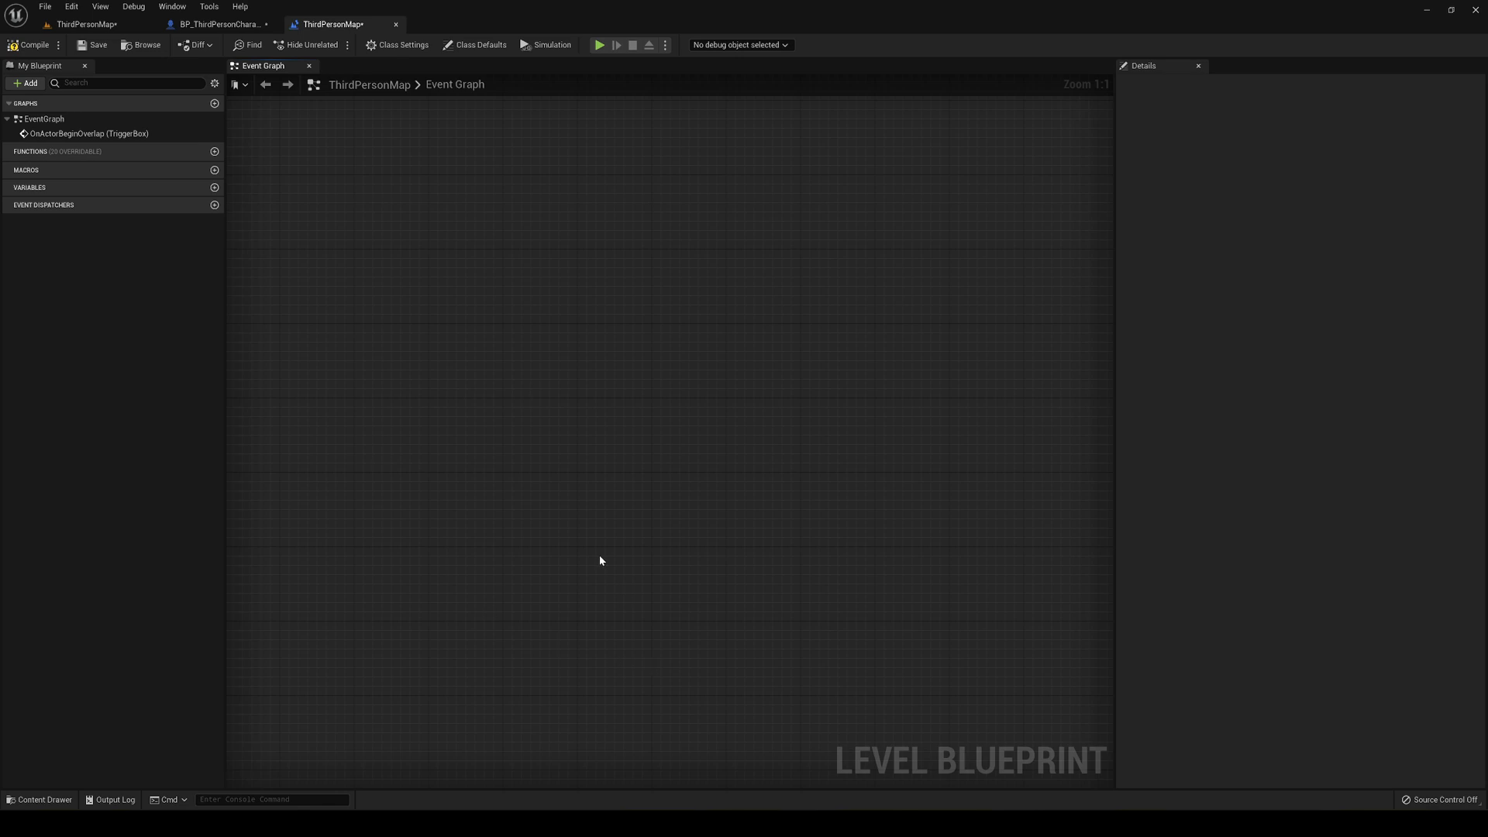
pyautogui.moveTo(586, 540)
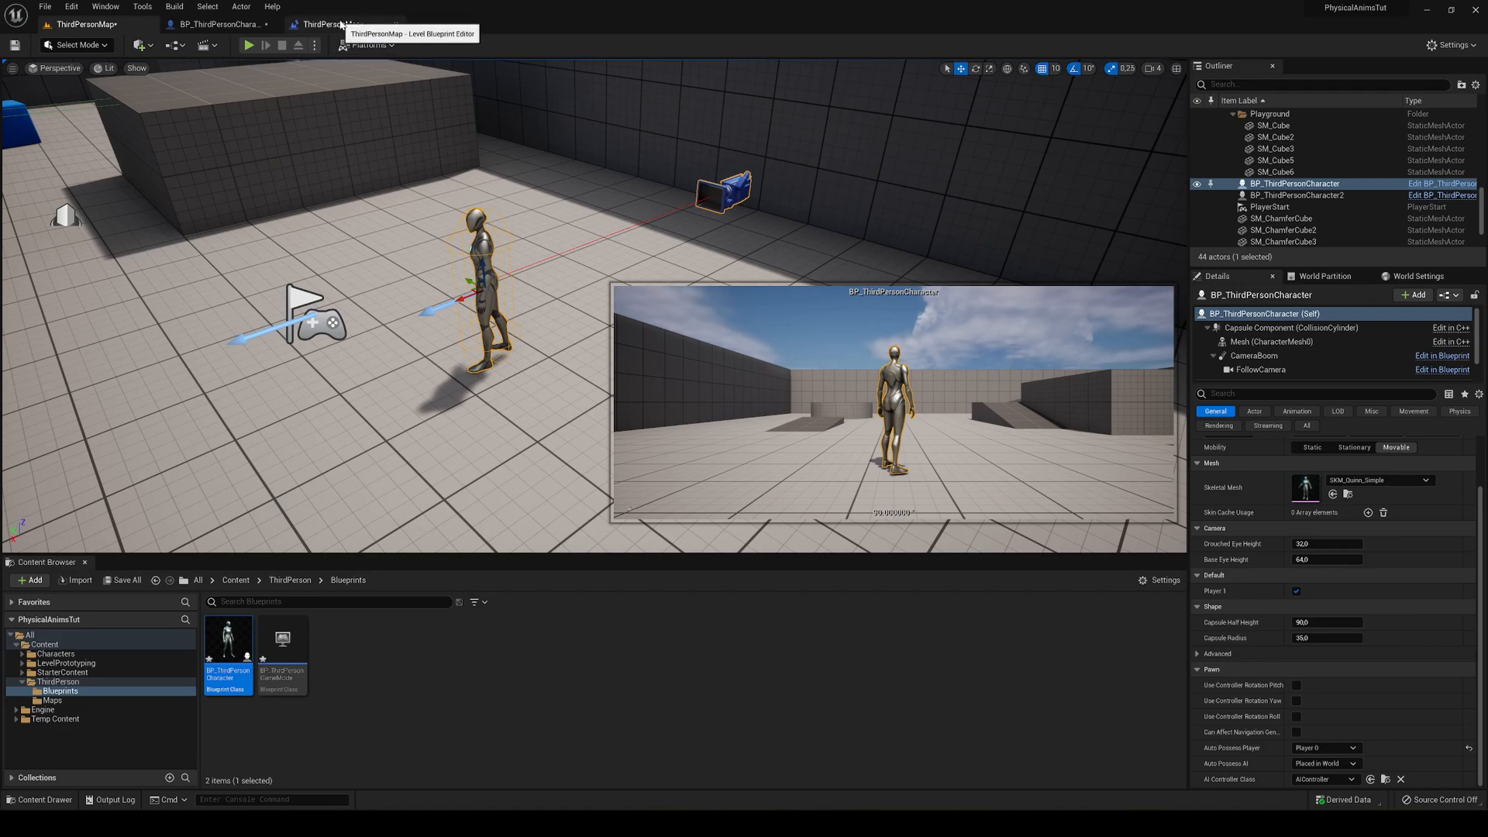
# Step: Create reference nodes for both third-person characters and stack them lower left in the graph
pyautogui.click(327, 23)
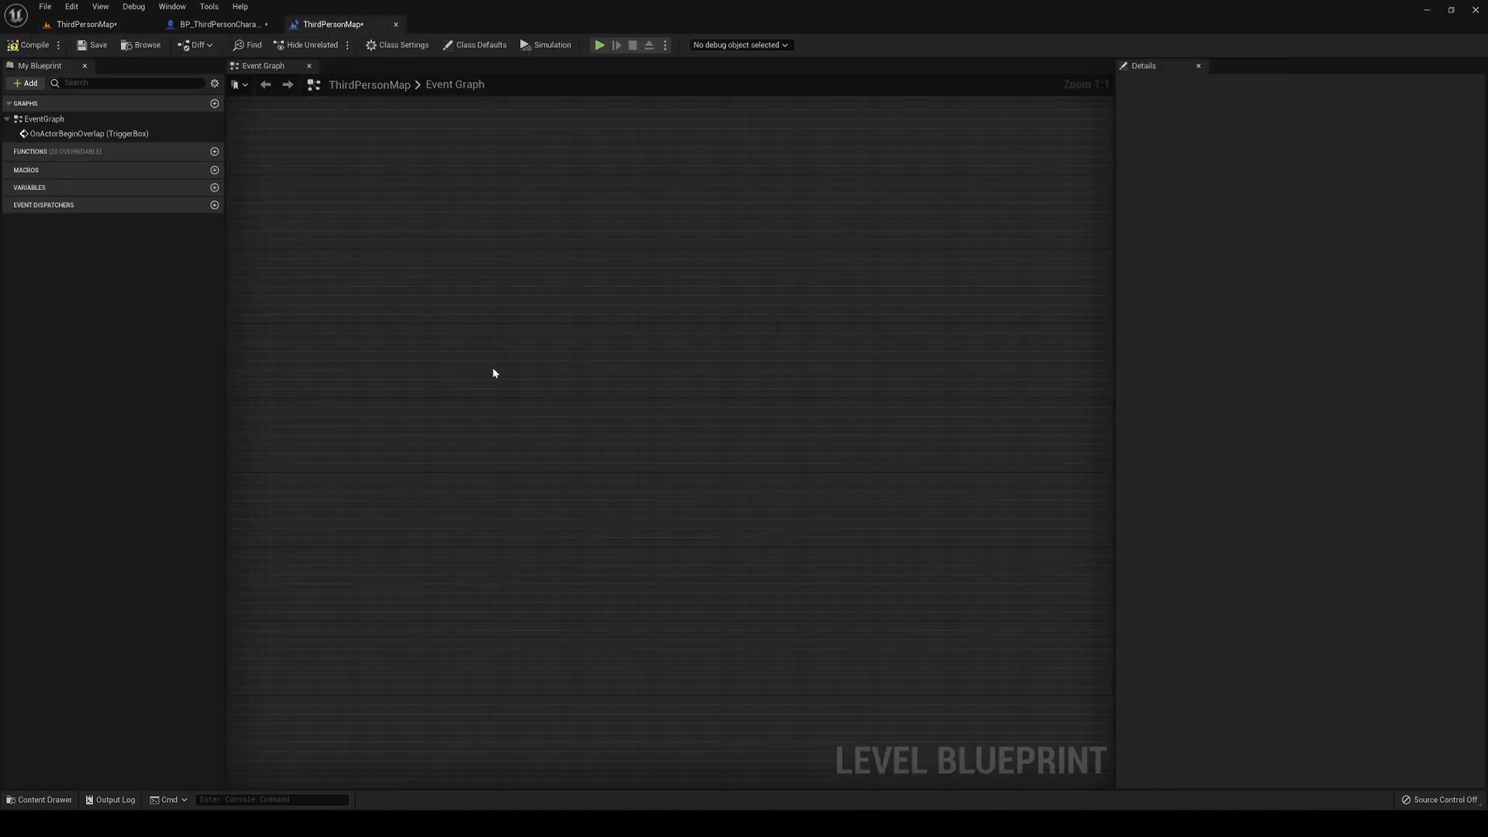
pyautogui.rightClick(493, 373)
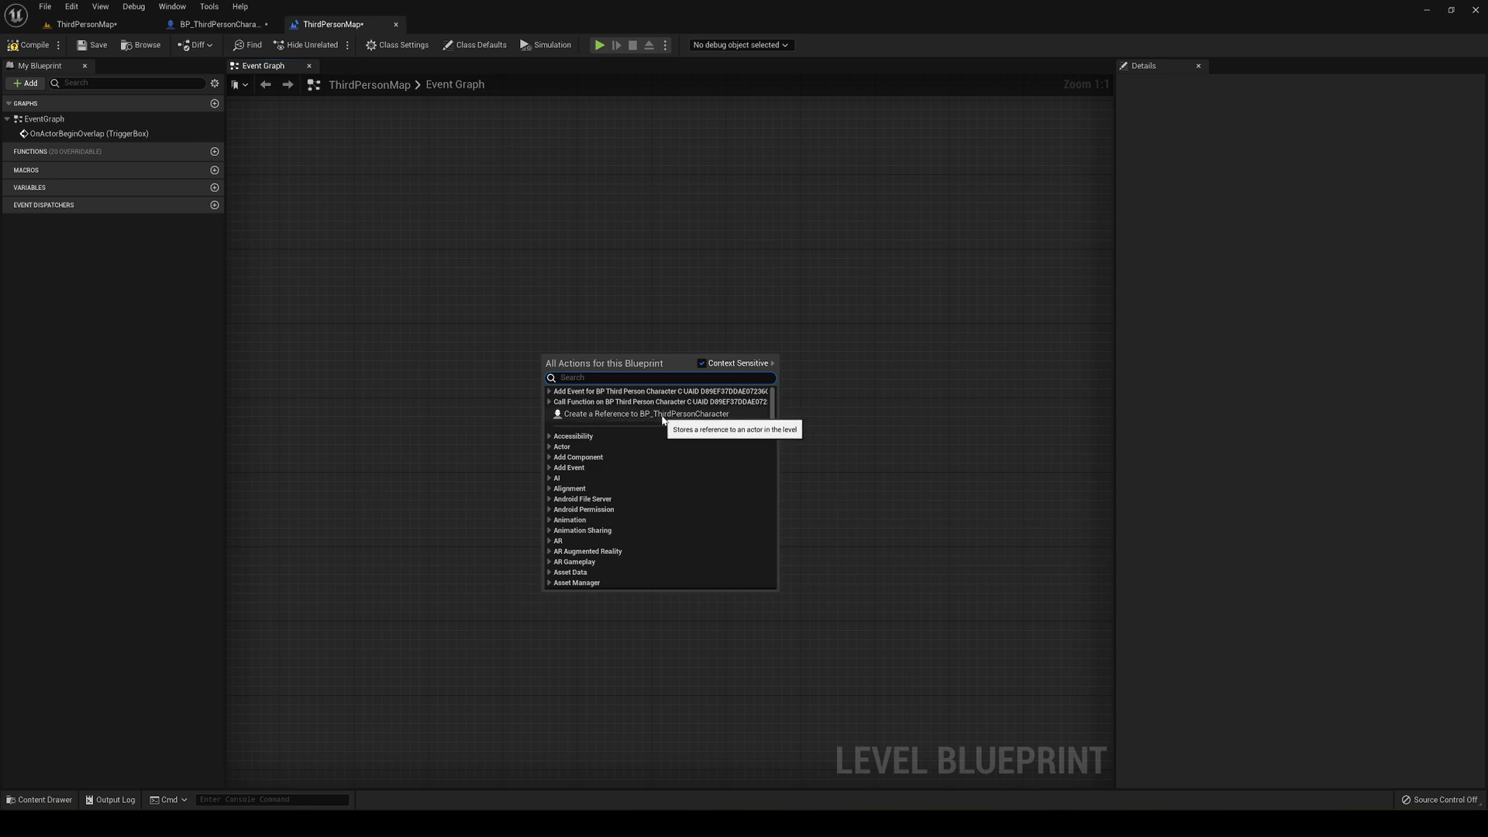
pyautogui.click(634, 414)
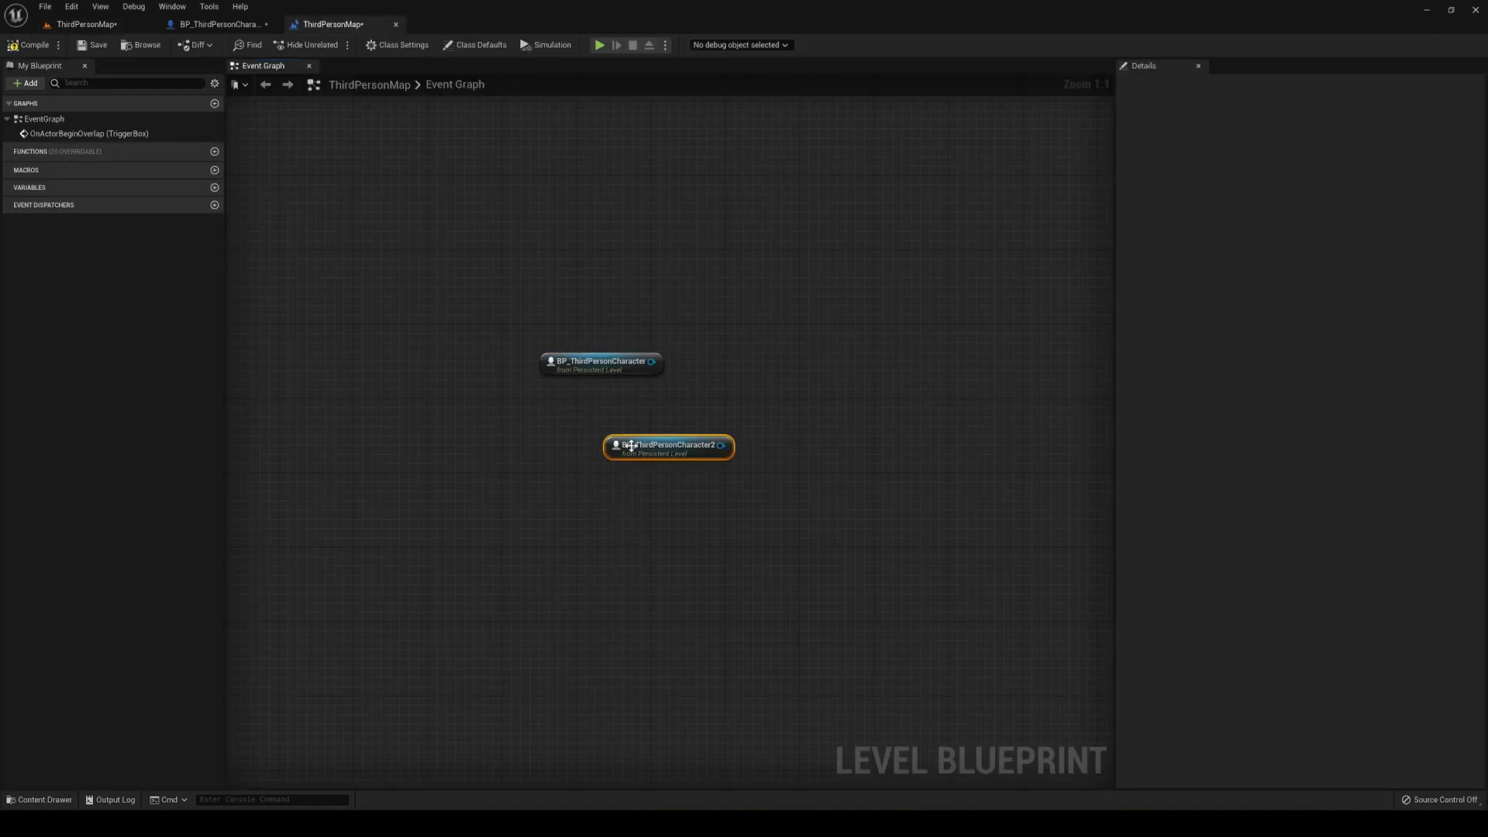
pyautogui.moveTo(667, 446); pyautogui.dragTo(438, 496)
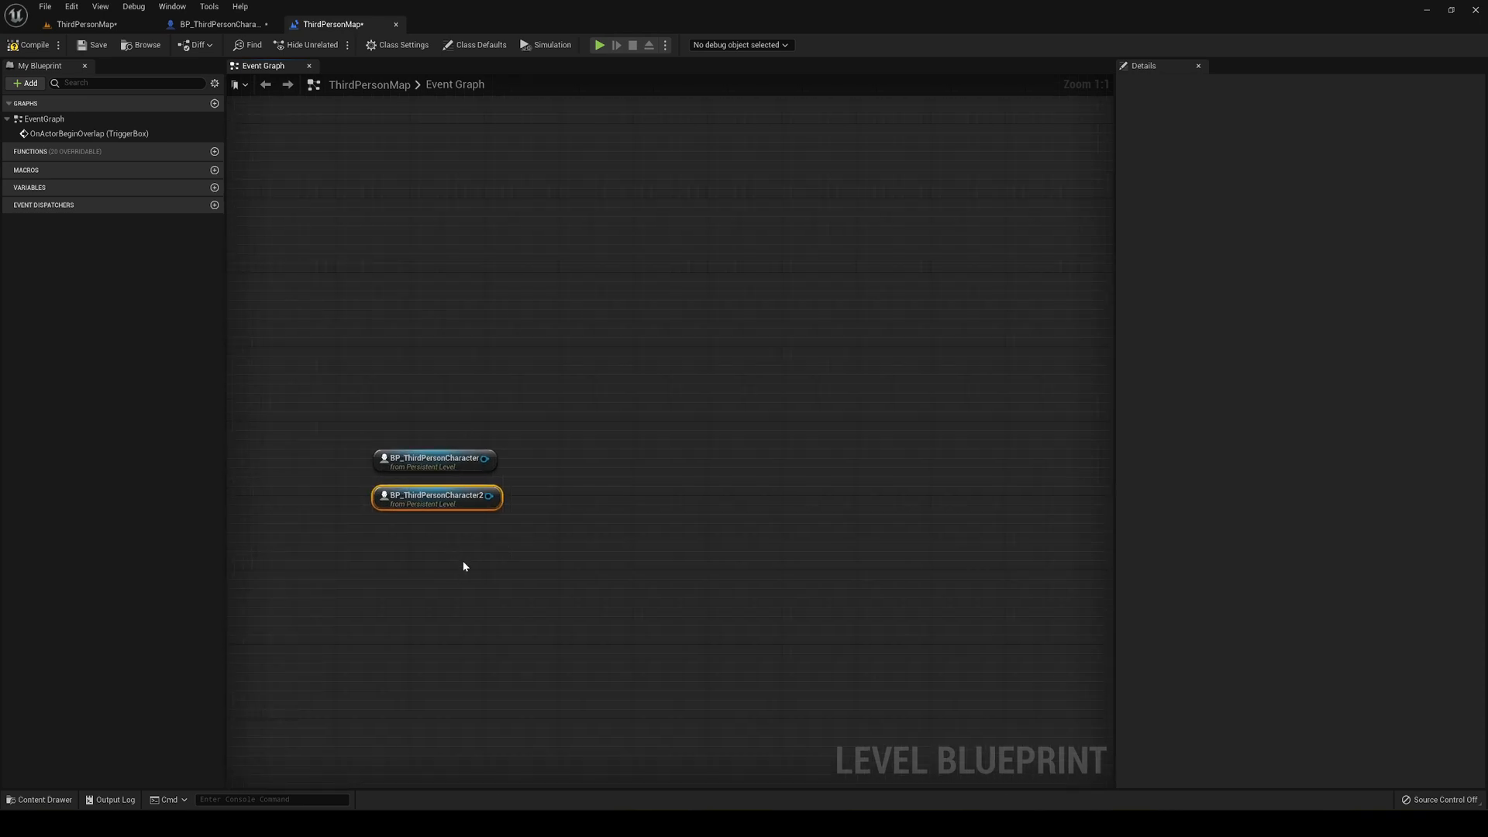
pyautogui.moveTo(445, 356)
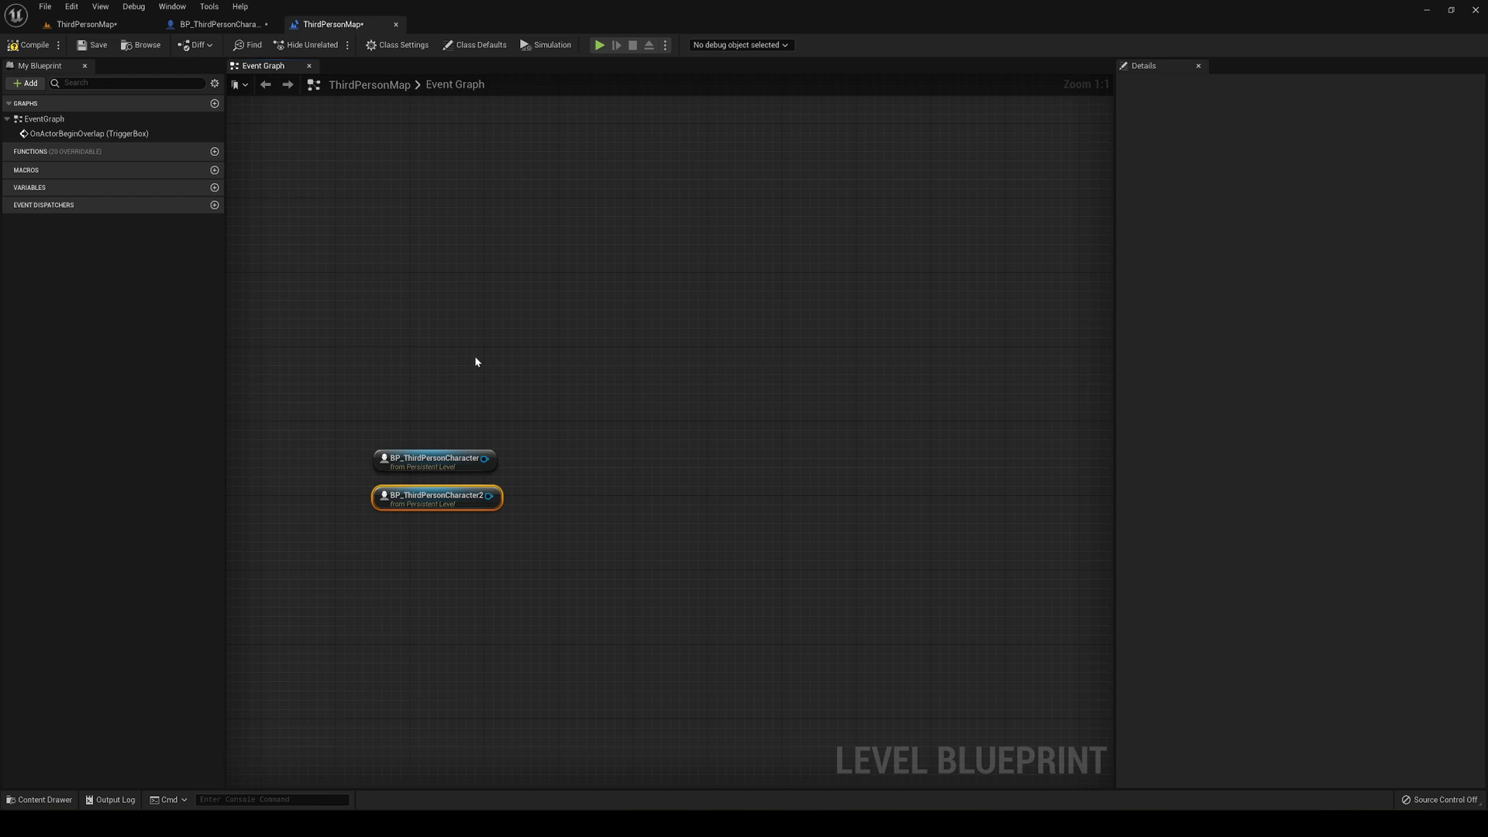
pyautogui.moveTo(252, 244)
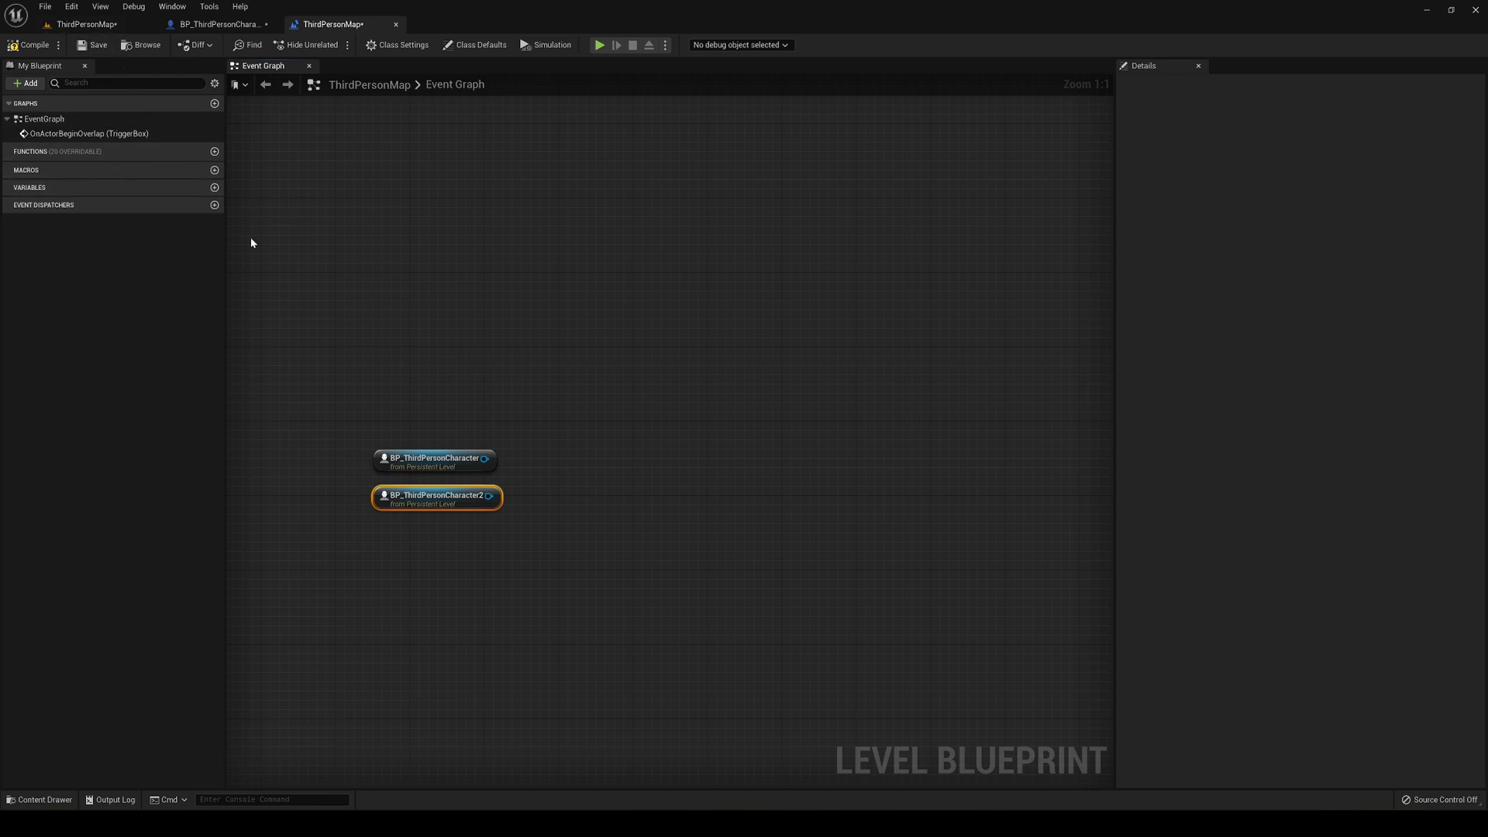
pyautogui.click(69, 7)
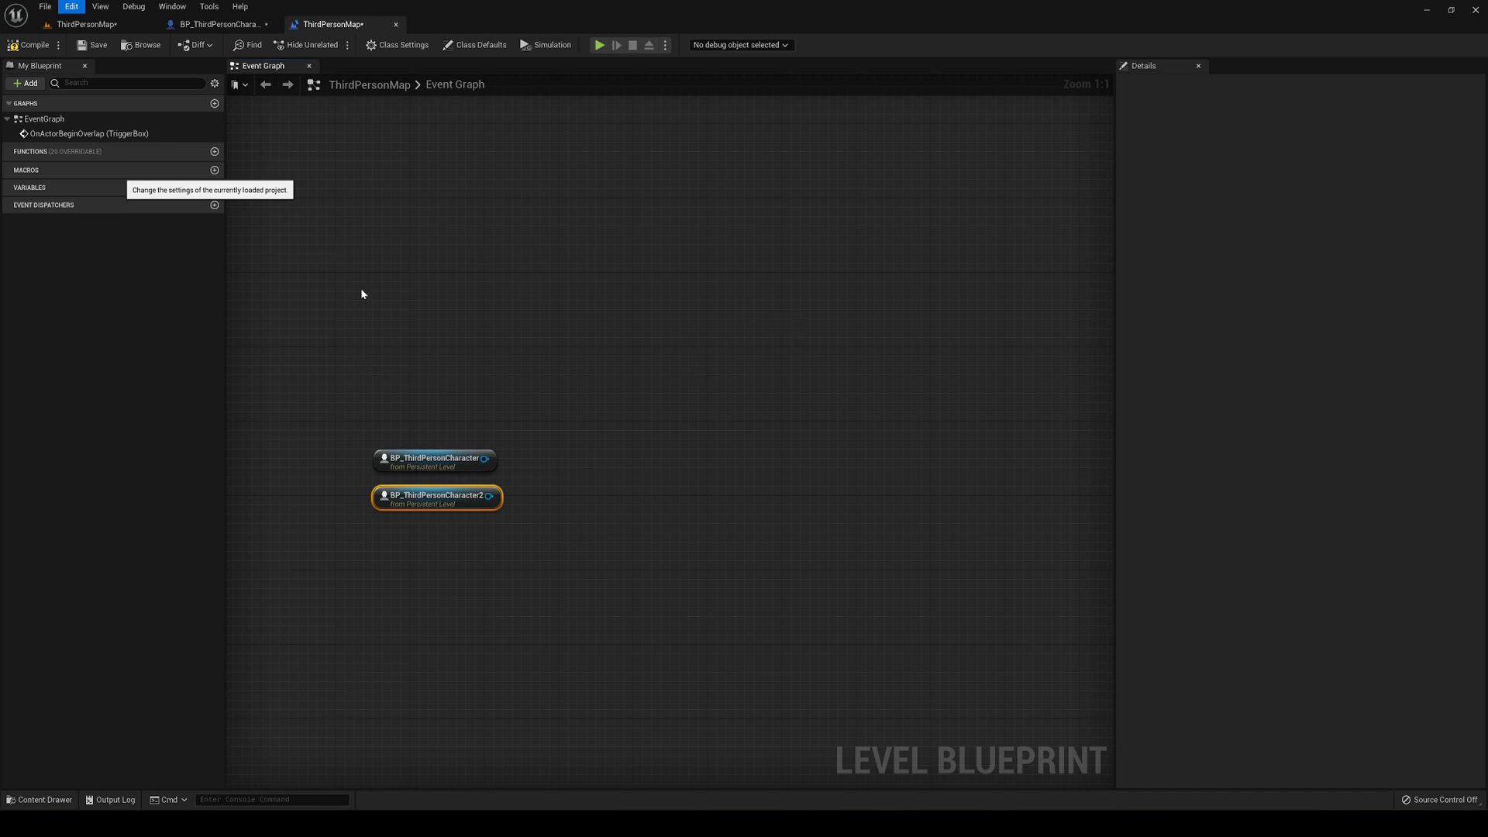
pyautogui.moveTo(329, 276)
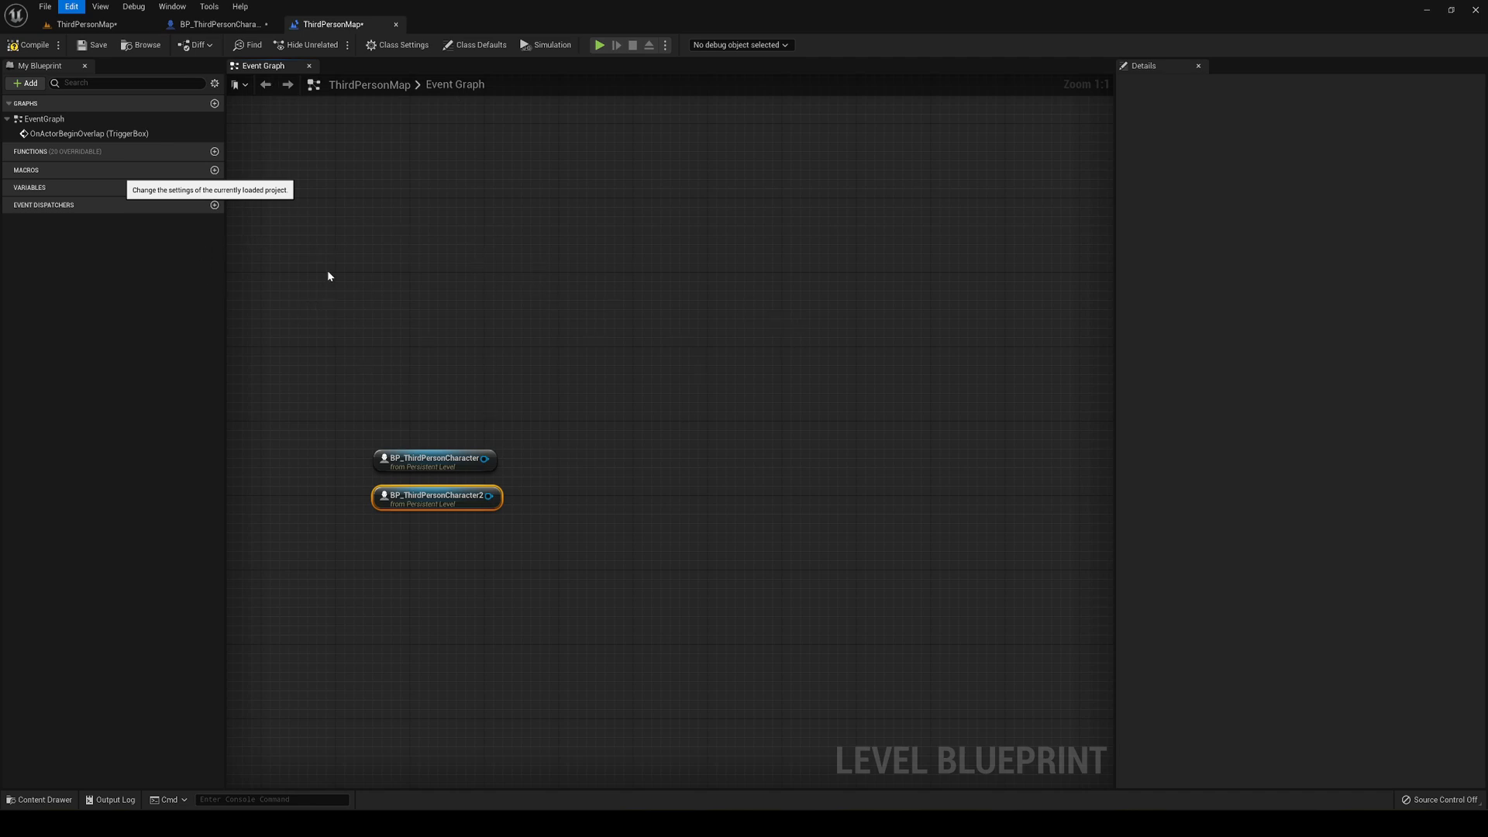
pyautogui.moveTo(375, 218)
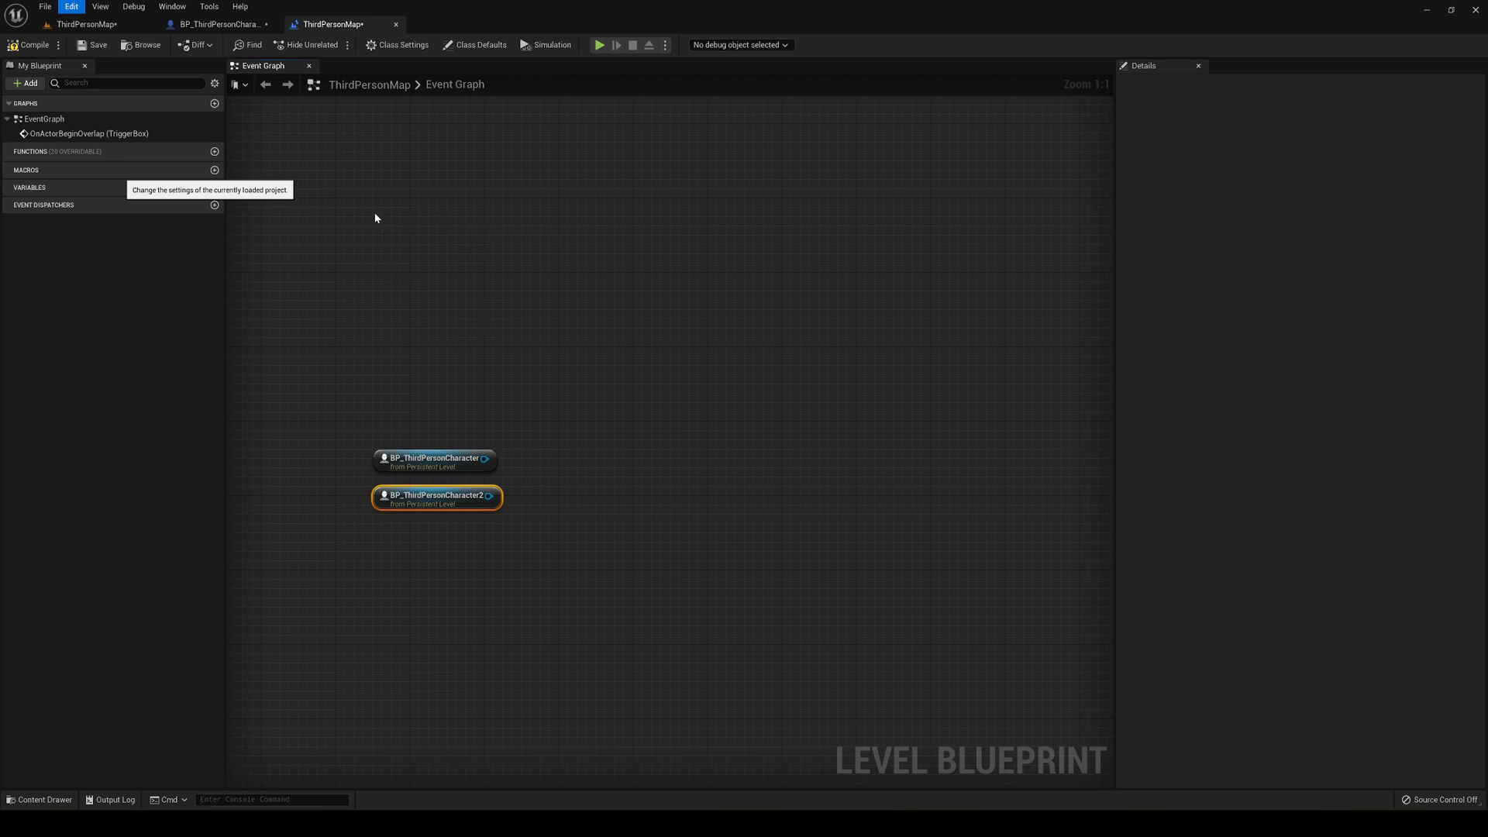
pyautogui.moveTo(395, 253)
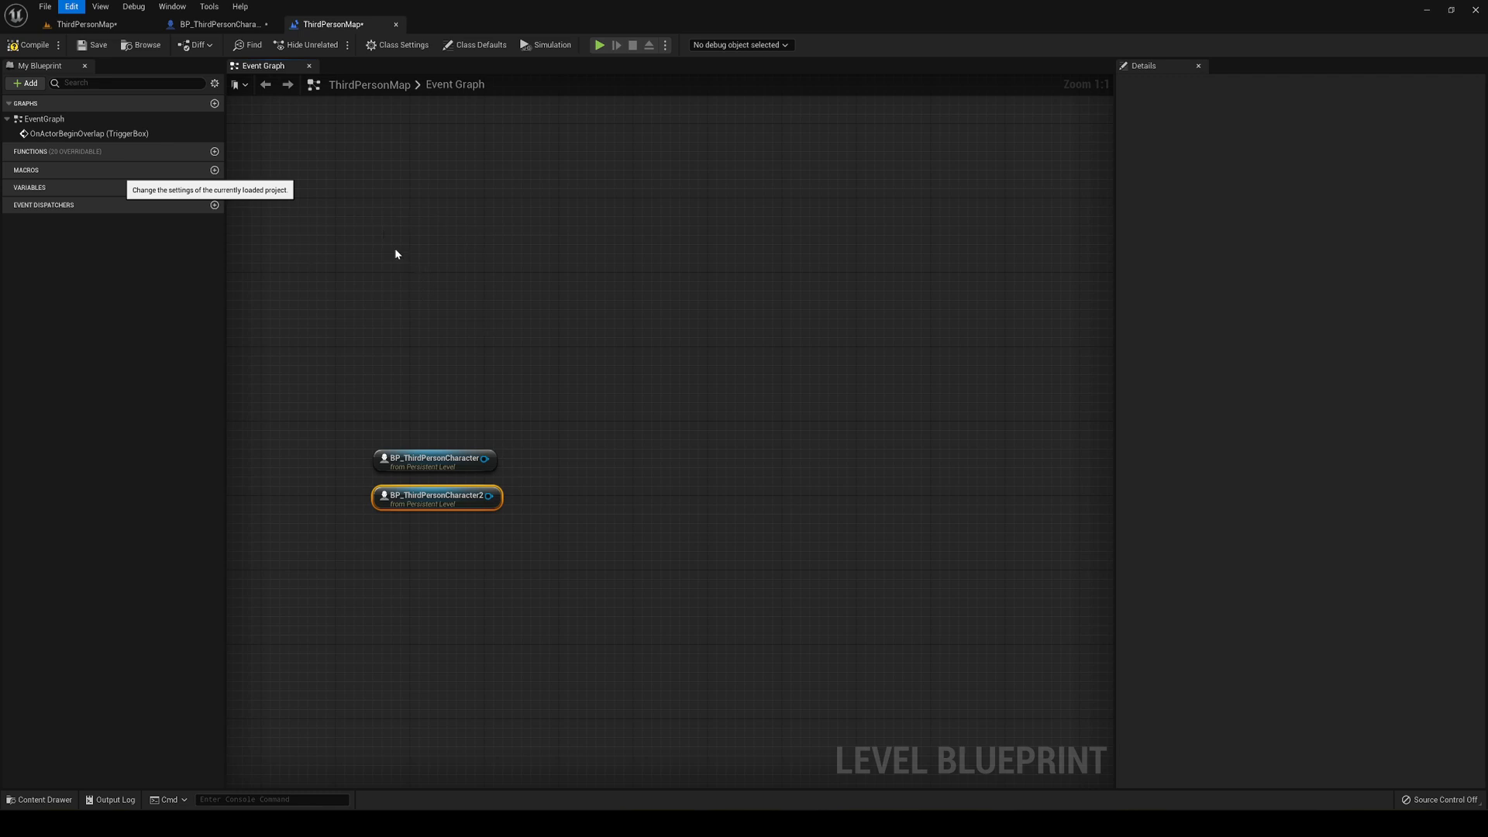
pyautogui.moveTo(378, 332)
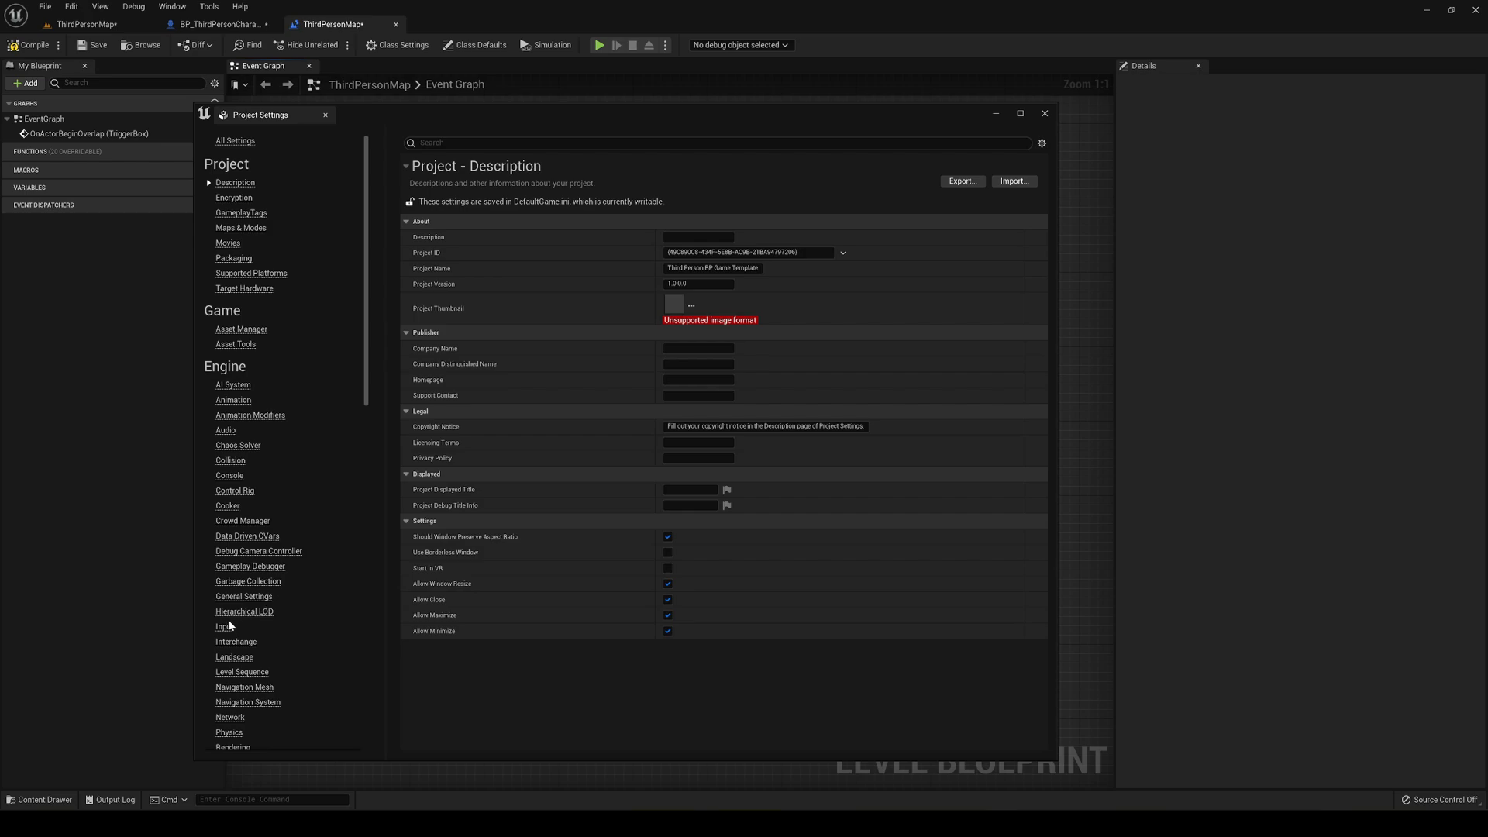
# Step: Add a SwitchPlayer action mapping in Project Settings > Input and bind a key
pyautogui.click(223, 627)
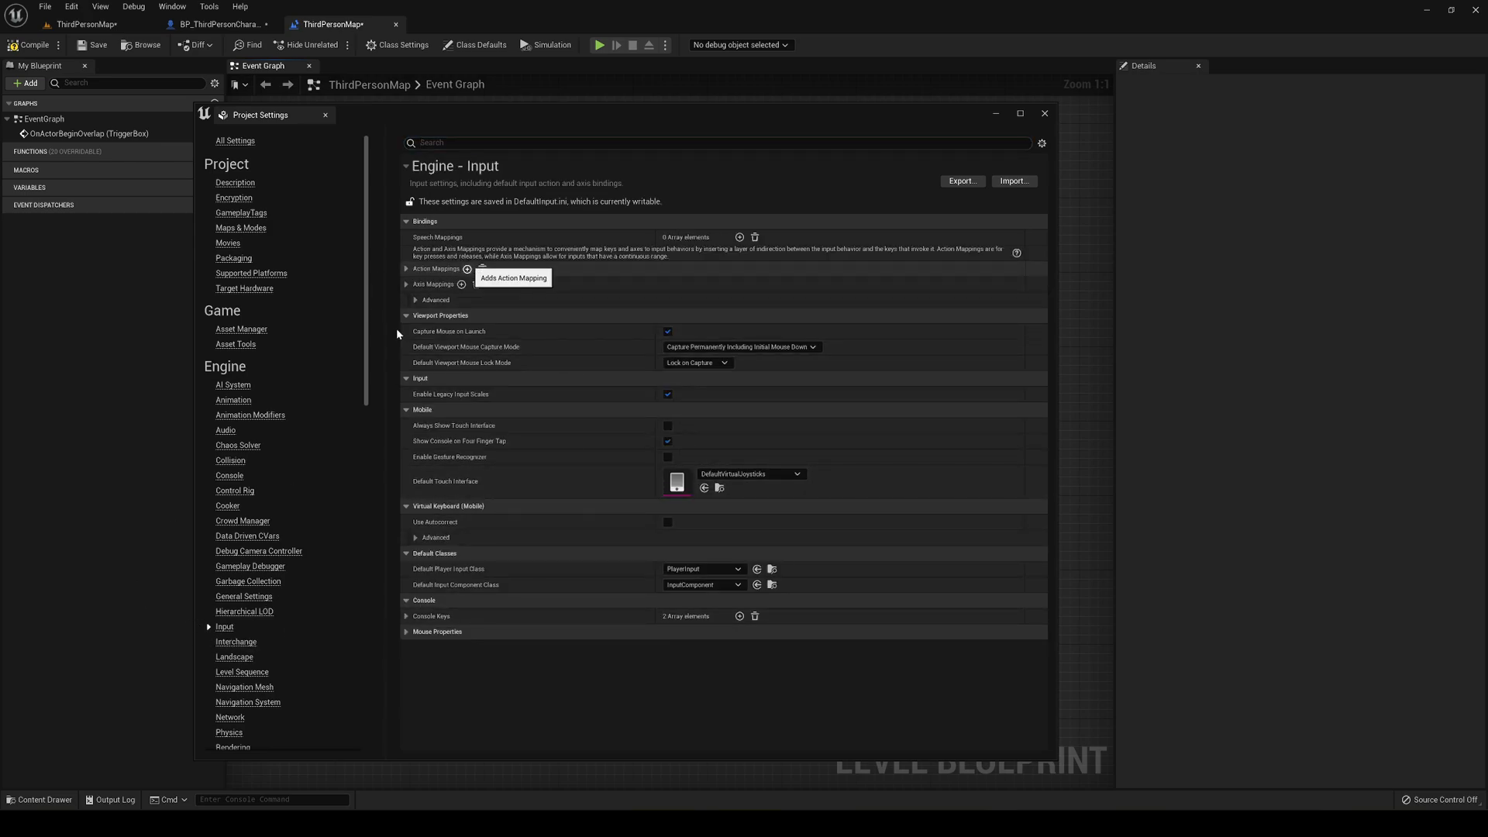
pyautogui.click(466, 268)
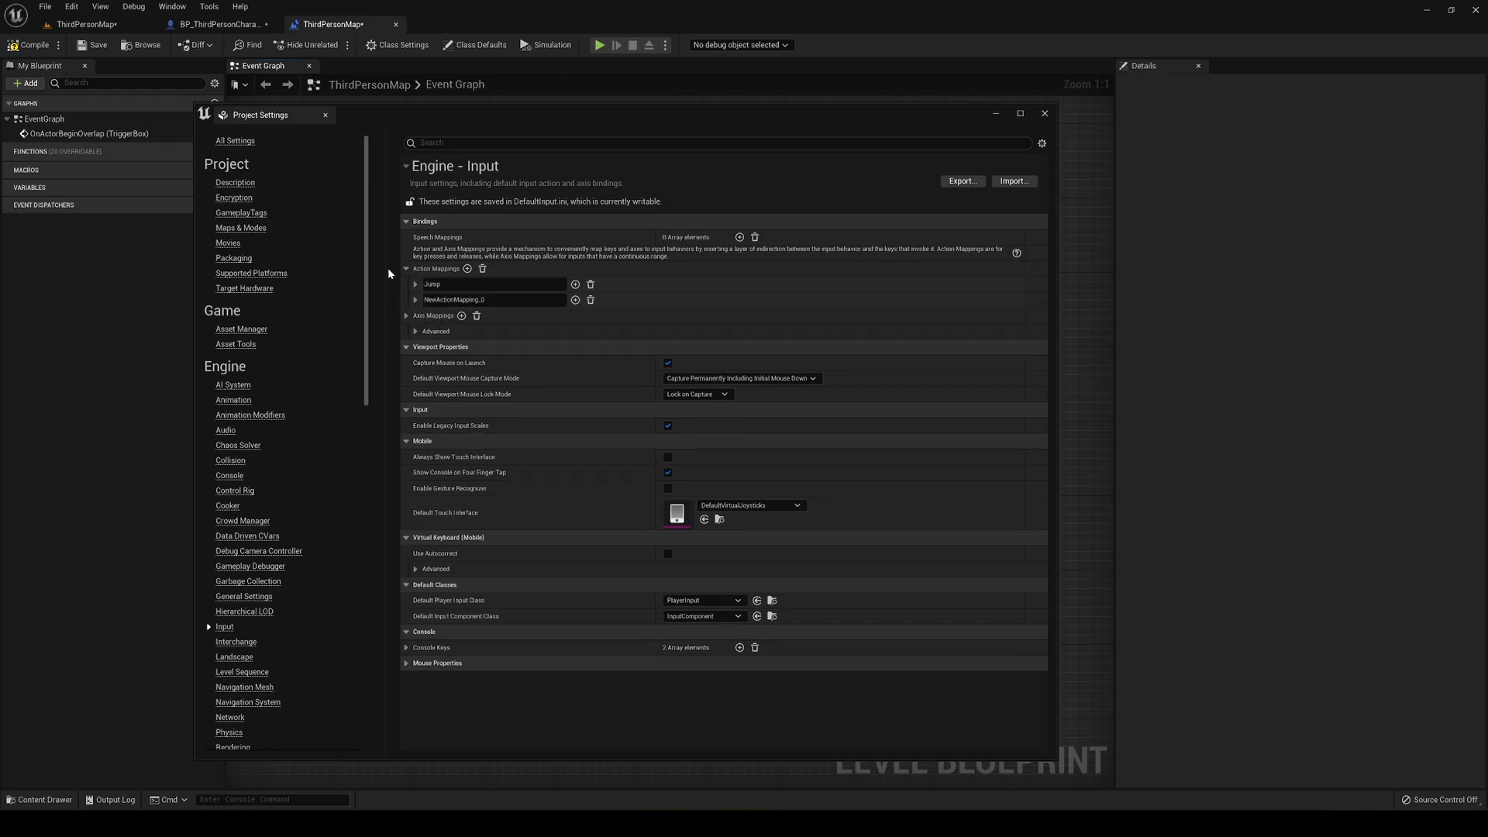
pyautogui.doubleClick(454, 299)
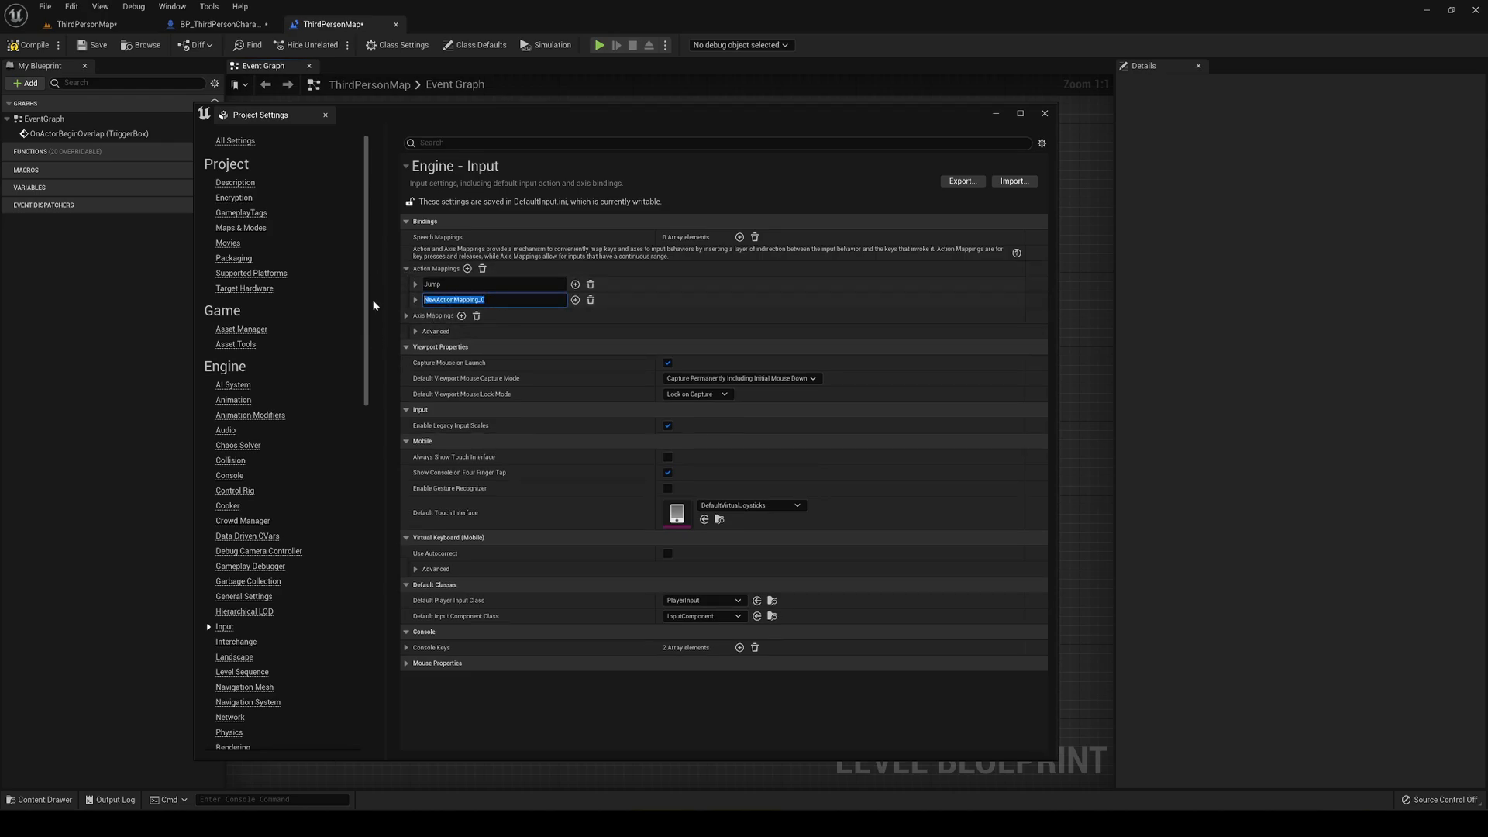
pyautogui.write('SwitchPlayer')
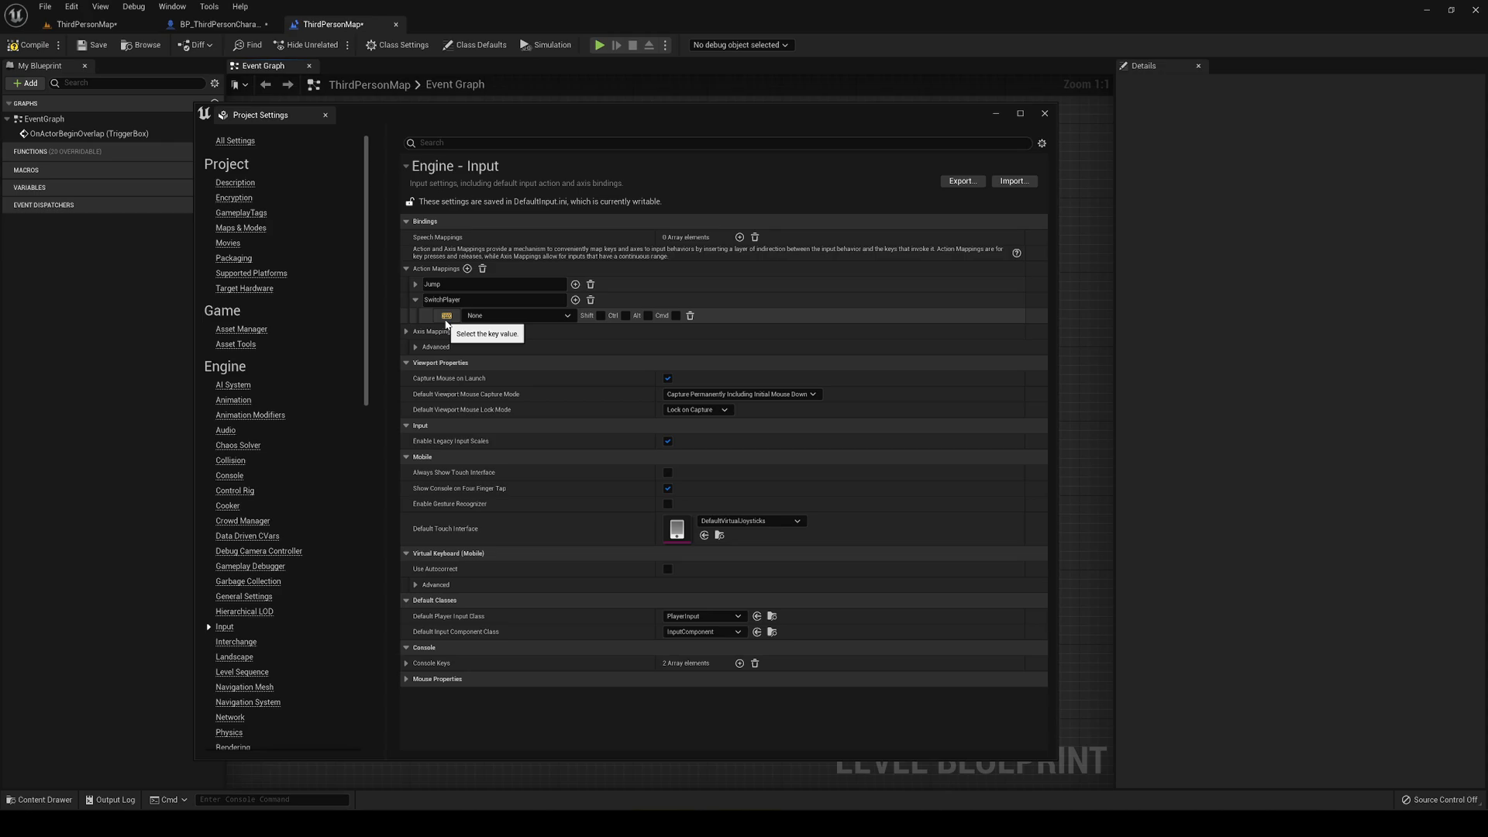
pyautogui.press('Tab')
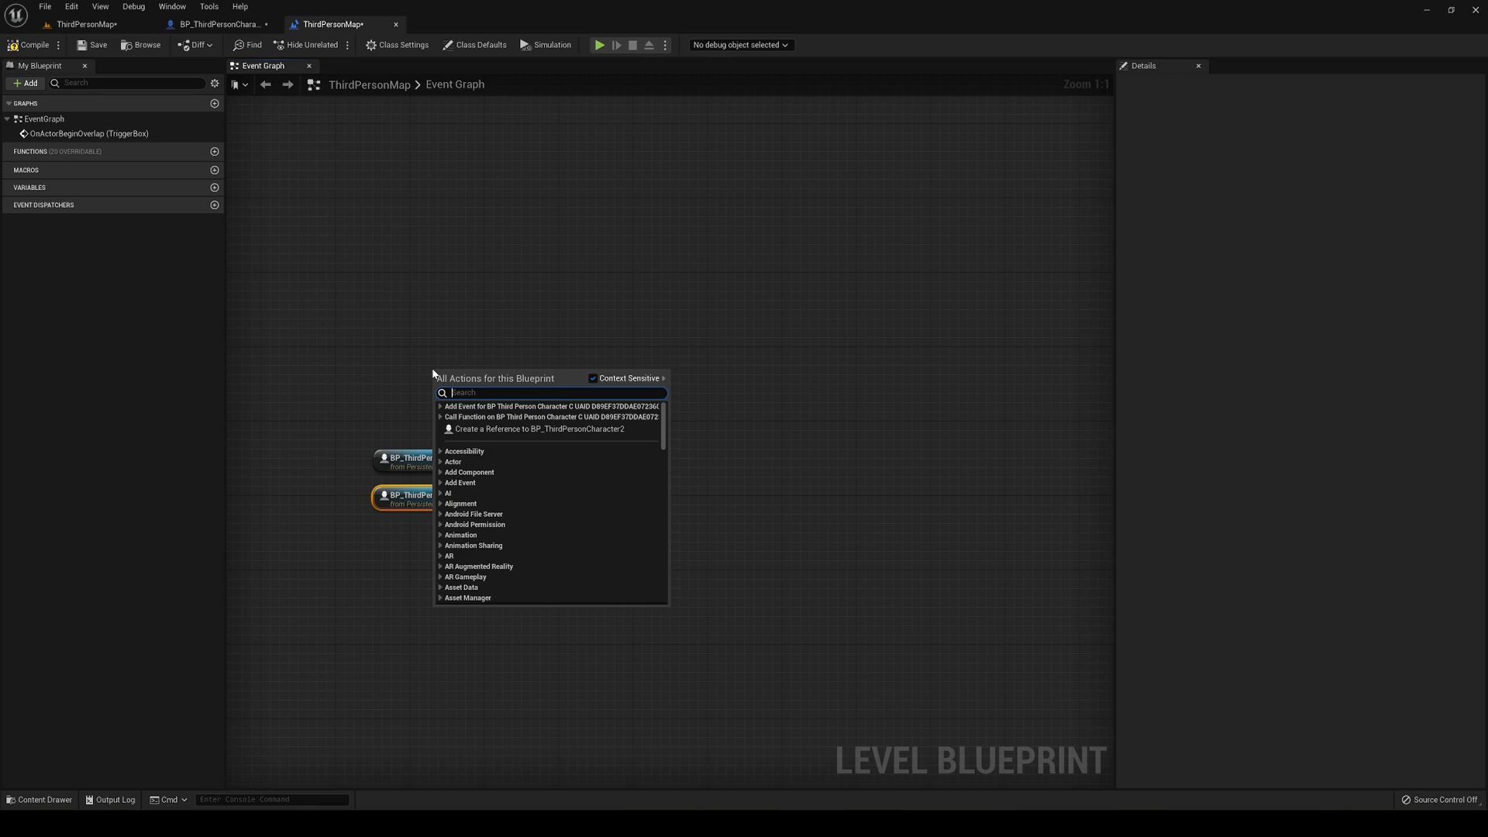
# Step: Add an InputAction SwitchPlayer event whose Pressed output feeds a Flip Flop node
pyautogui.write('switchpla')
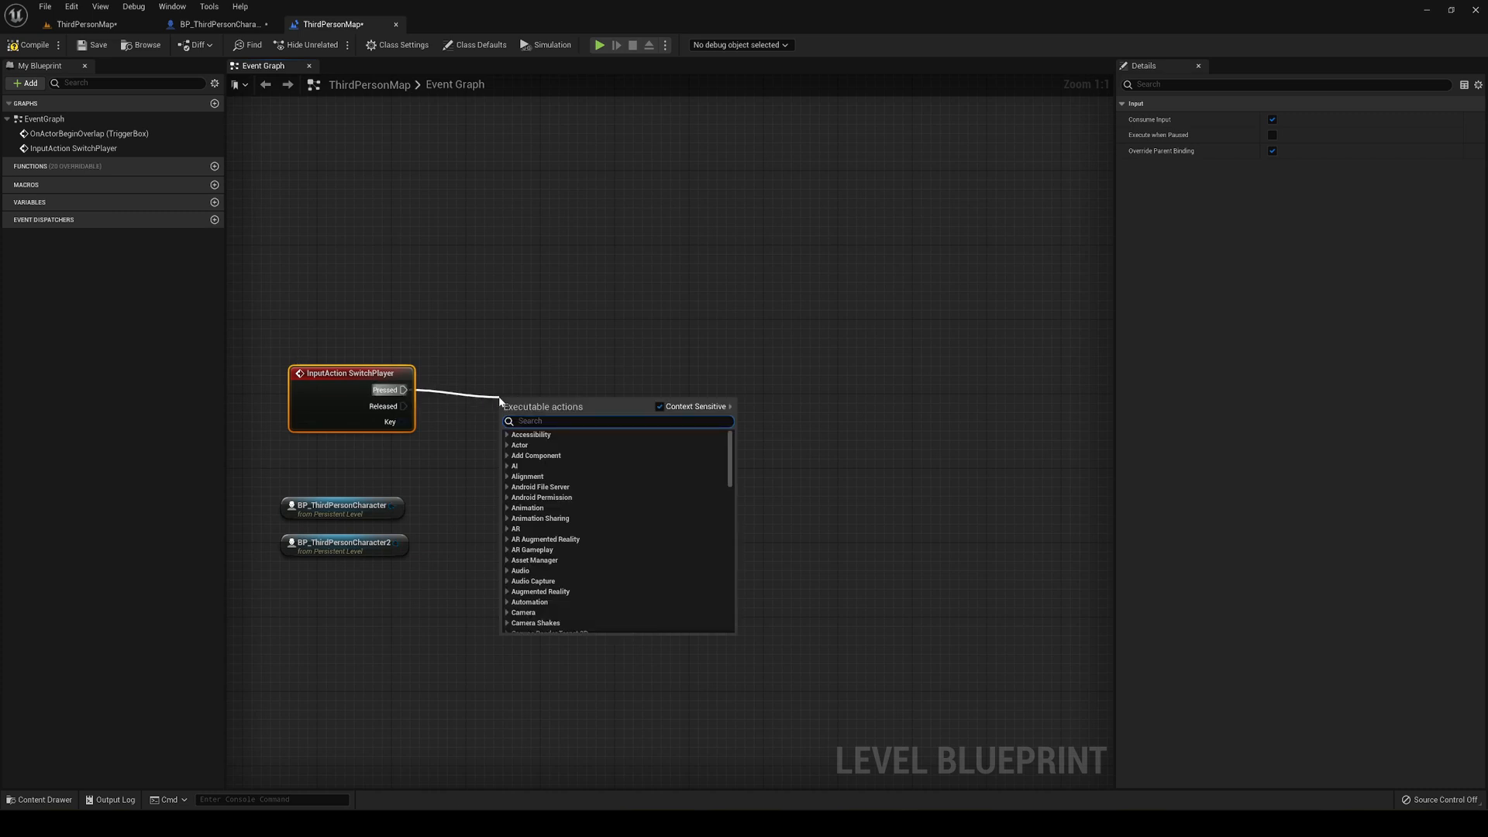
pyautogui.write('flip')
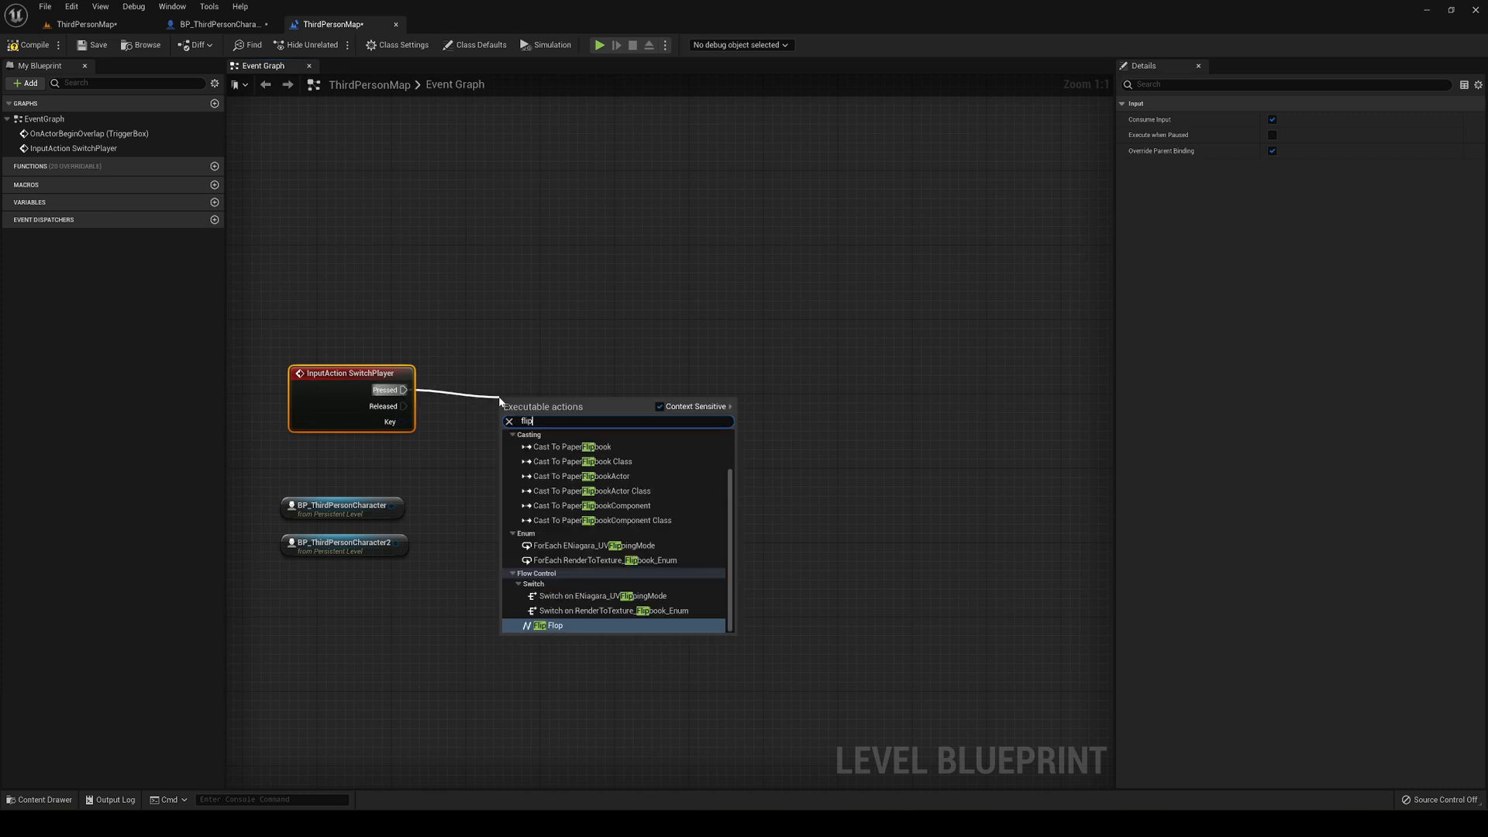
pyautogui.click(549, 625)
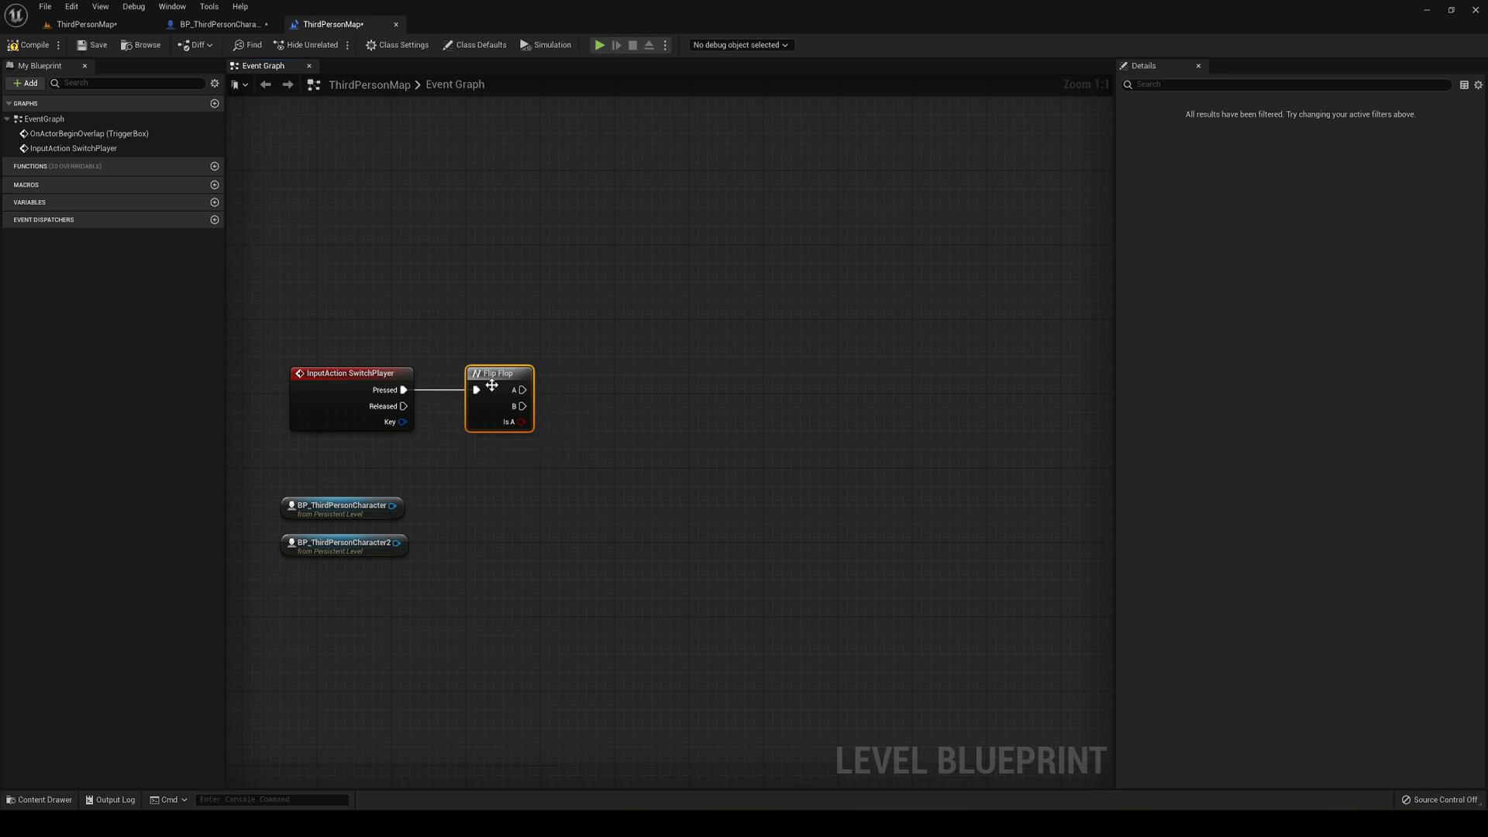
pyautogui.moveTo(650, 515)
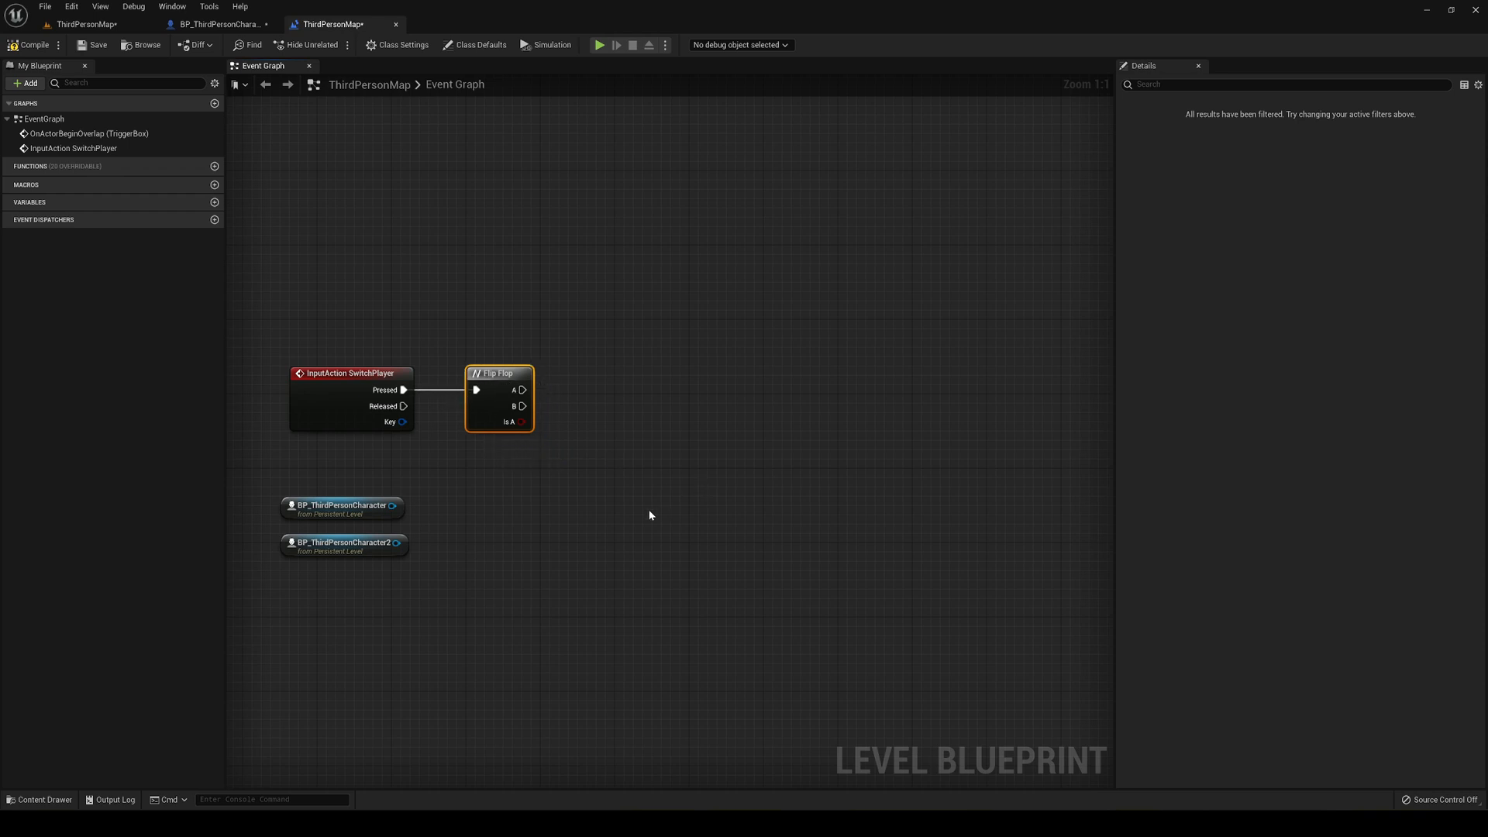
pyautogui.moveTo(493, 591)
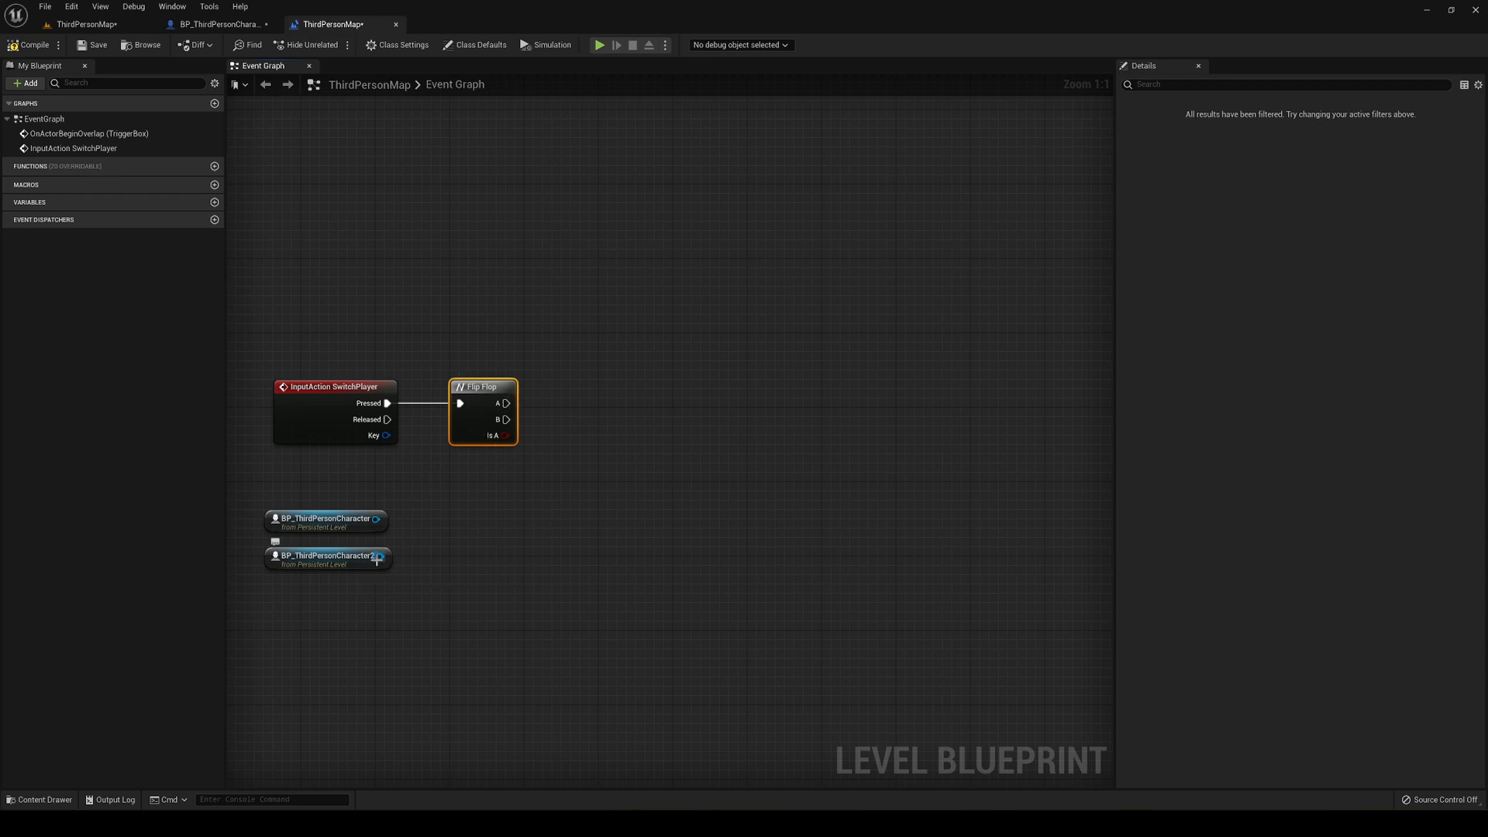
# Step: Add Get Player Controller and Possess nodes, feeding BP_ThirdPersonCharacter2 into the first Possess In Pawn
pyautogui.moveTo(381, 556); pyautogui.dragTo(586, 485)
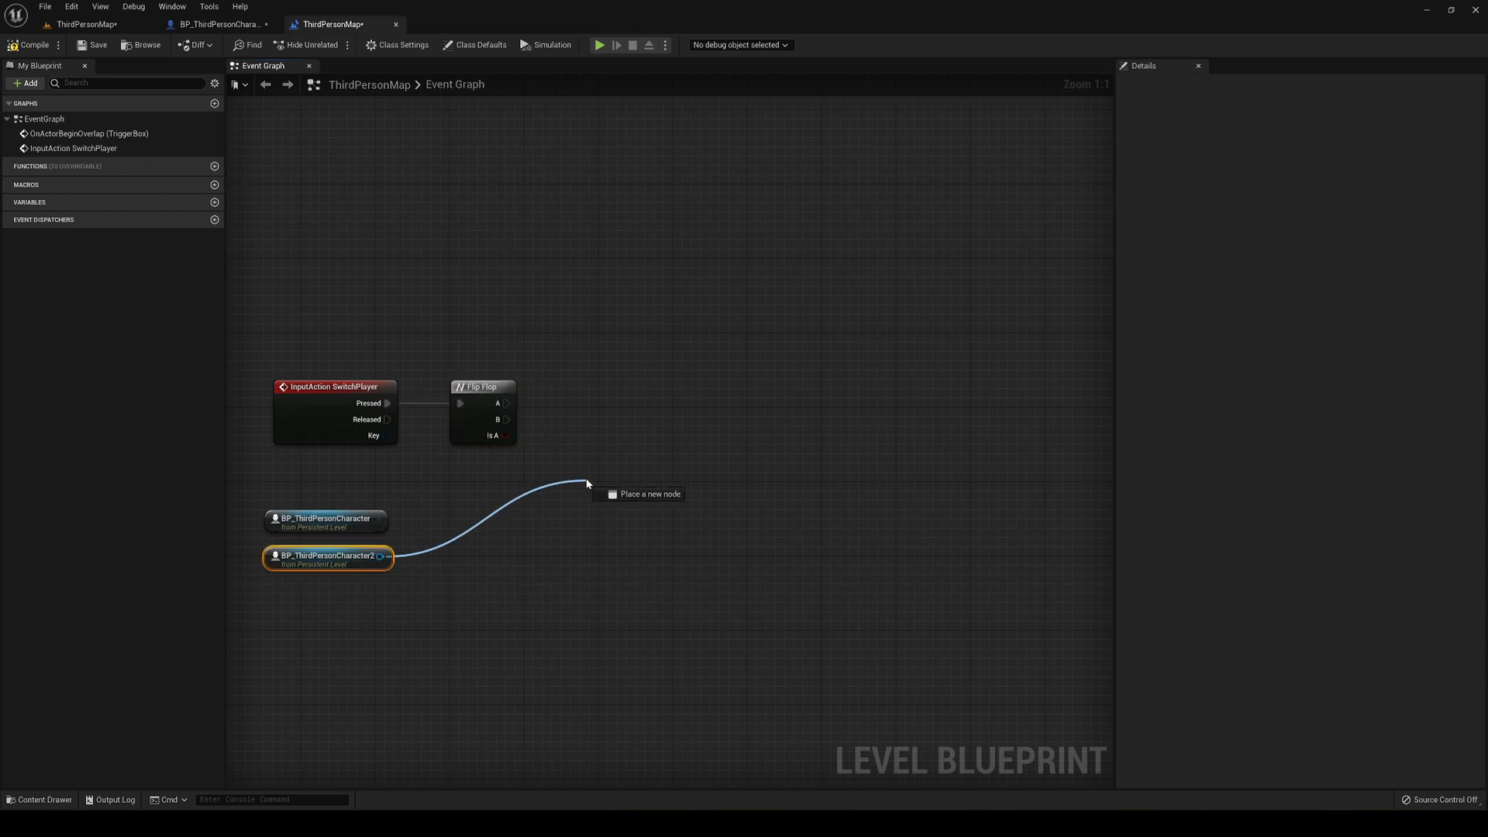
pyautogui.write('pos')
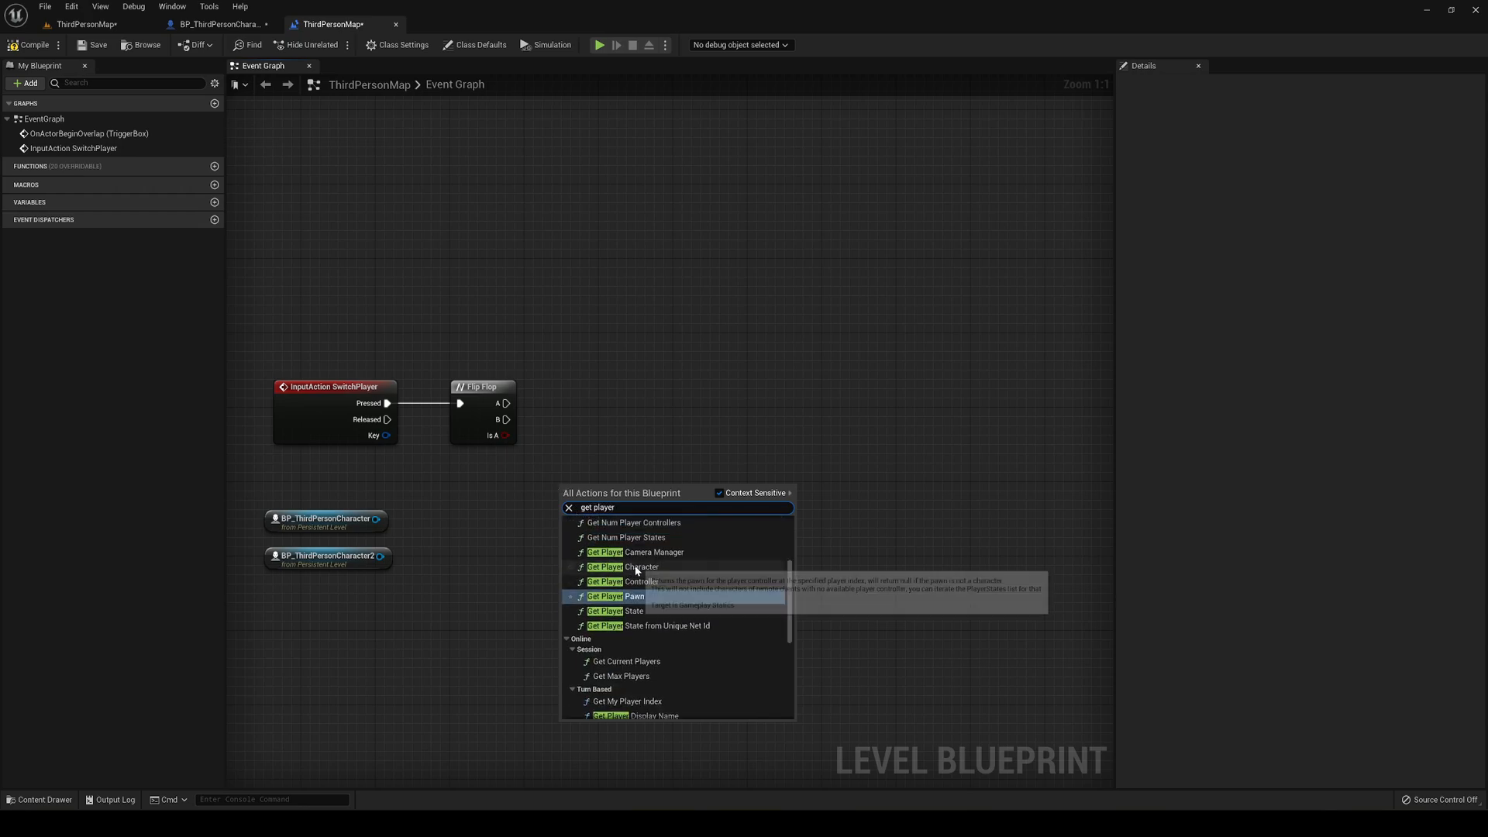
pyautogui.click(624, 581)
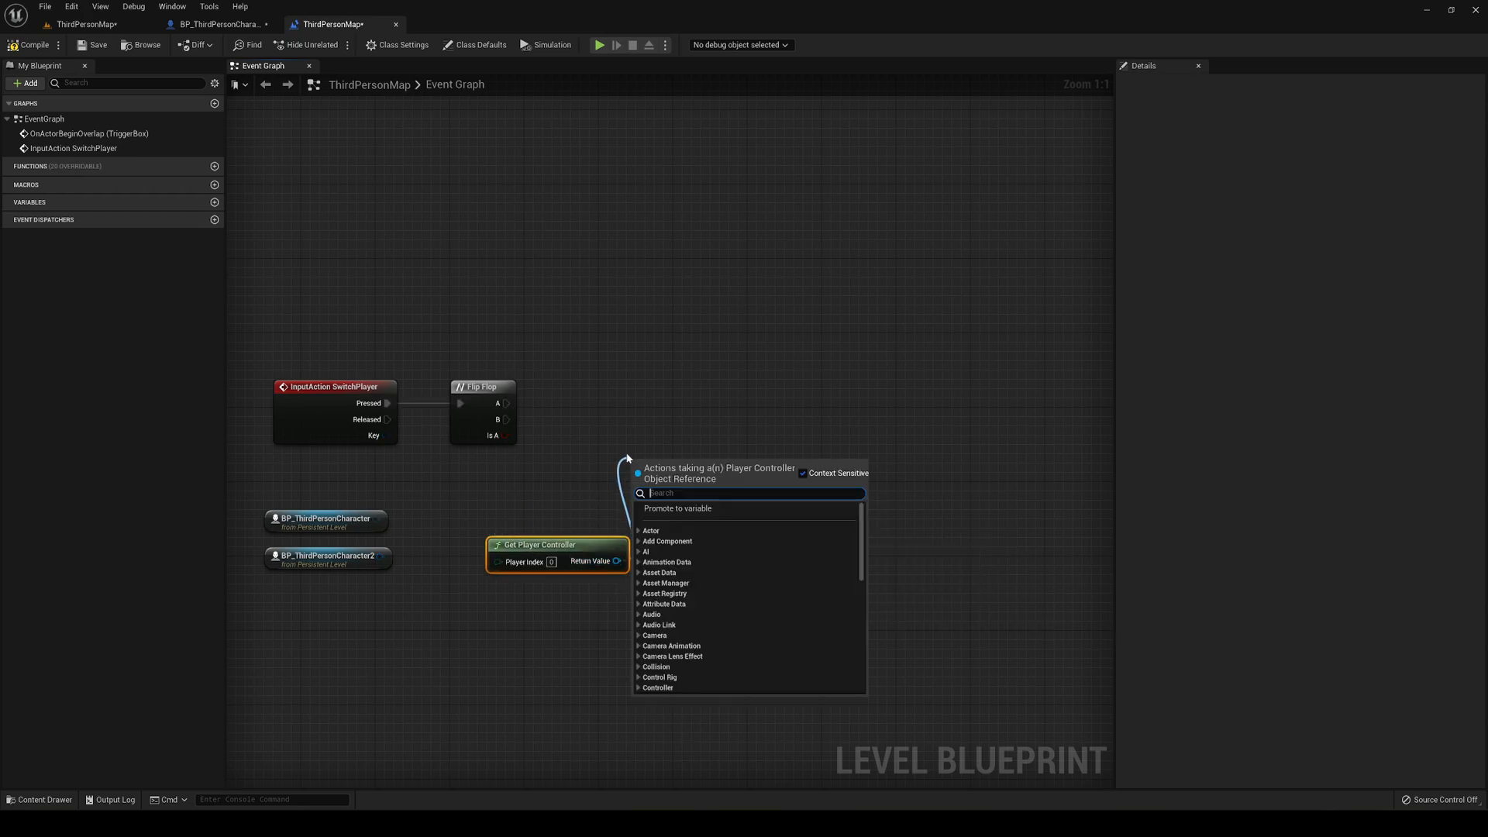
pyautogui.write('poss')
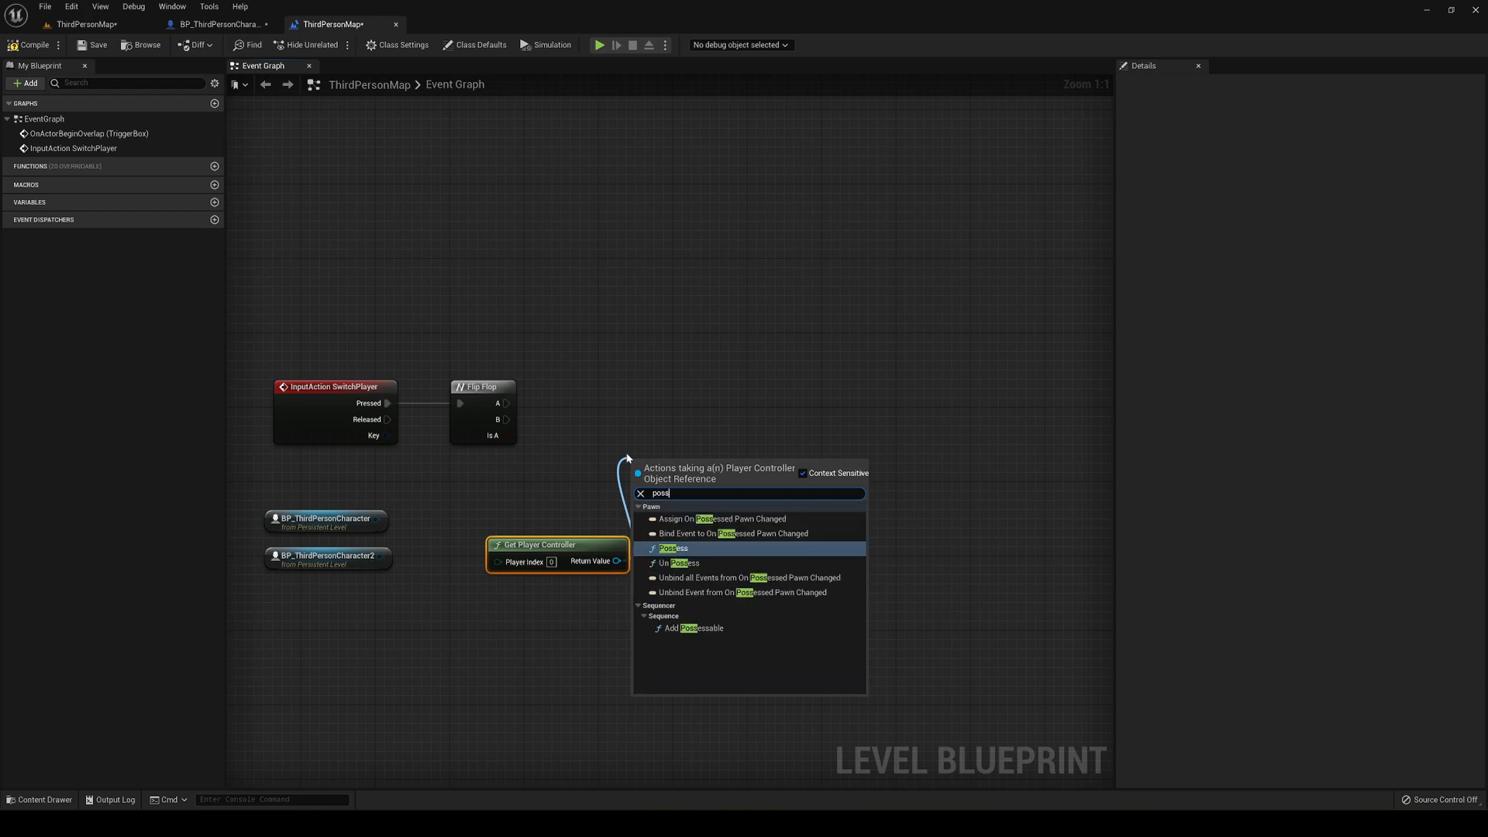
pyautogui.click(673, 547)
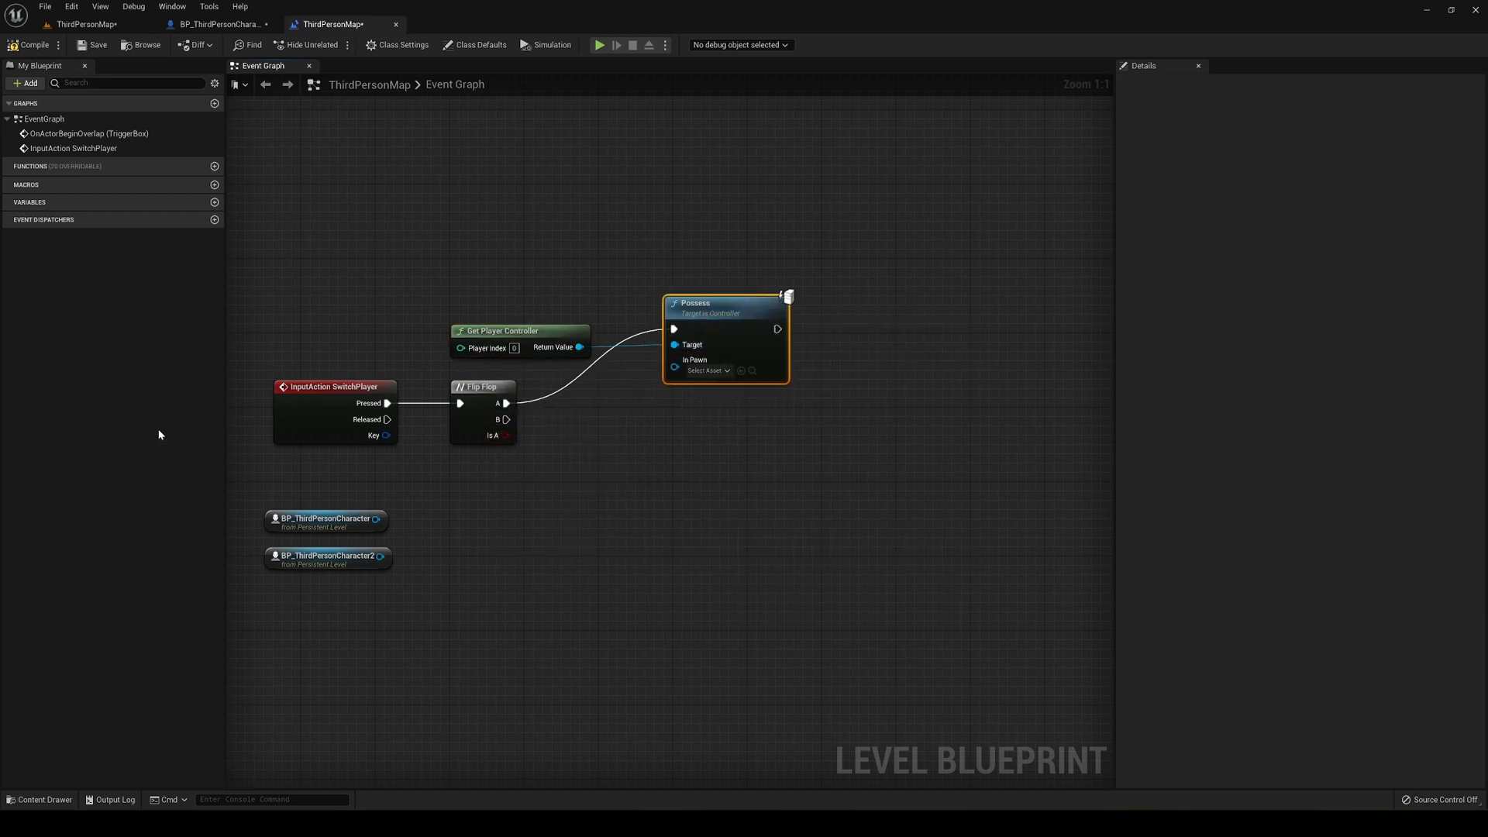
pyautogui.moveTo(381, 557); pyautogui.dragTo(674, 369)
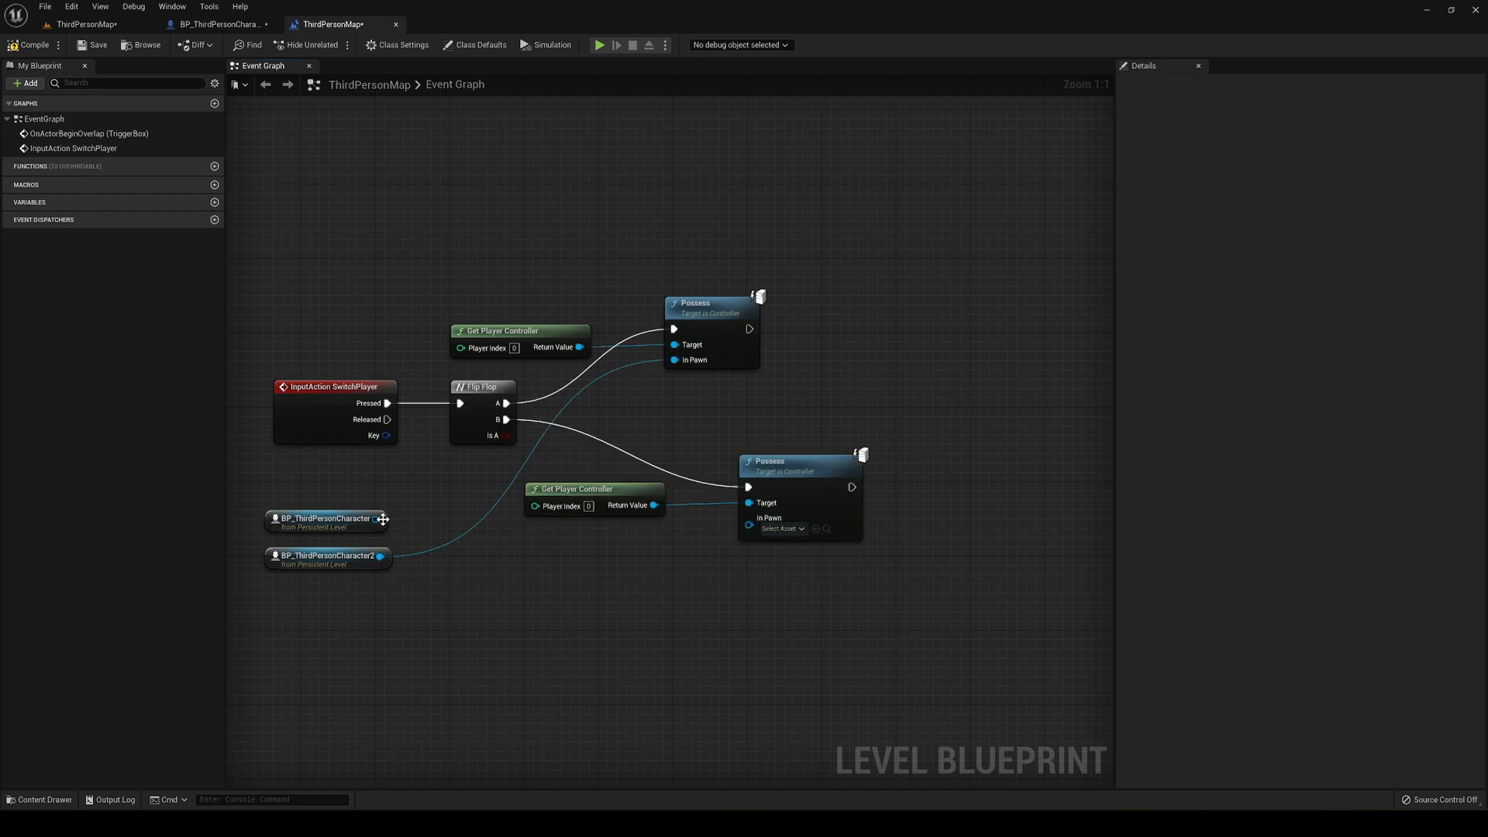
# Step: Wire BP_ThirdPersonCharacter into the second Possess In Pawn for Flip Flop B
pyautogui.moveTo(327, 518); pyautogui.dragTo(605, 547)
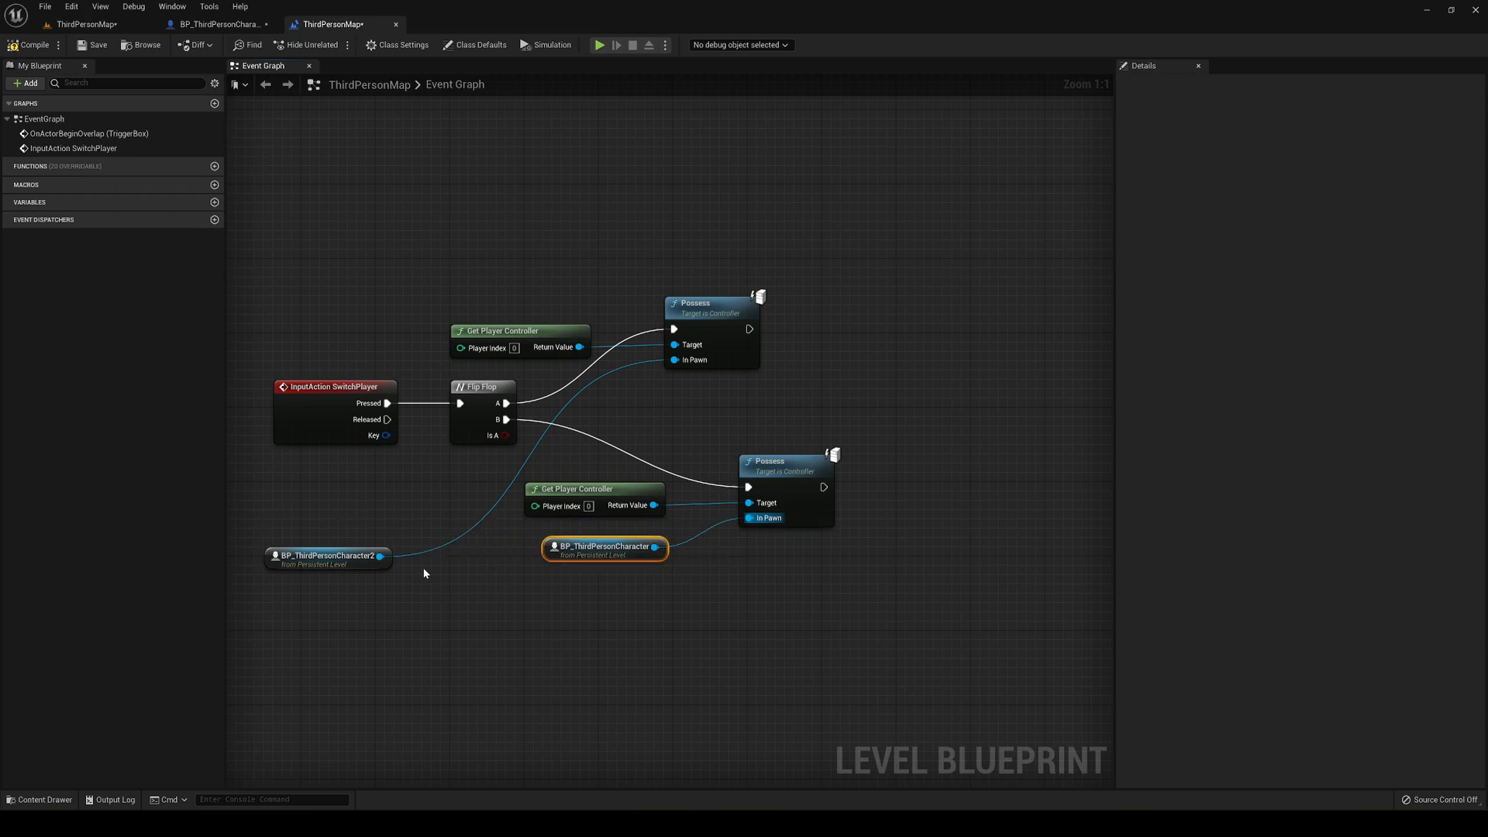
pyautogui.moveTo(327, 555); pyautogui.dragTo(560, 276)
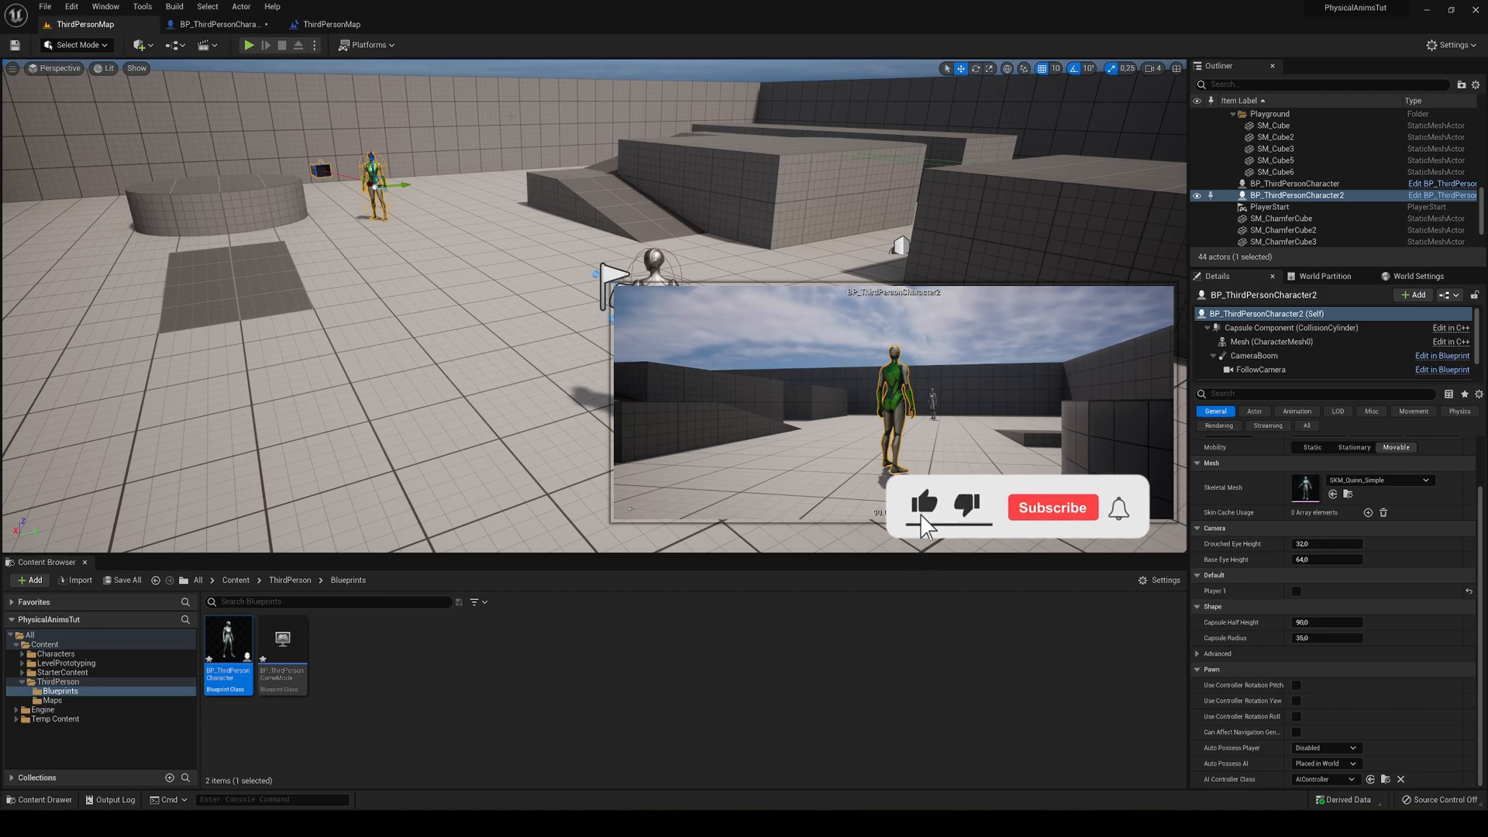
# Step: Return to the ThirdPersonMap level viewport with both characters placed
pyautogui.click(1051, 506)
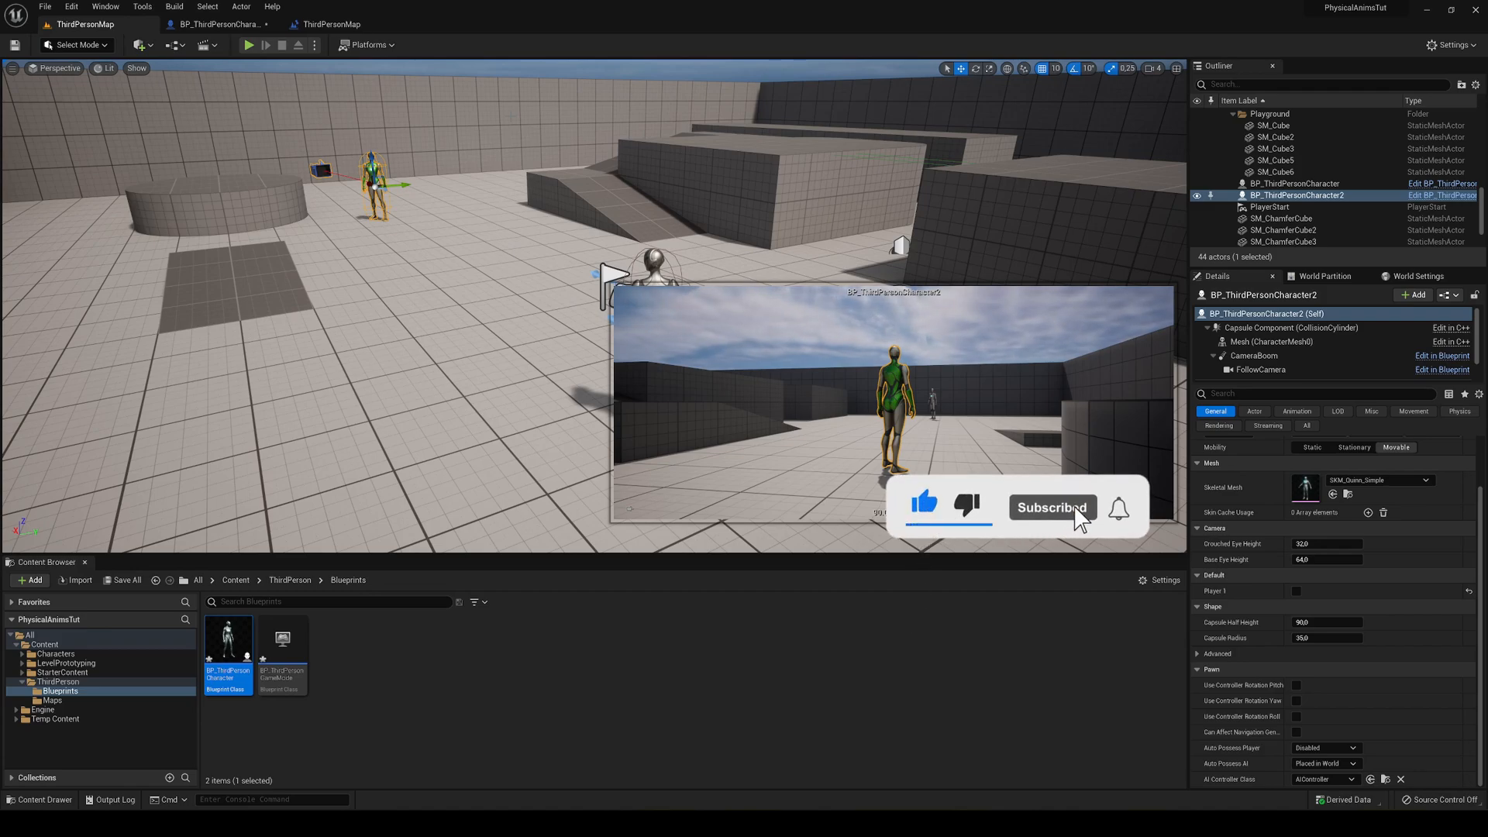